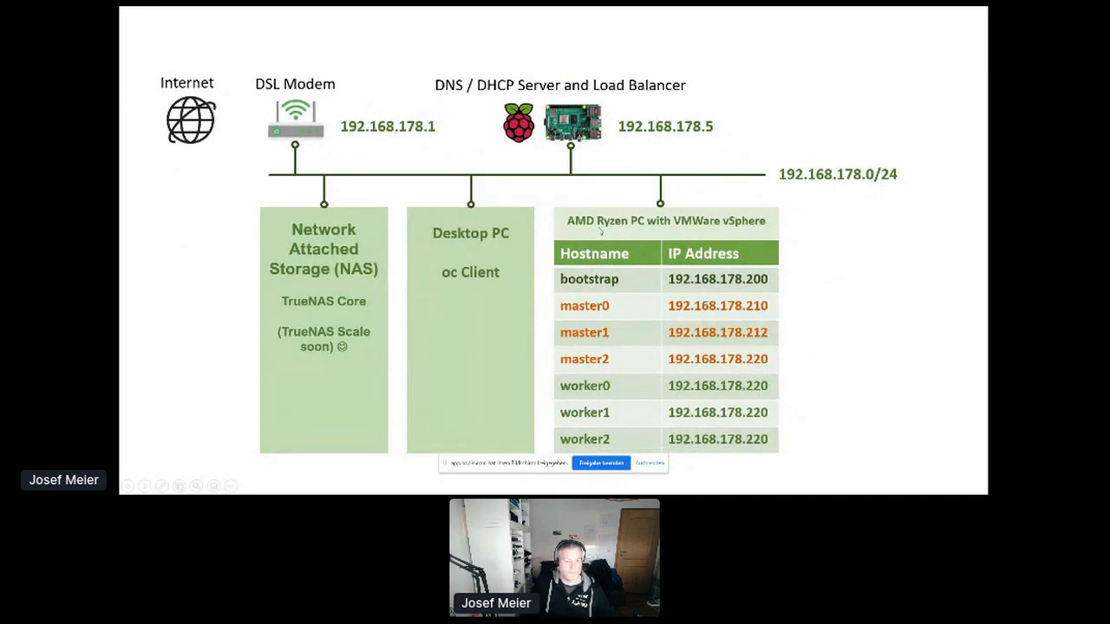
mouse_move(853, 279)
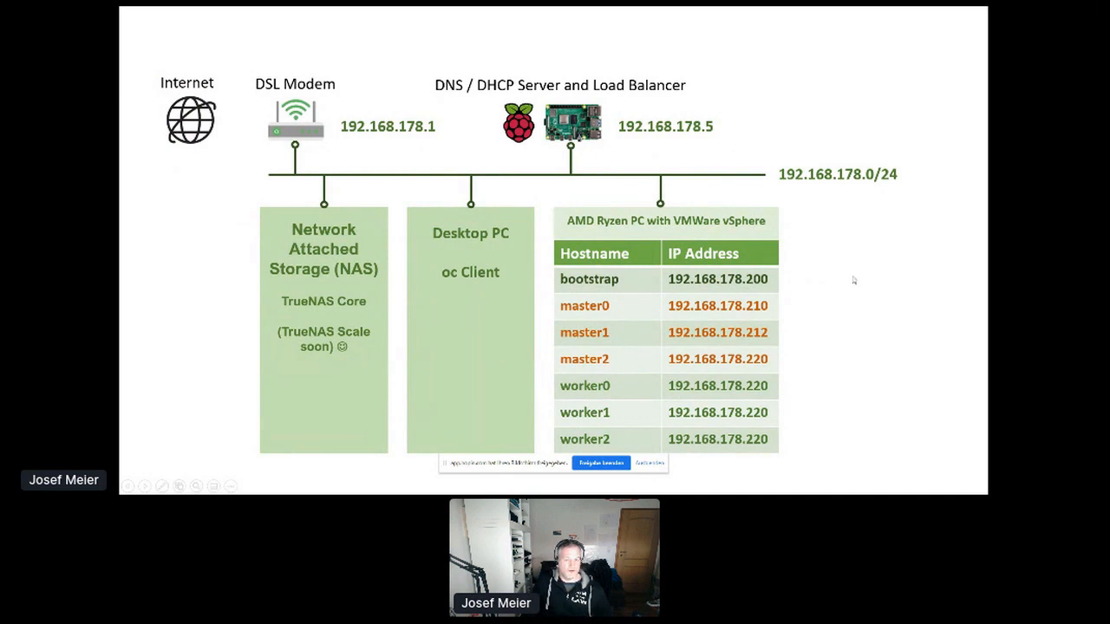
mouse_move(856, 293)
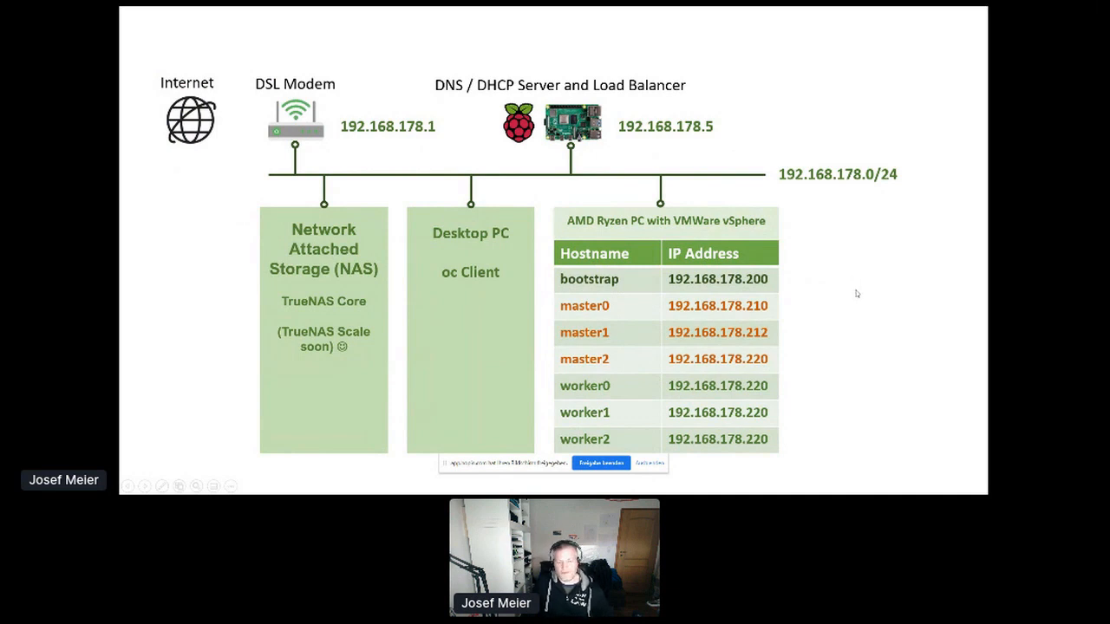
mouse_move(200, 52)
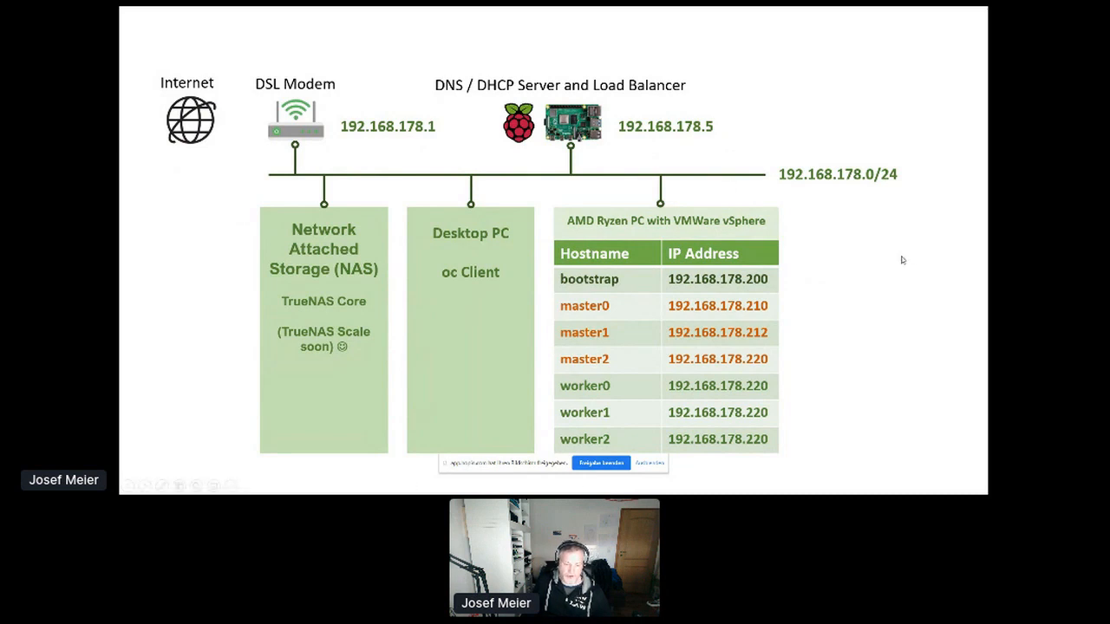
mouse_move(898, 291)
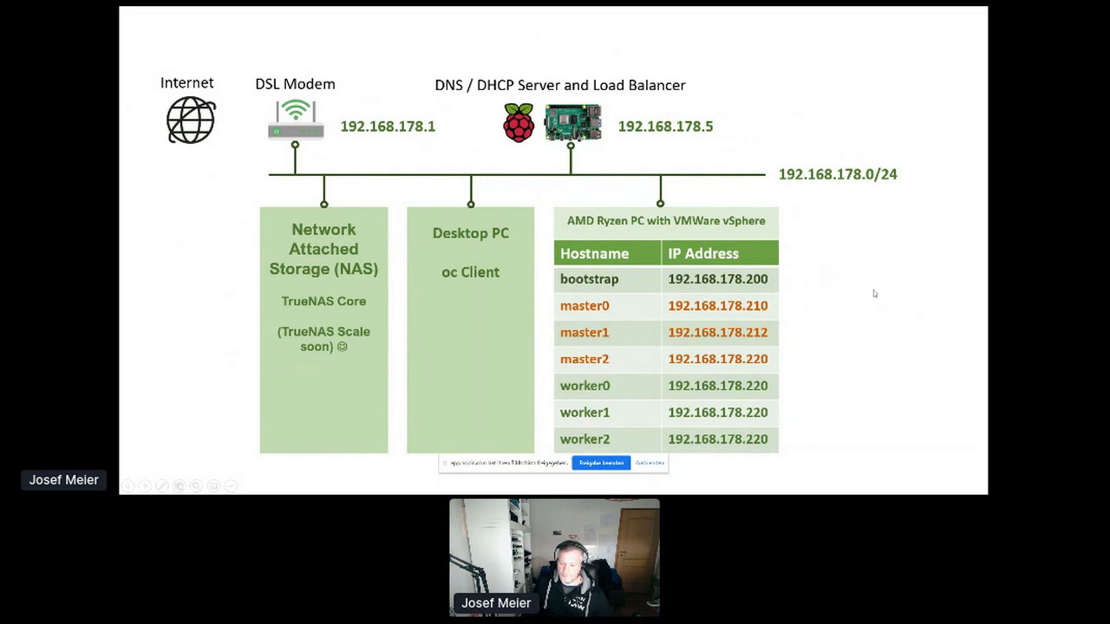
mouse_move(867, 300)
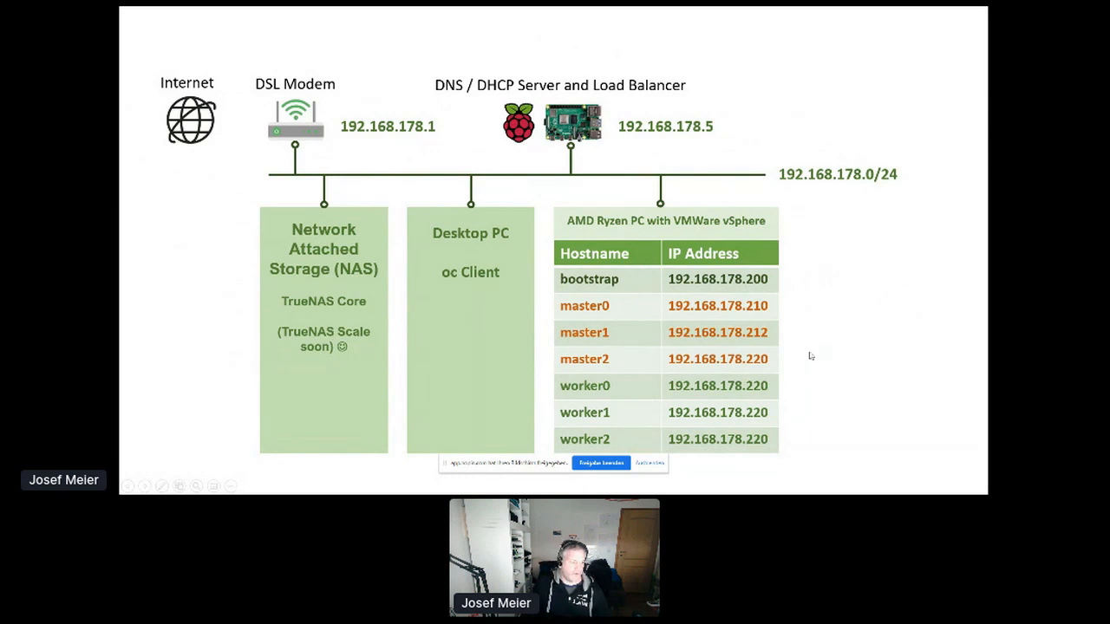
mouse_move(804, 364)
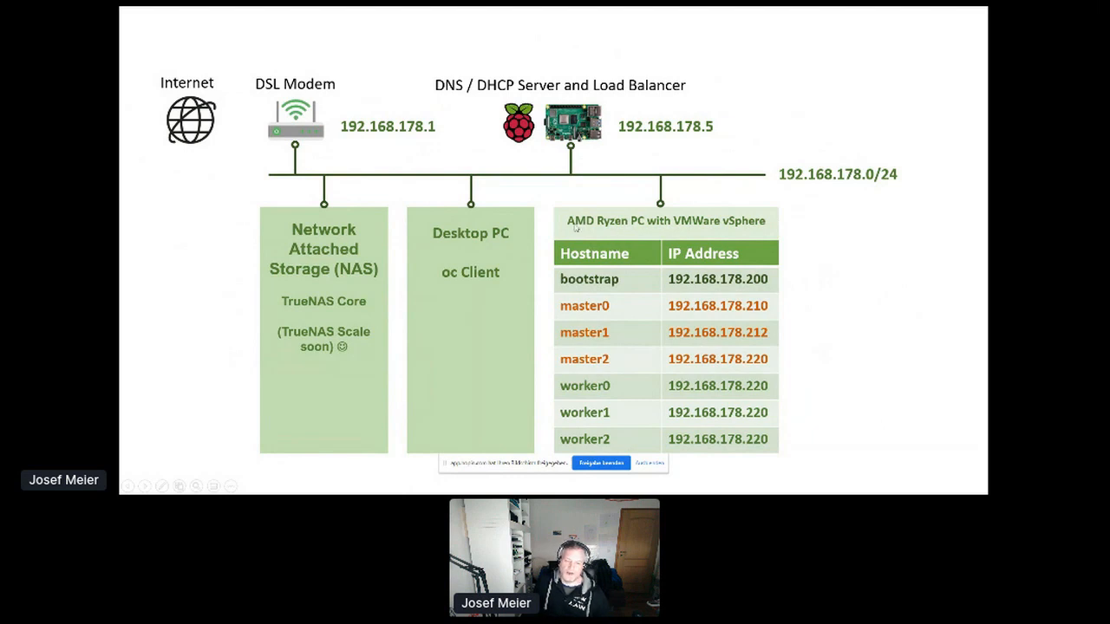
mouse_move(825, 387)
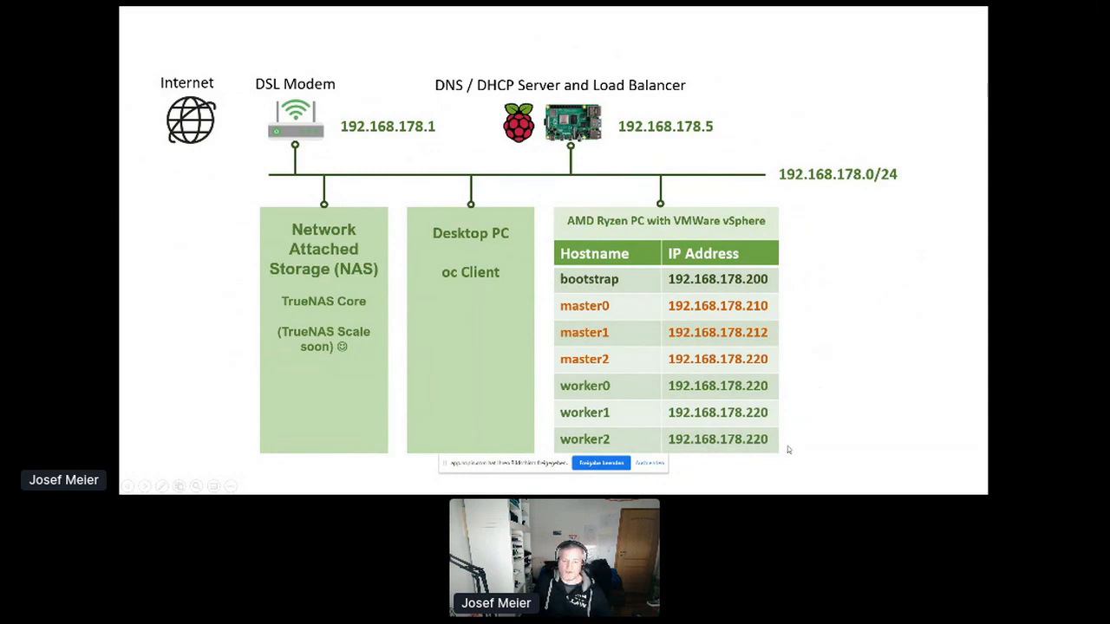
mouse_move(799, 426)
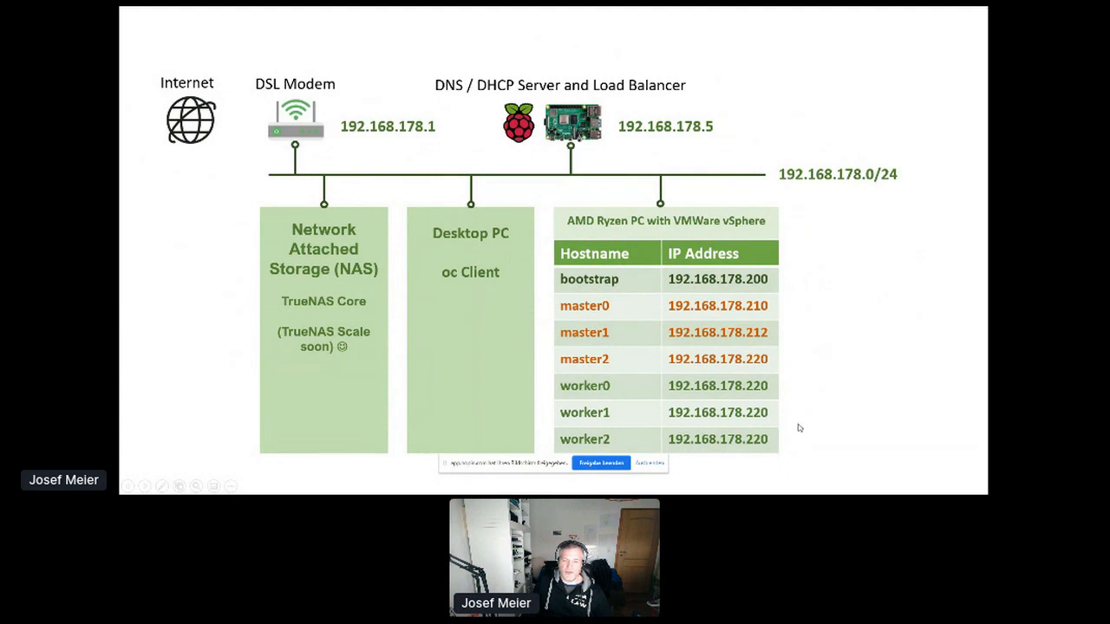
mouse_move(787, 466)
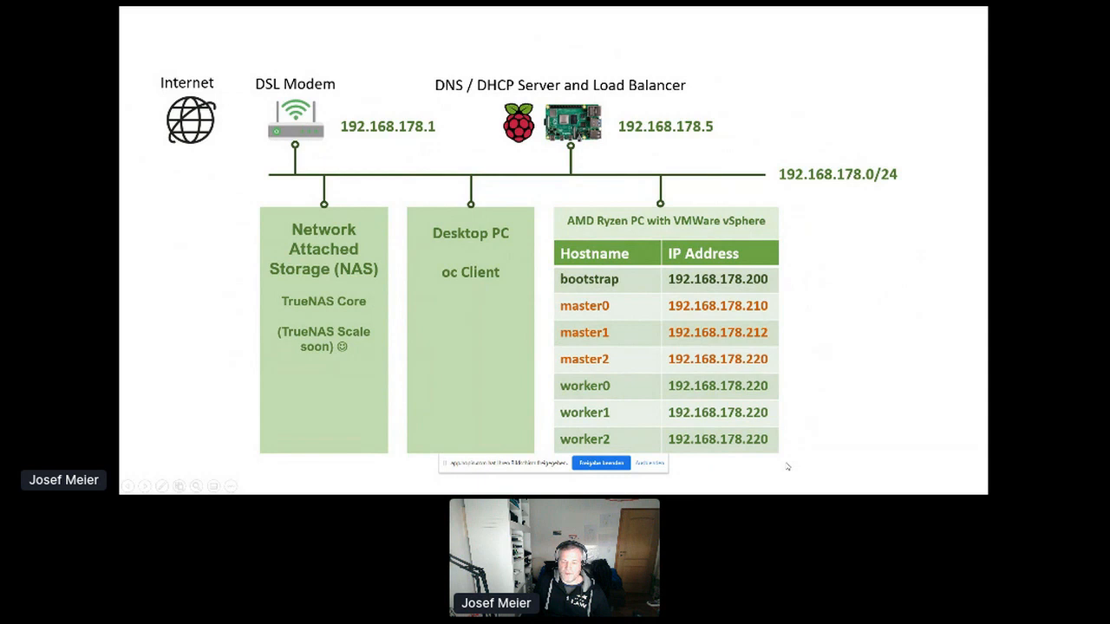
mouse_move(431, 472)
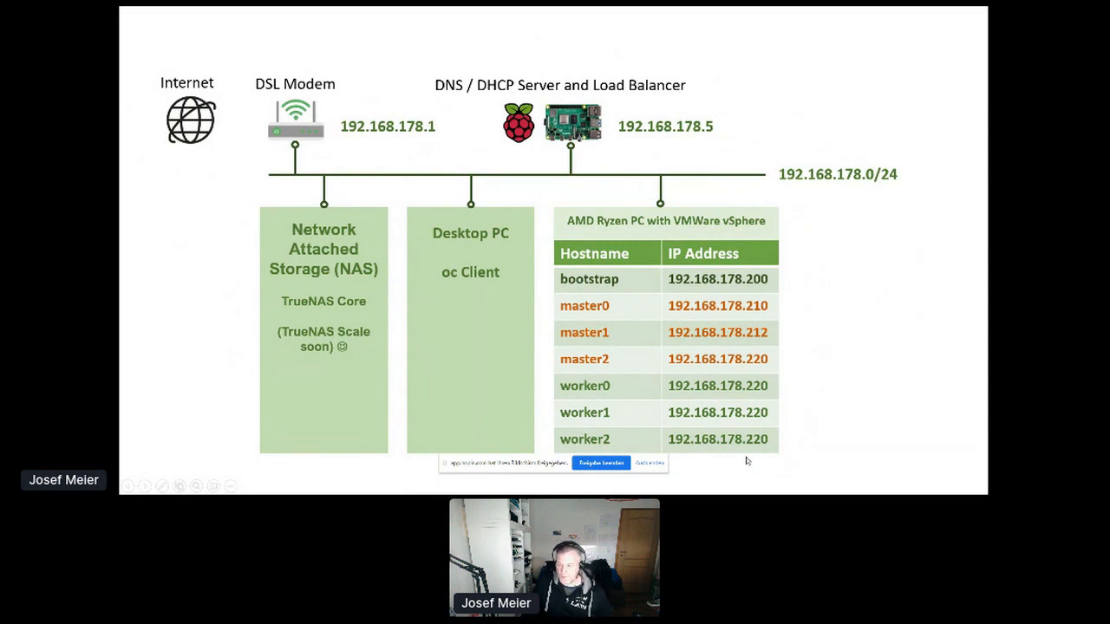
mouse_move(776, 433)
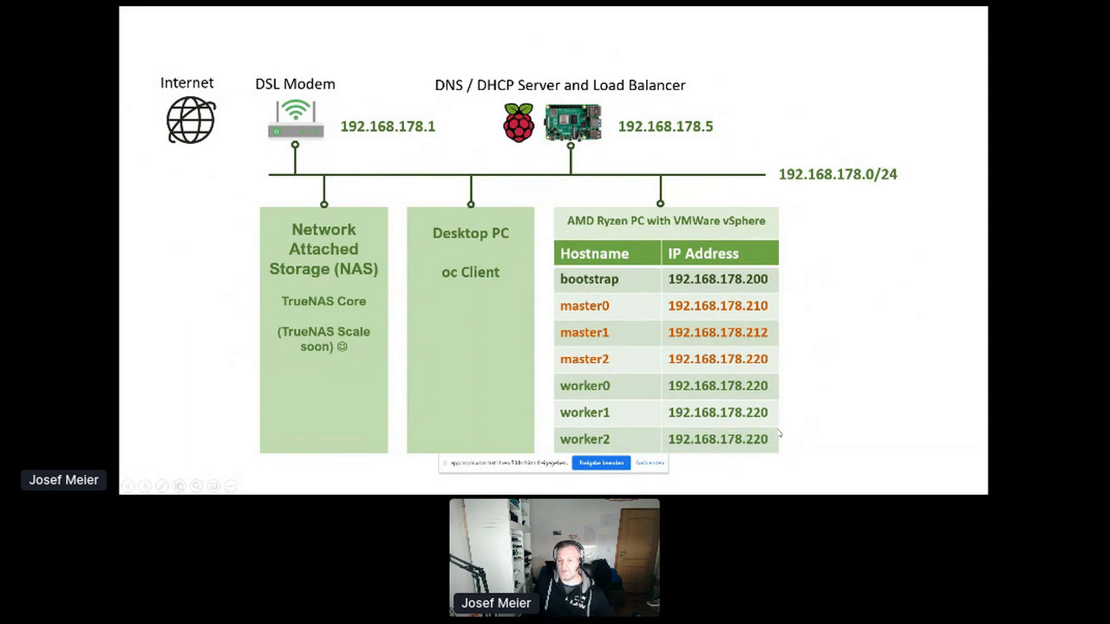
mouse_move(846, 395)
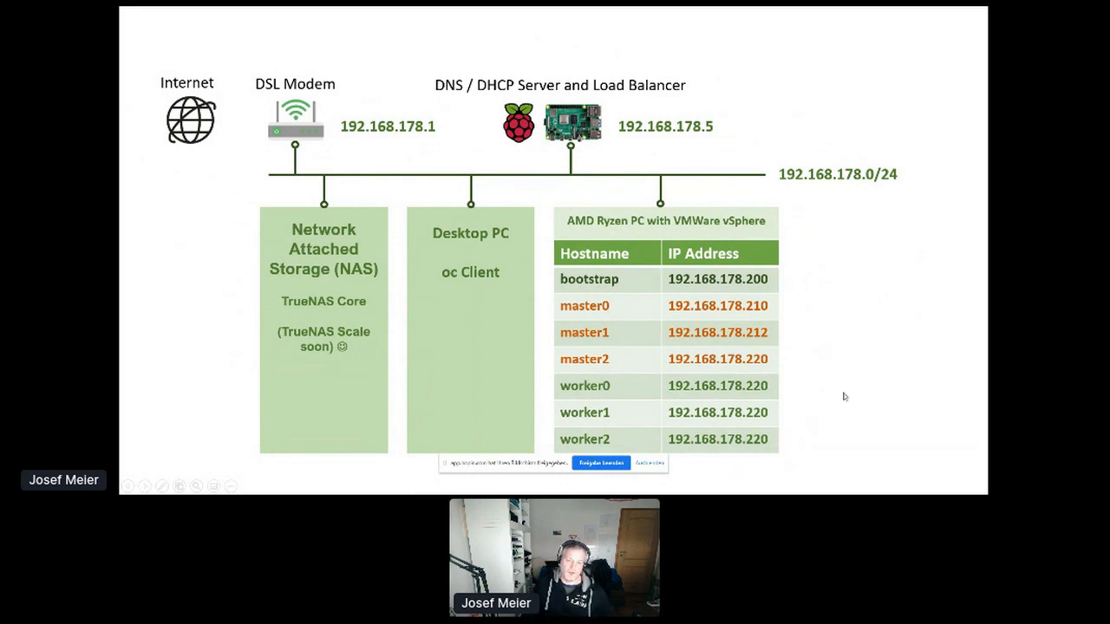
mouse_move(857, 367)
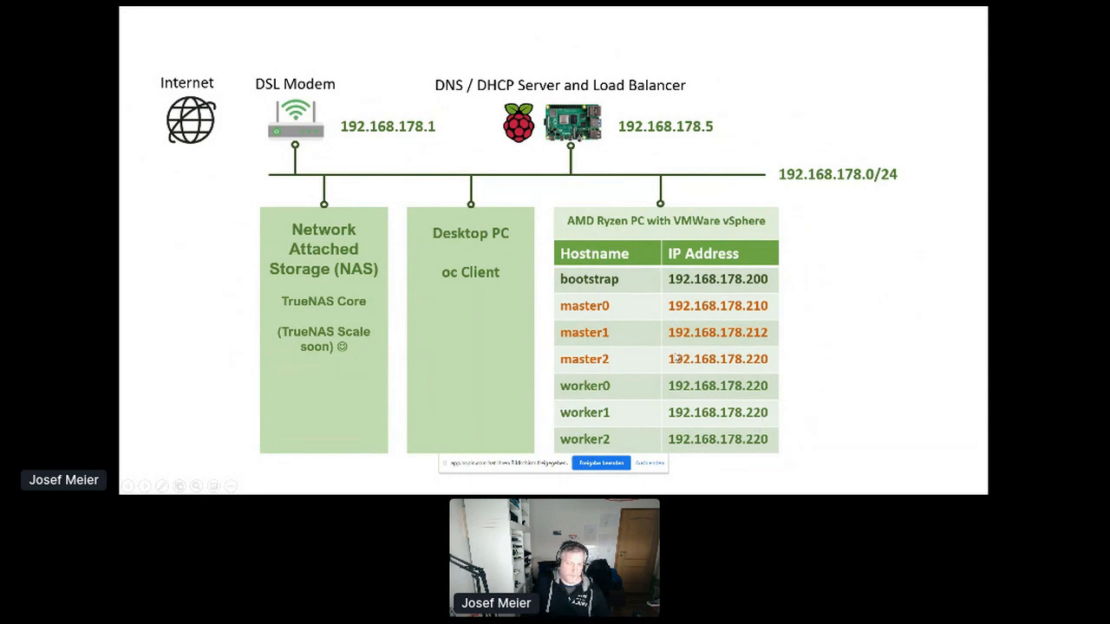
mouse_move(674, 357)
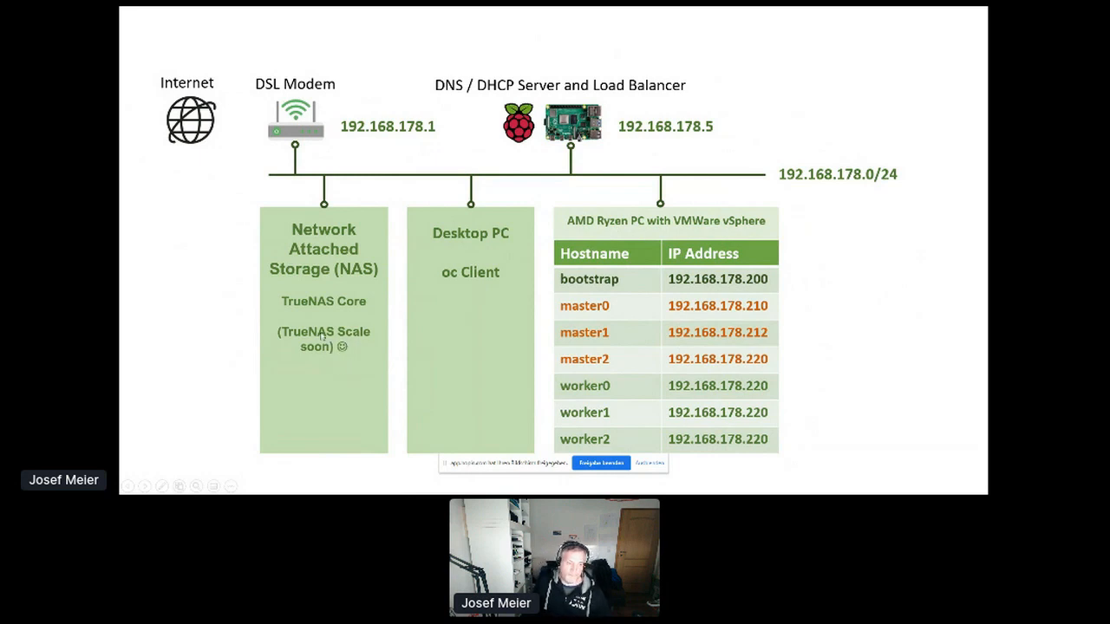
mouse_move(326, 326)
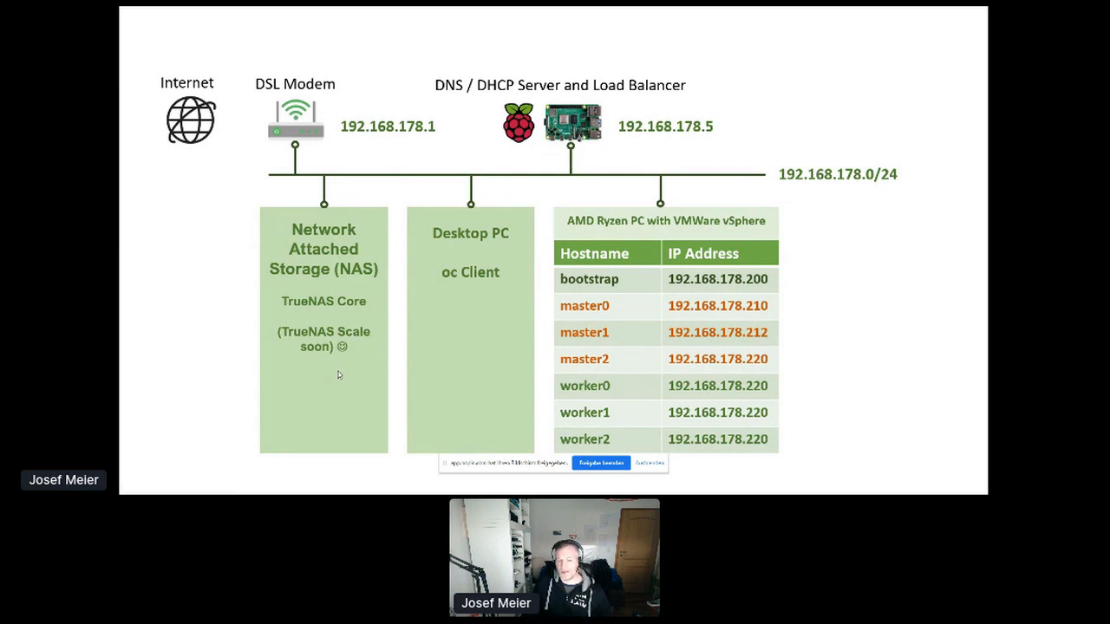
mouse_move(328, 371)
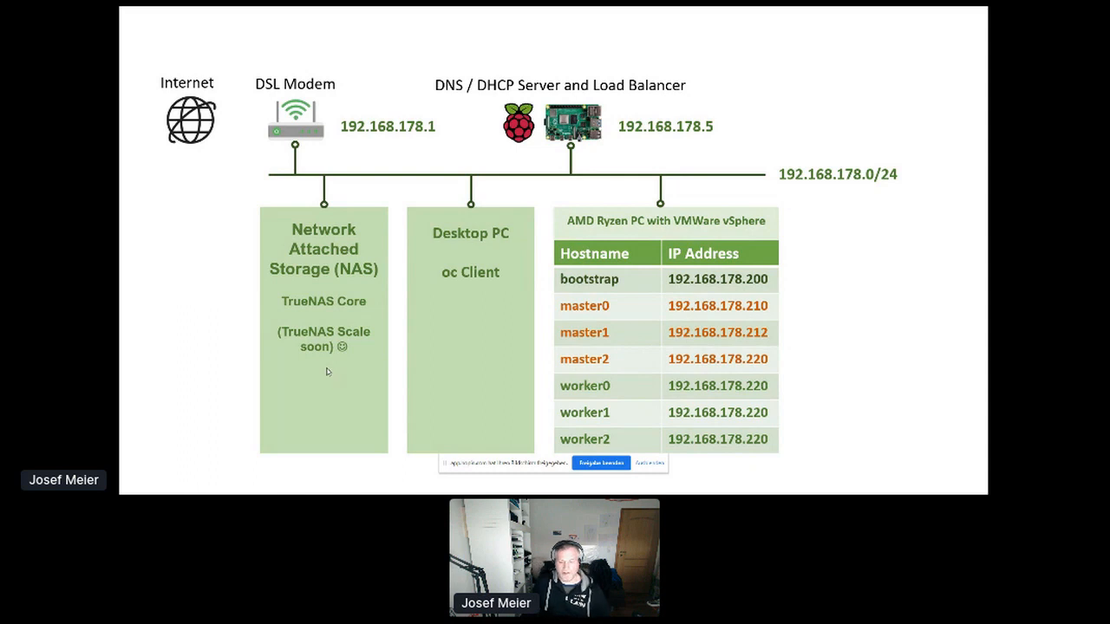
mouse_move(345, 267)
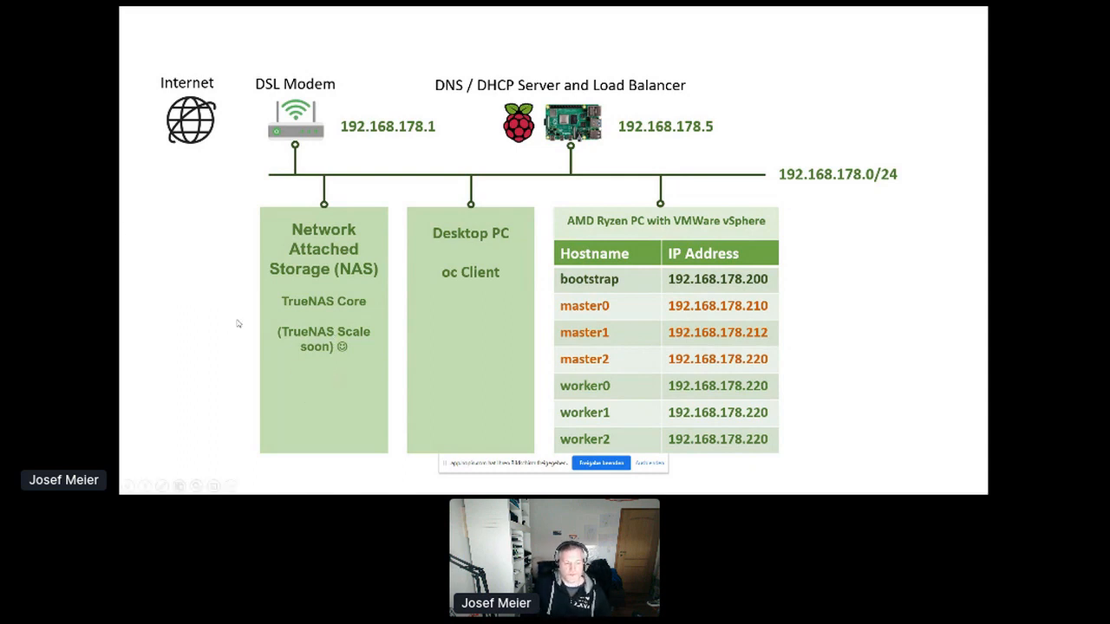
mouse_move(304, 376)
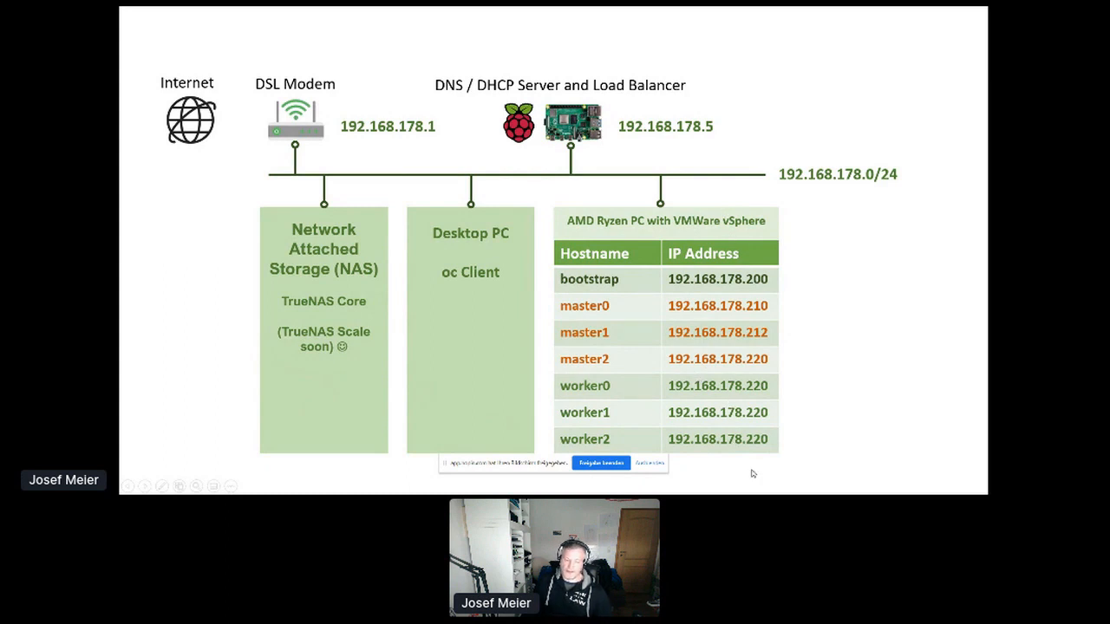
mouse_move(726, 426)
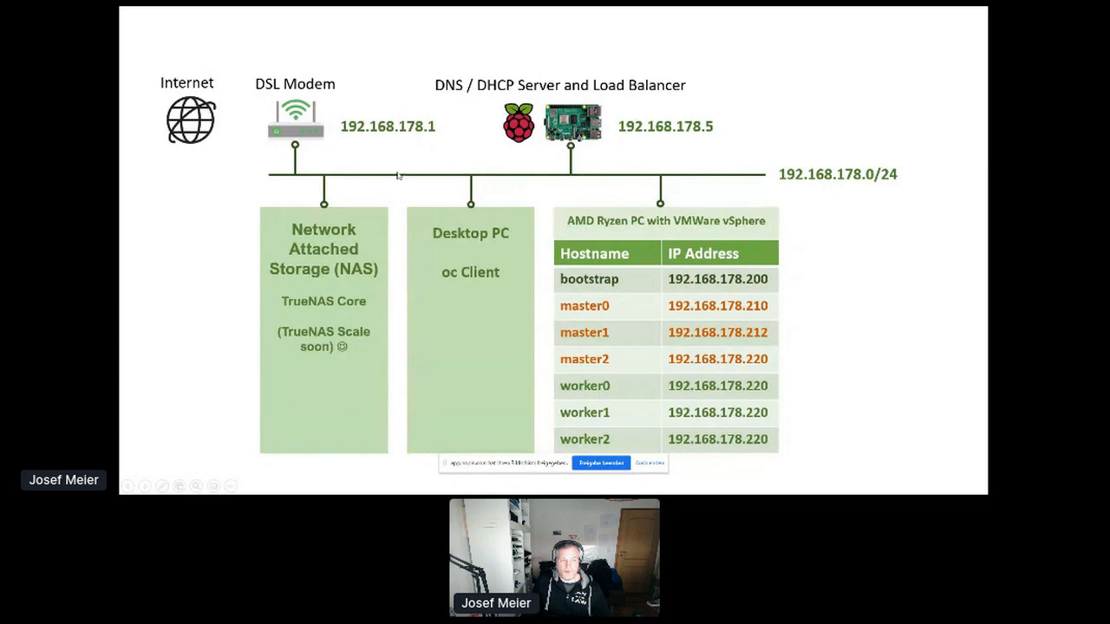
mouse_move(558, 95)
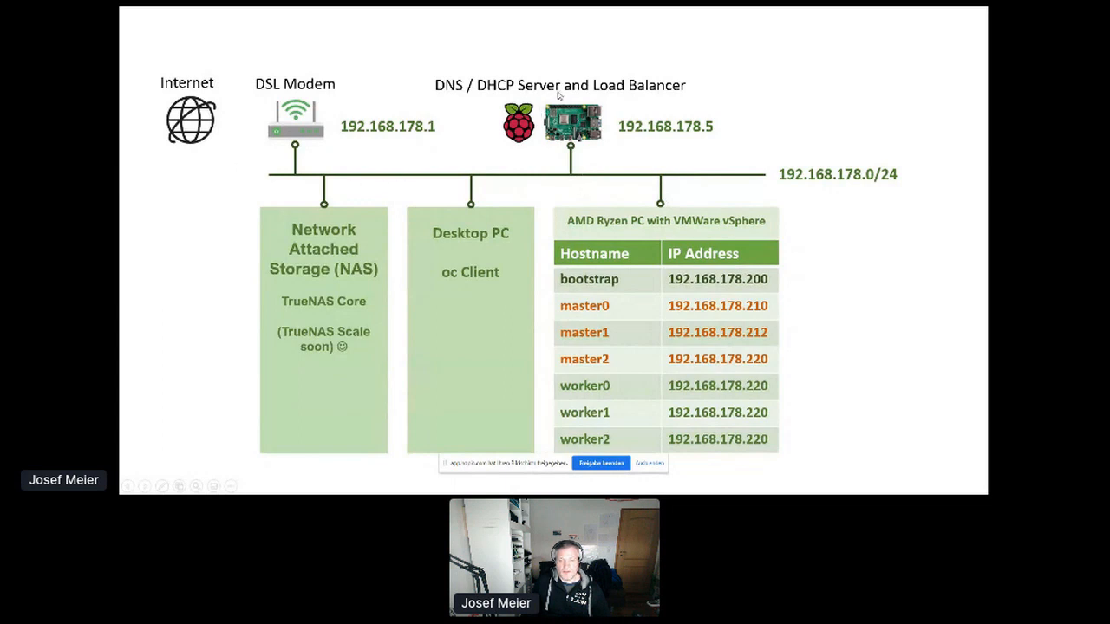
mouse_move(597, 153)
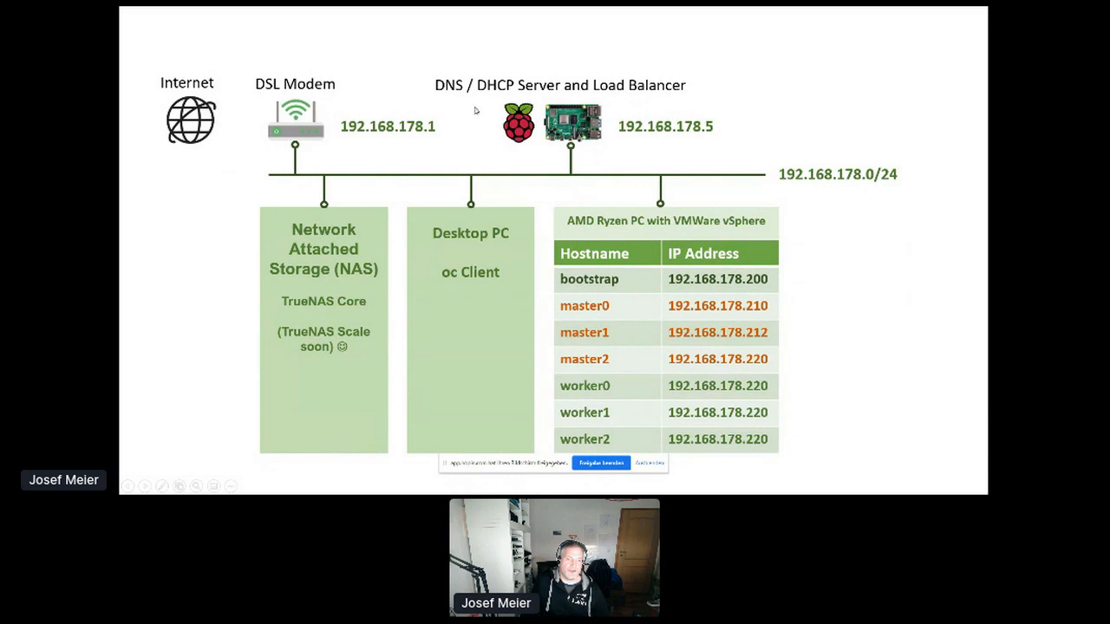
mouse_move(743, 90)
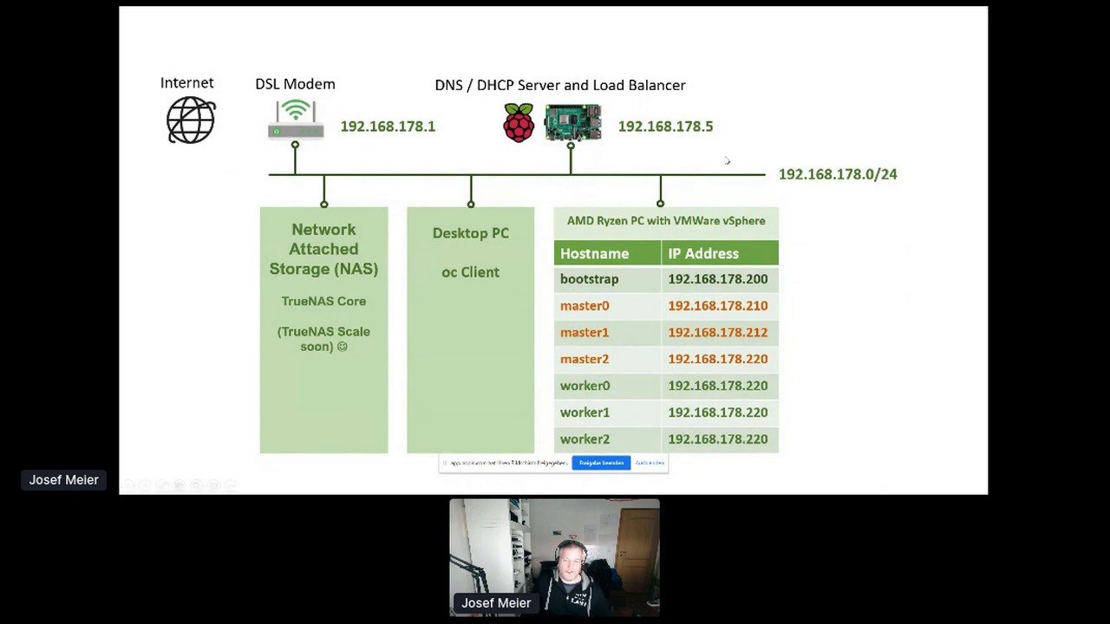
mouse_move(714, 161)
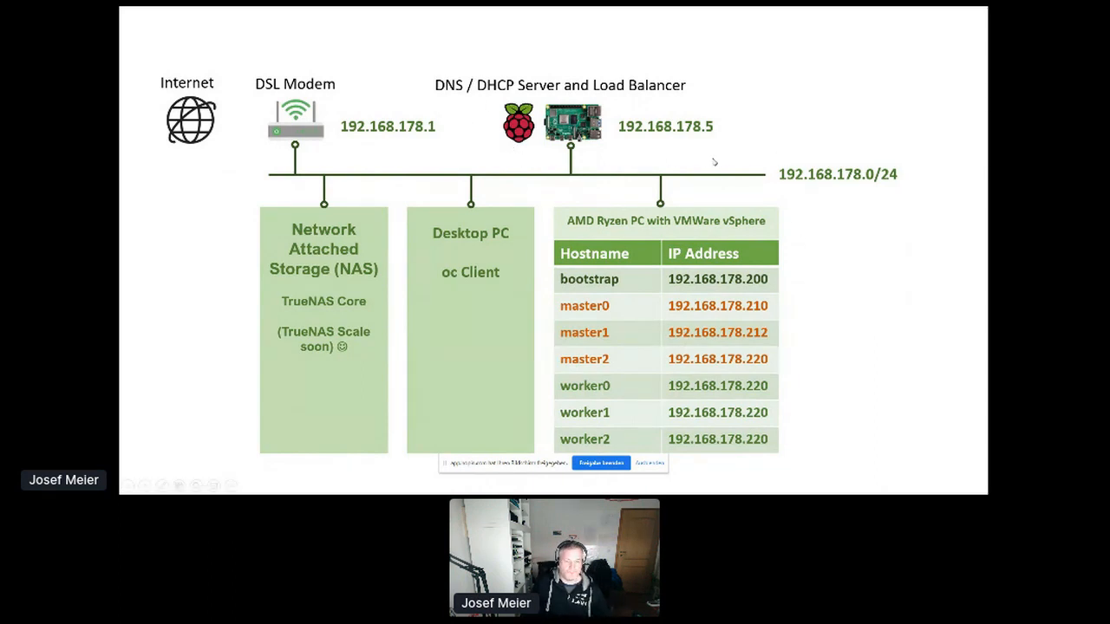
mouse_move(687, 143)
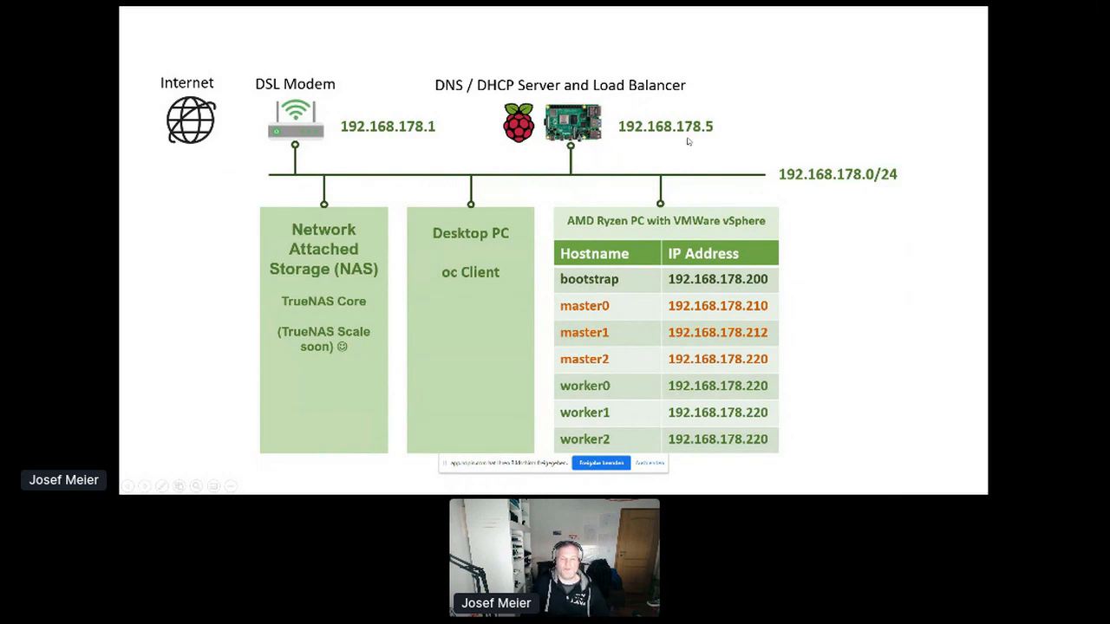
mouse_move(659, 189)
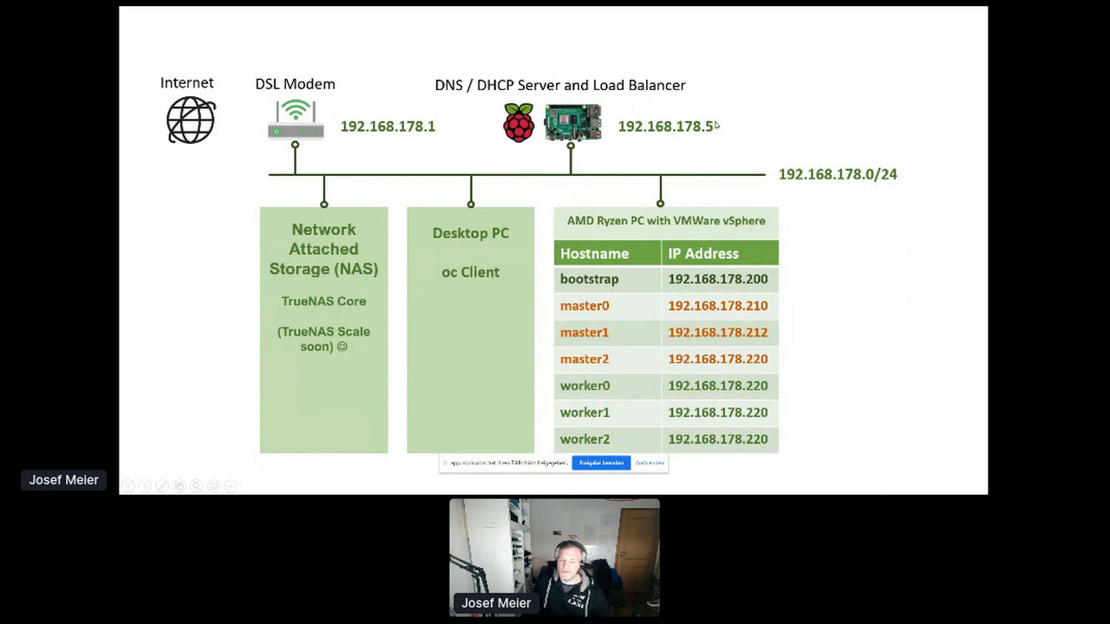
mouse_move(818, 264)
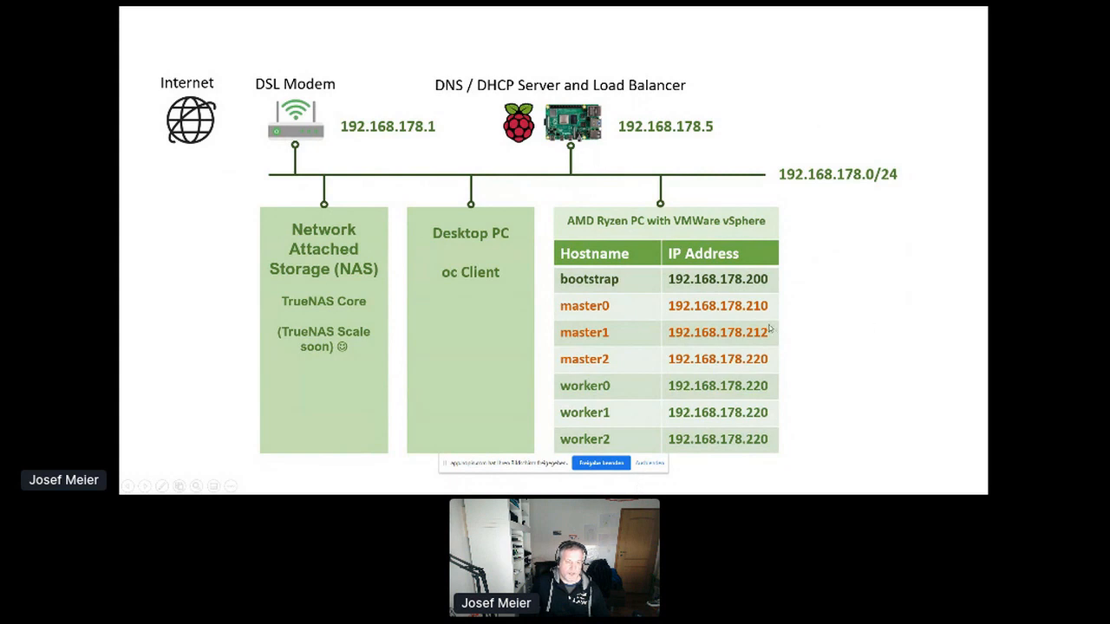
mouse_move(447, 246)
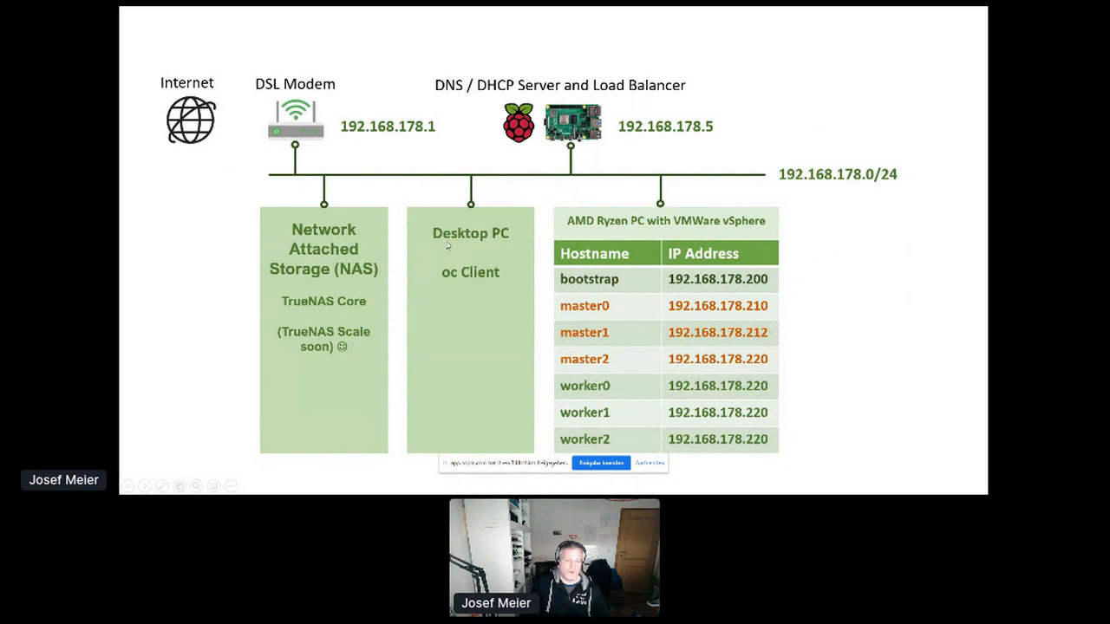
mouse_move(503, 159)
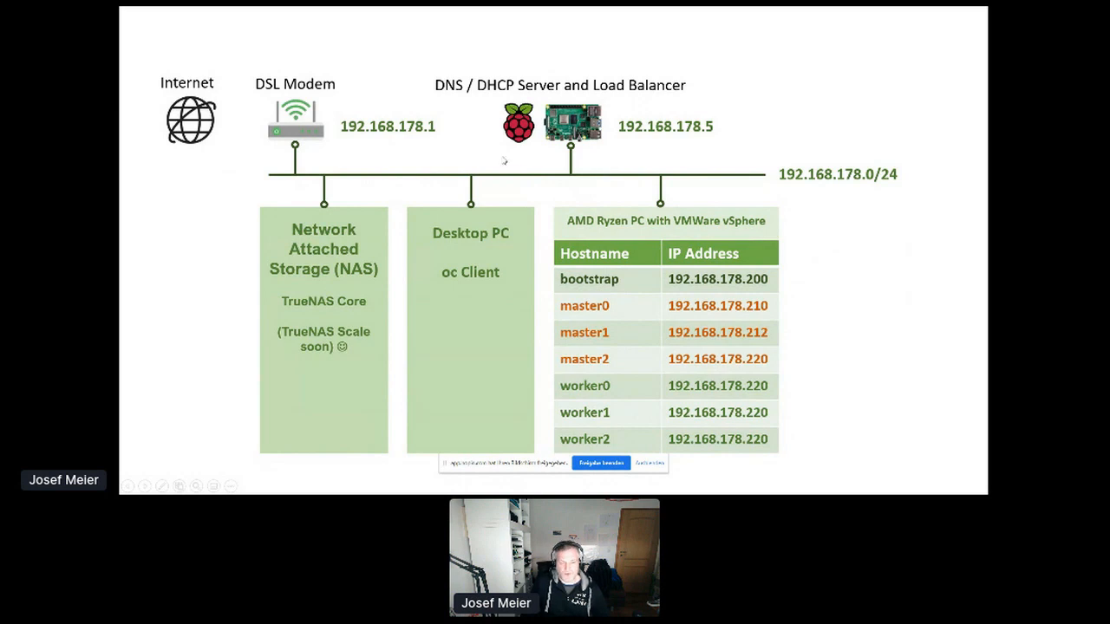
mouse_move(839, 272)
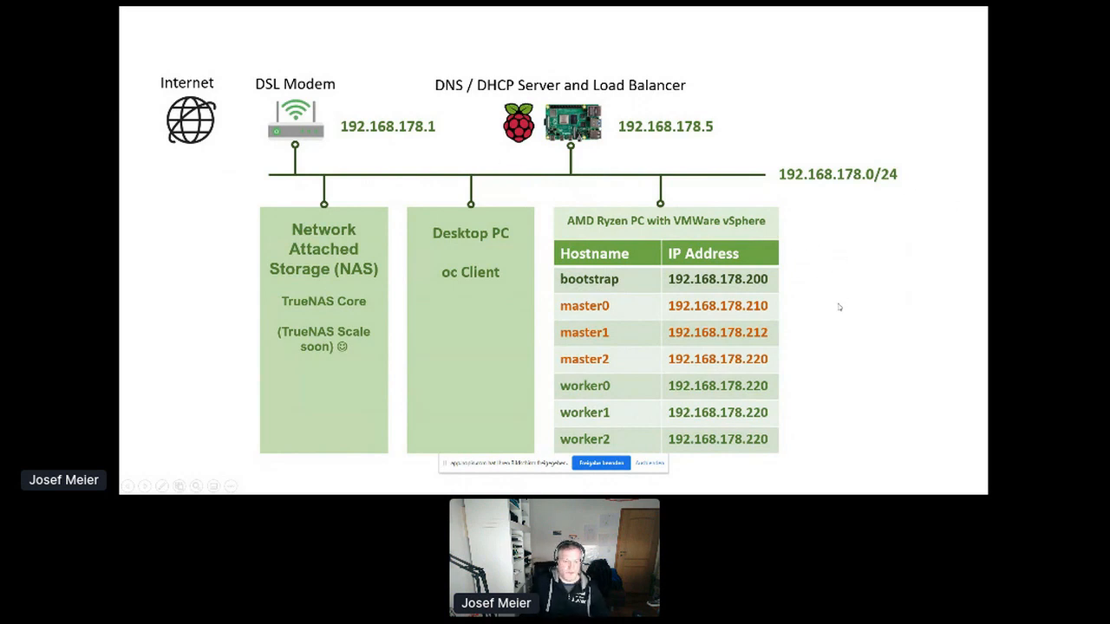
mouse_move(281, 179)
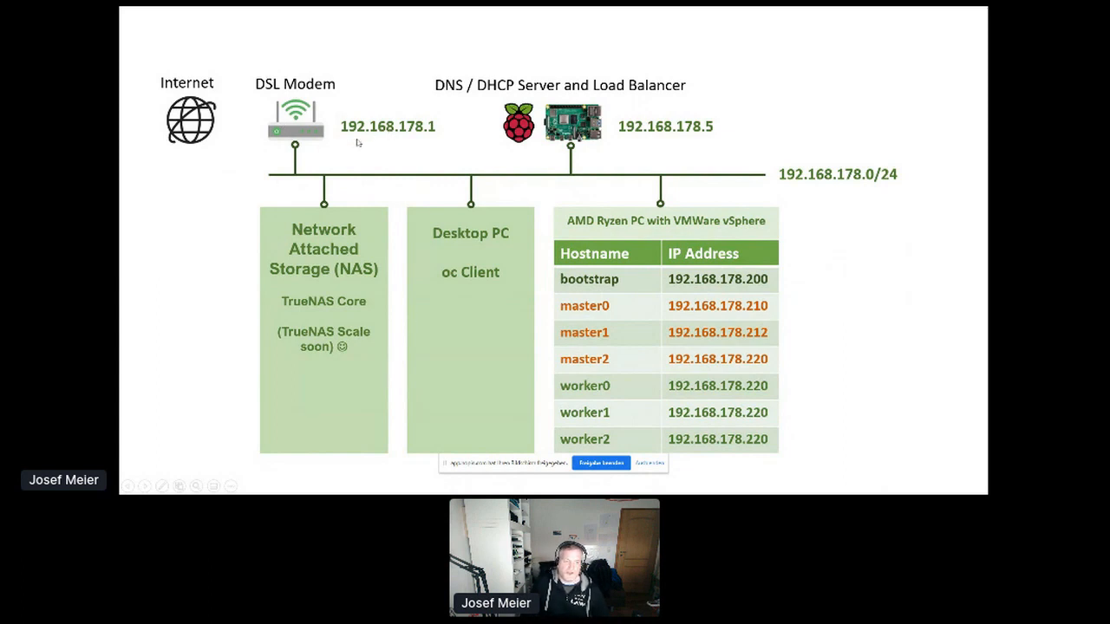
mouse_move(345, 128)
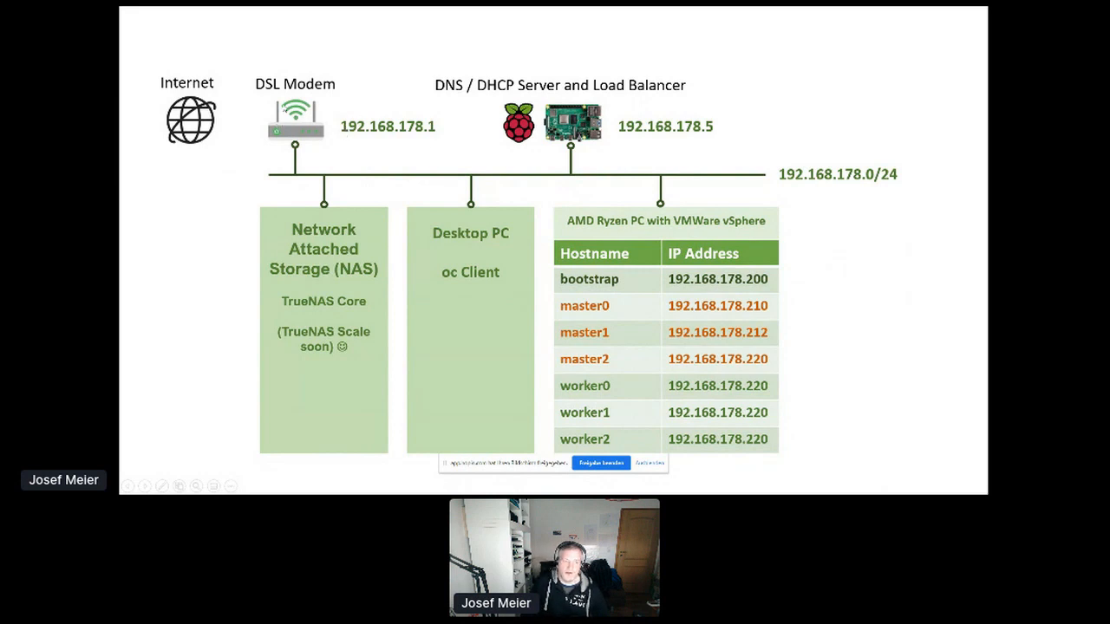
mouse_move(437, 145)
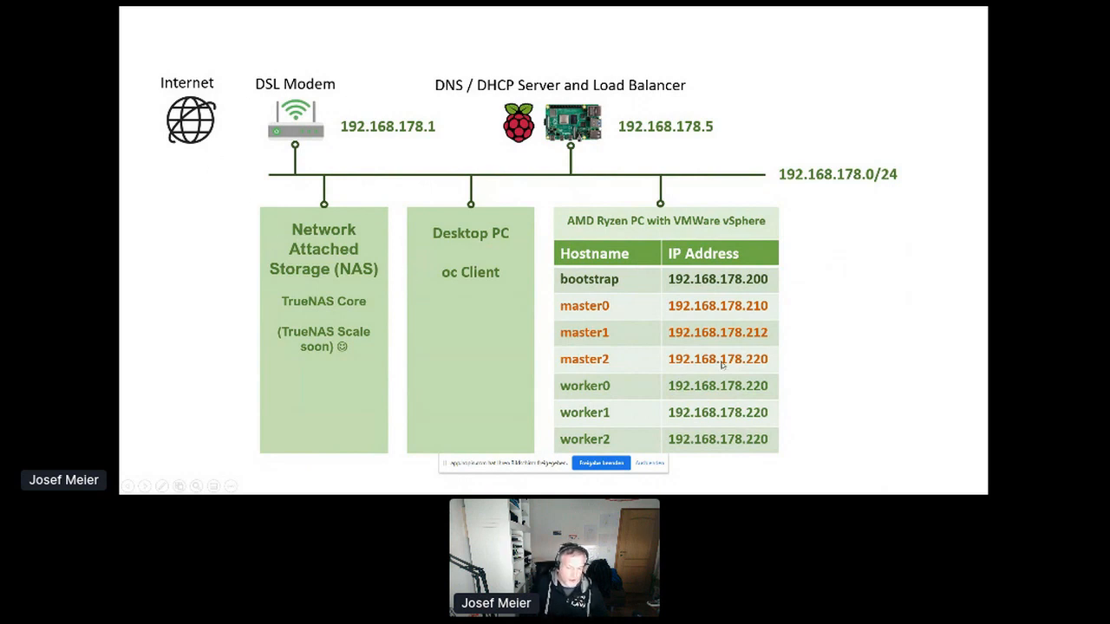
mouse_move(707, 309)
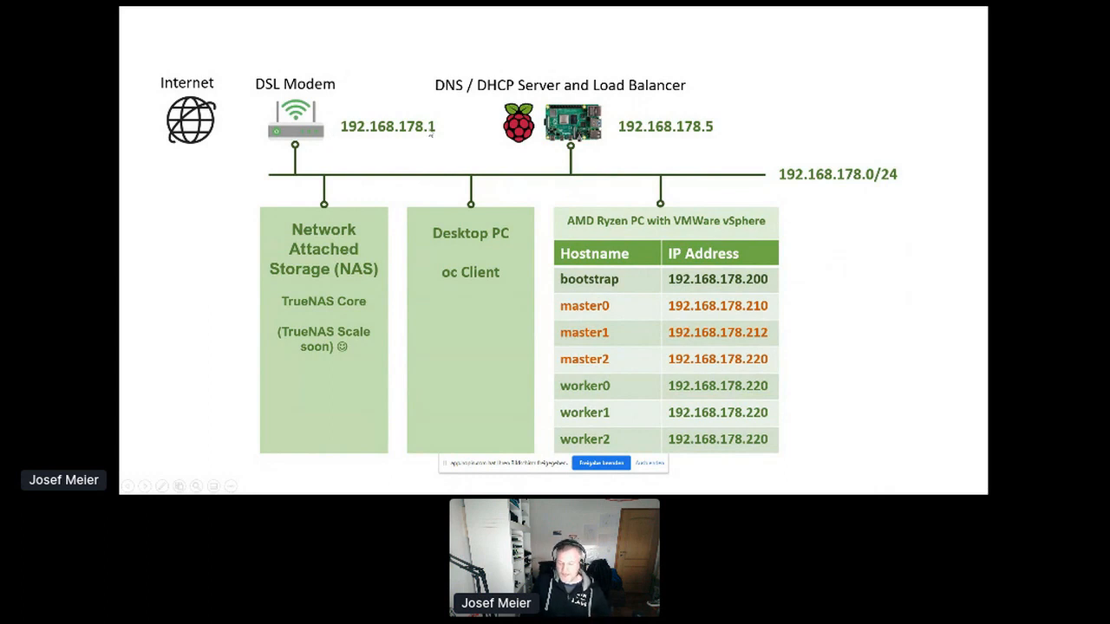
mouse_move(388, 135)
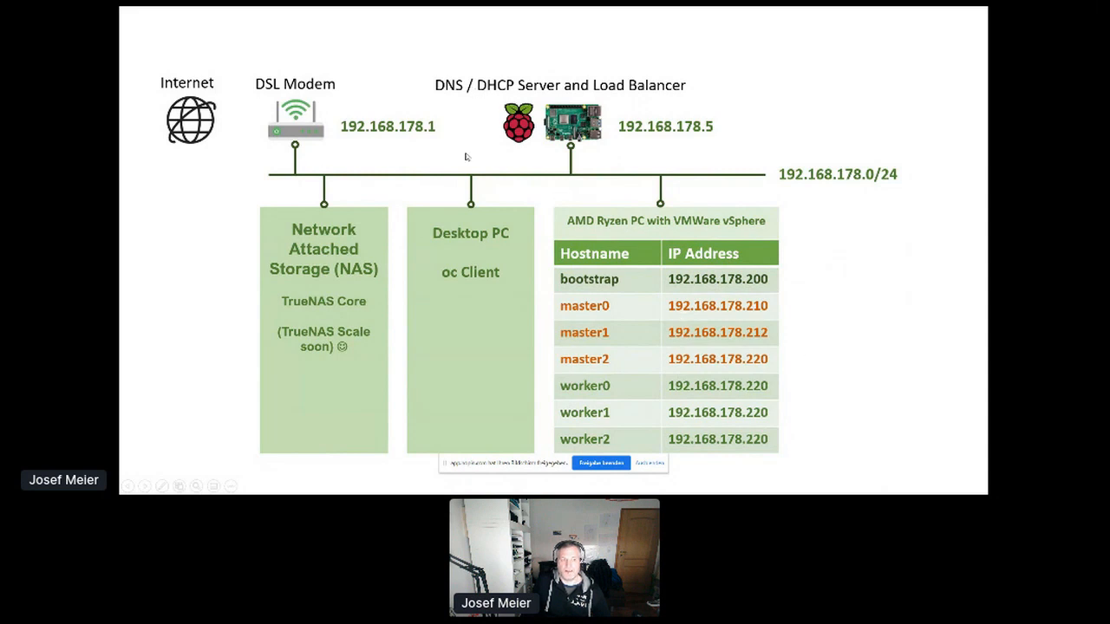
mouse_move(443, 239)
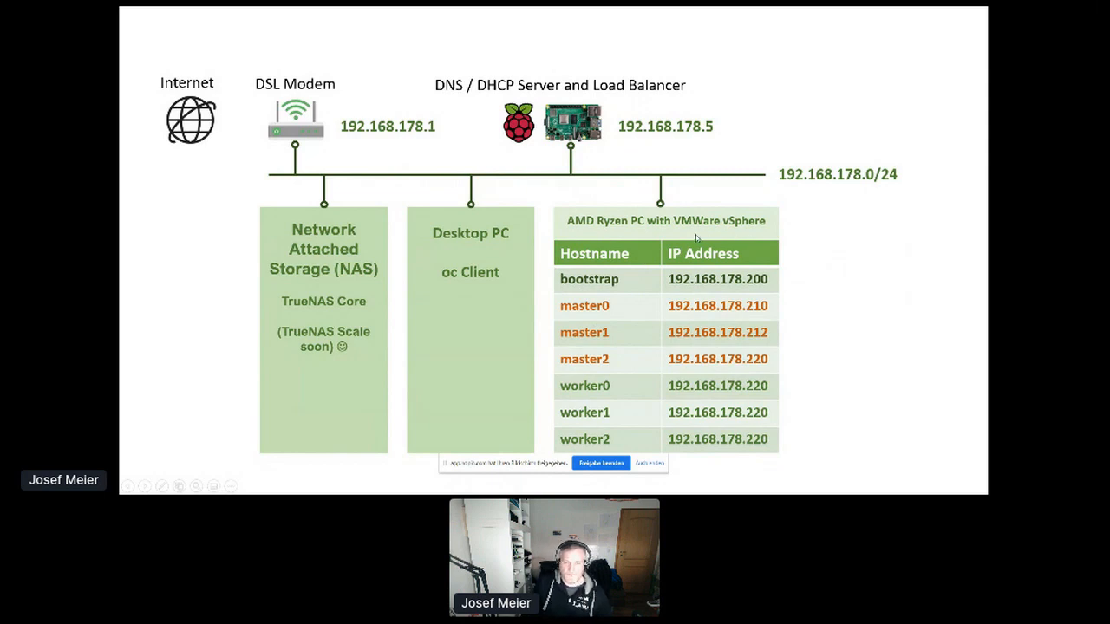
mouse_move(789, 347)
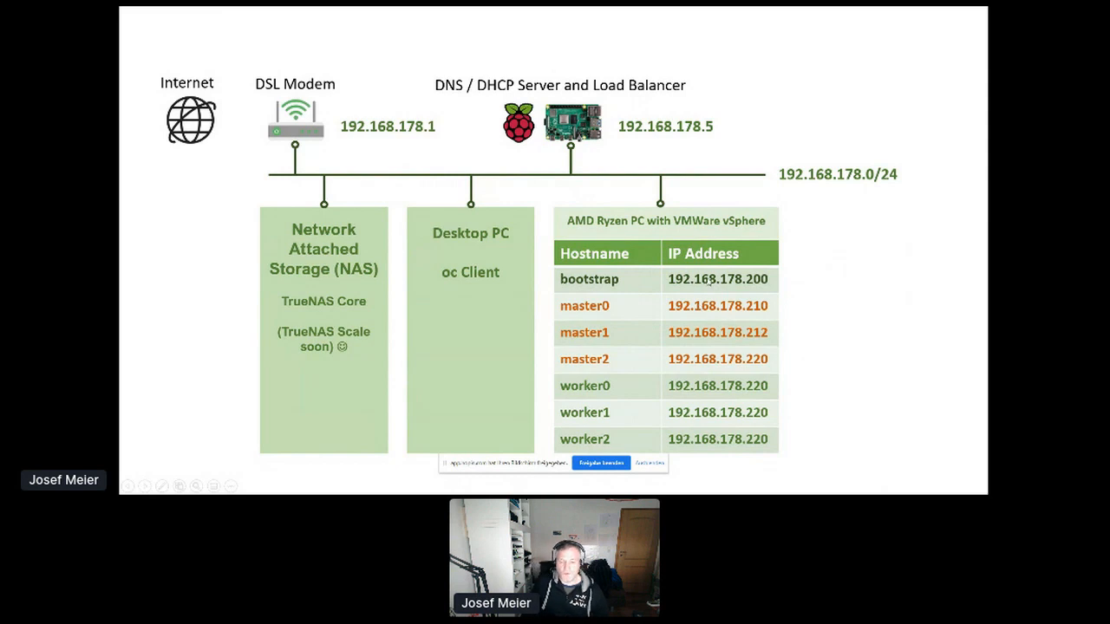
mouse_move(713, 476)
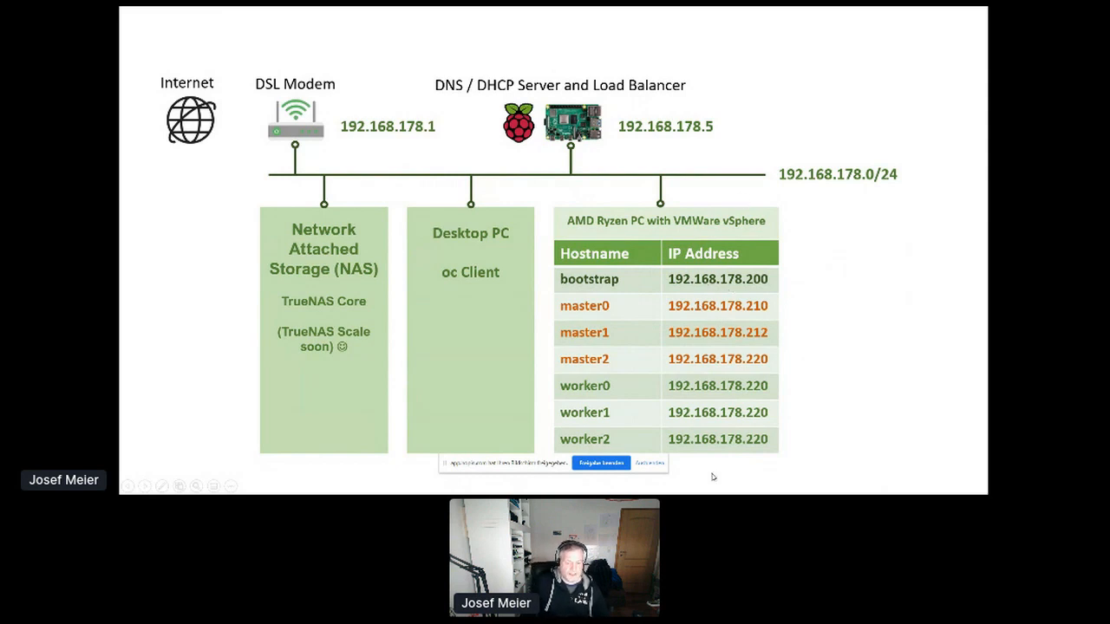
mouse_move(783, 454)
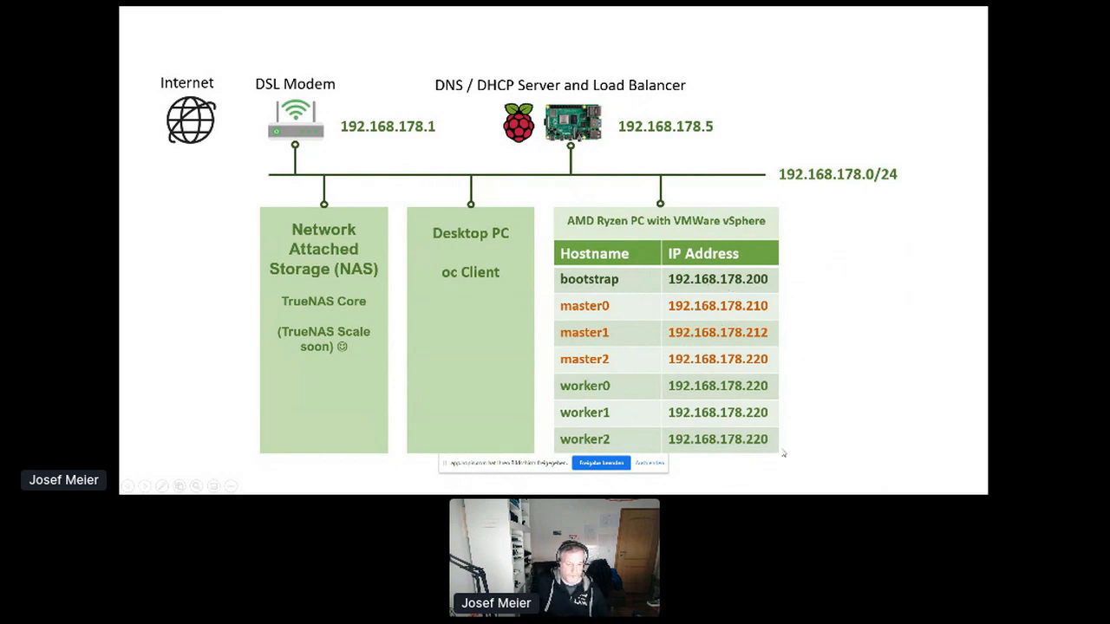
mouse_move(776, 447)
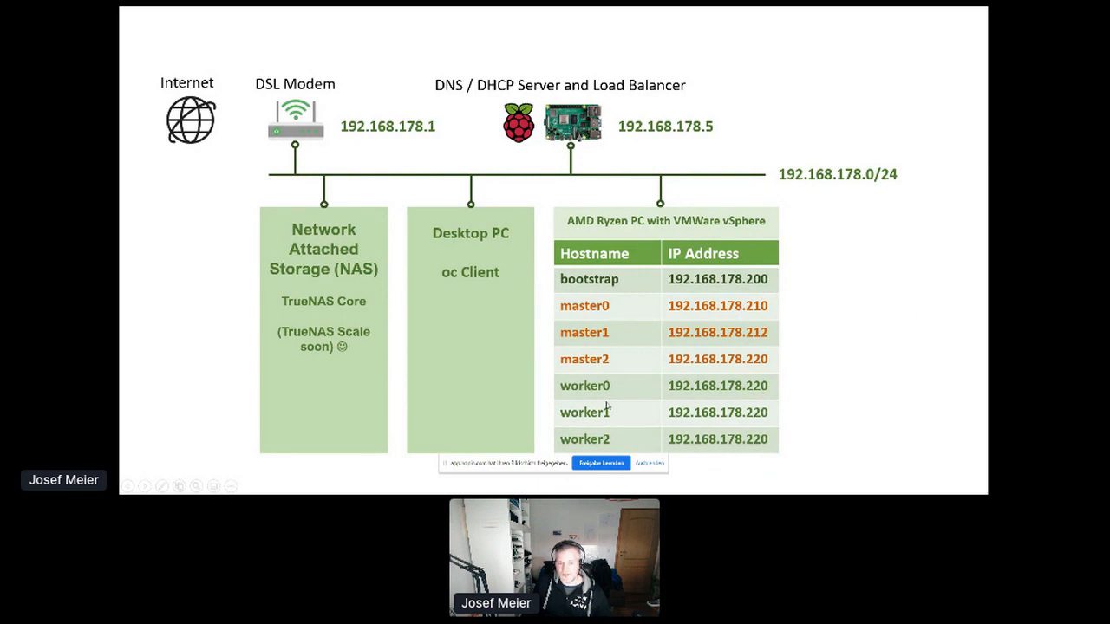
mouse_move(823, 461)
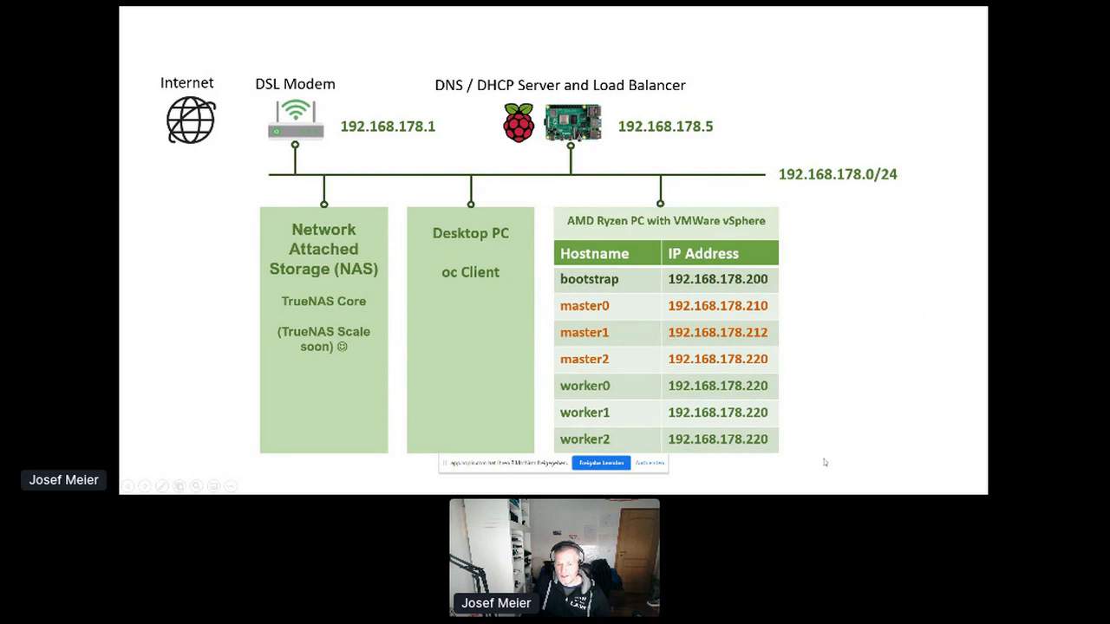
mouse_move(794, 461)
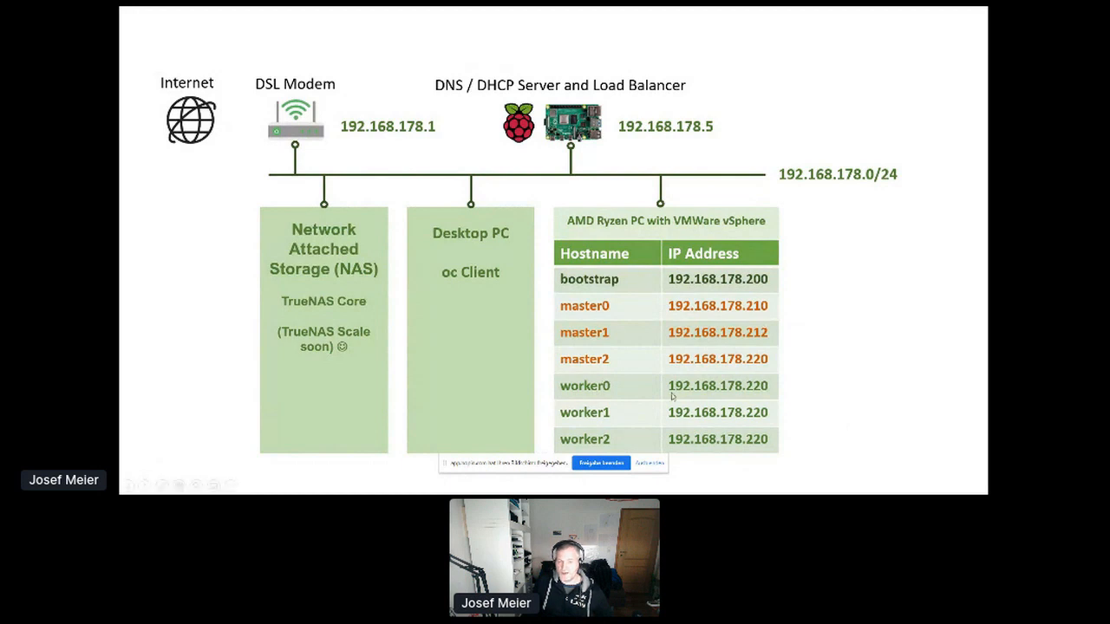
mouse_move(825, 260)
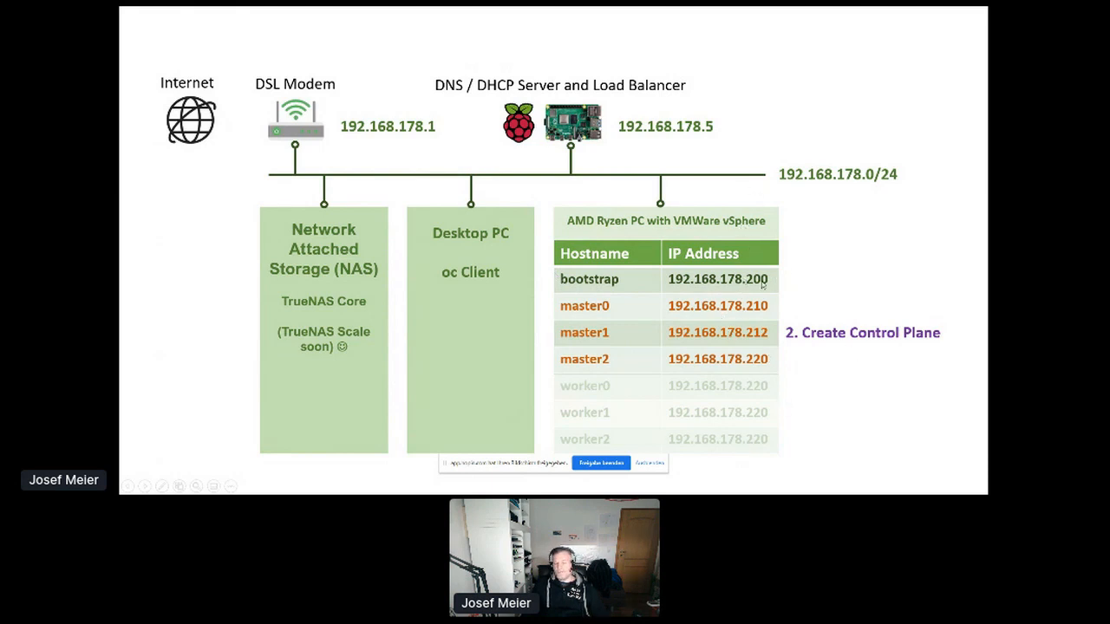
mouse_move(779, 371)
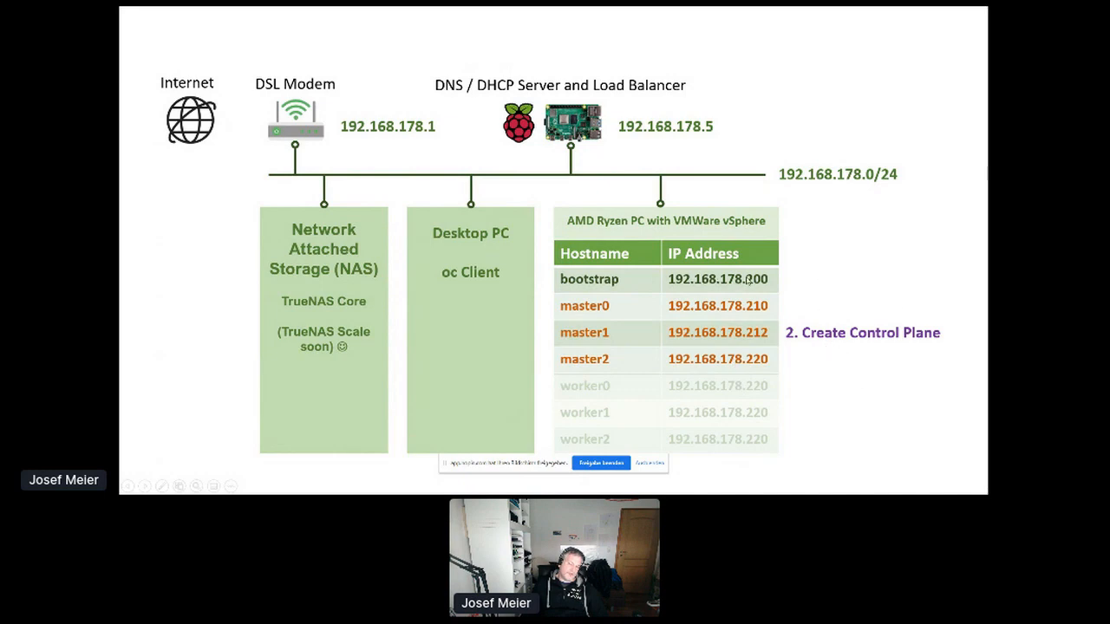
mouse_move(763, 405)
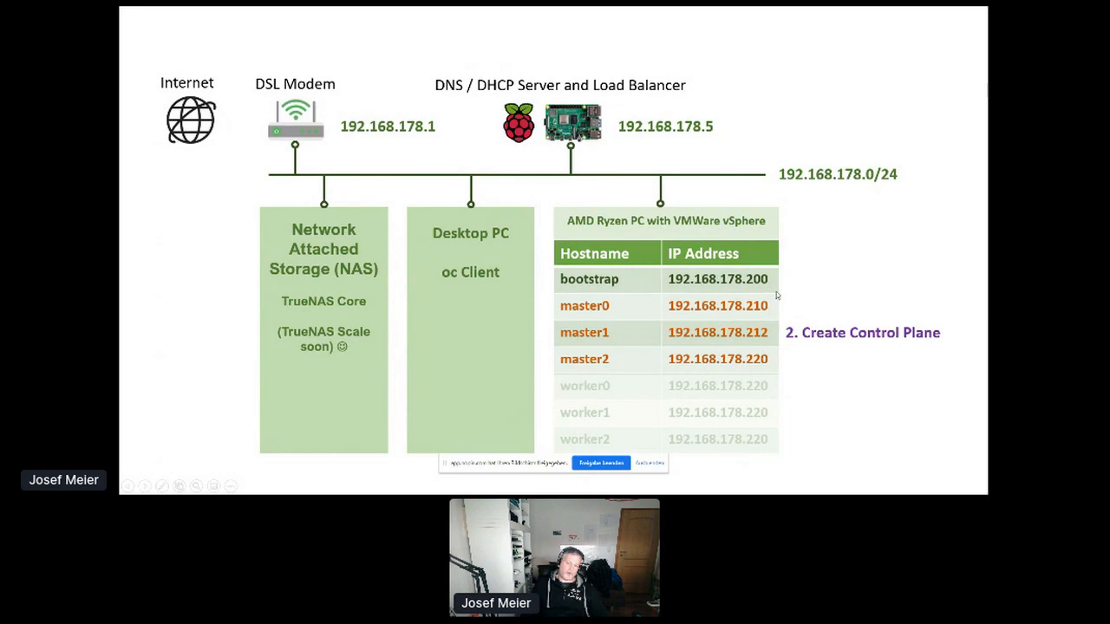
mouse_move(769, 364)
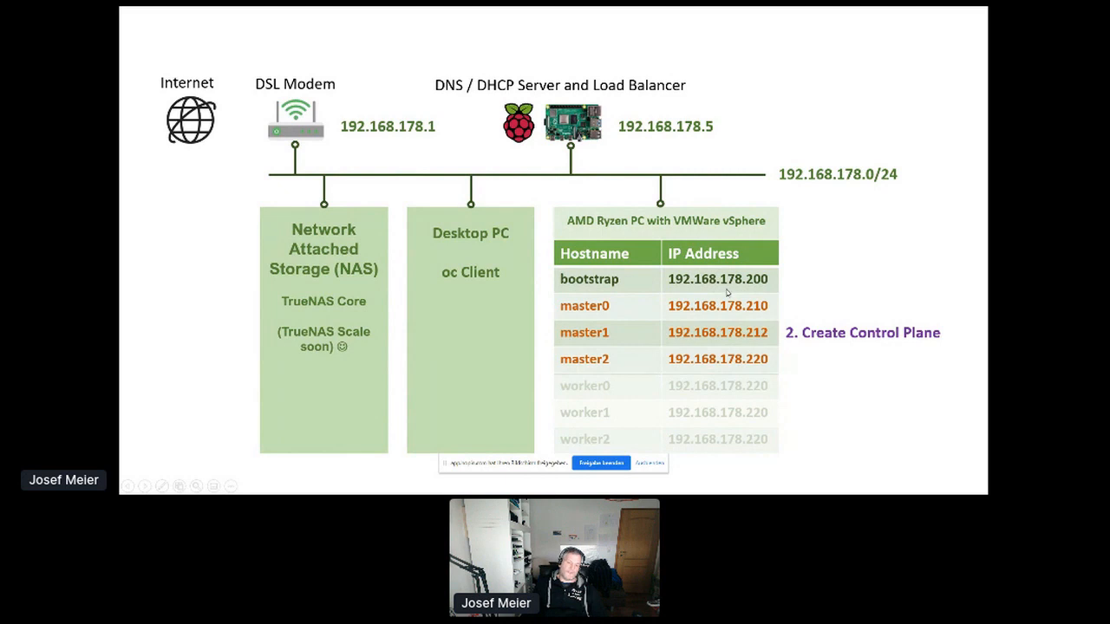
mouse_move(538, 295)
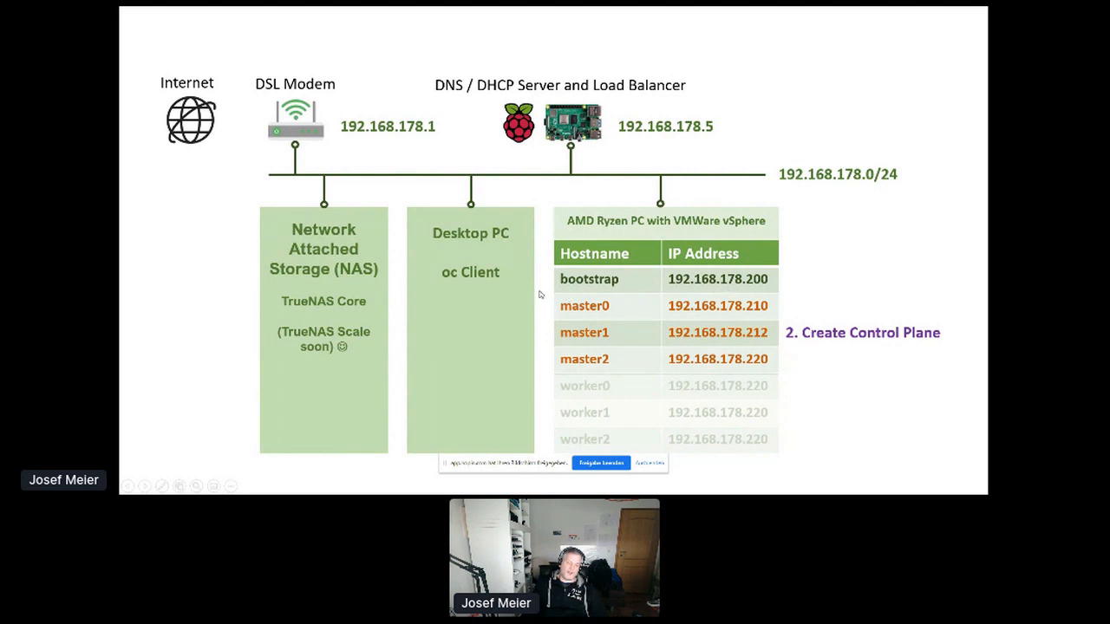
mouse_move(572, 284)
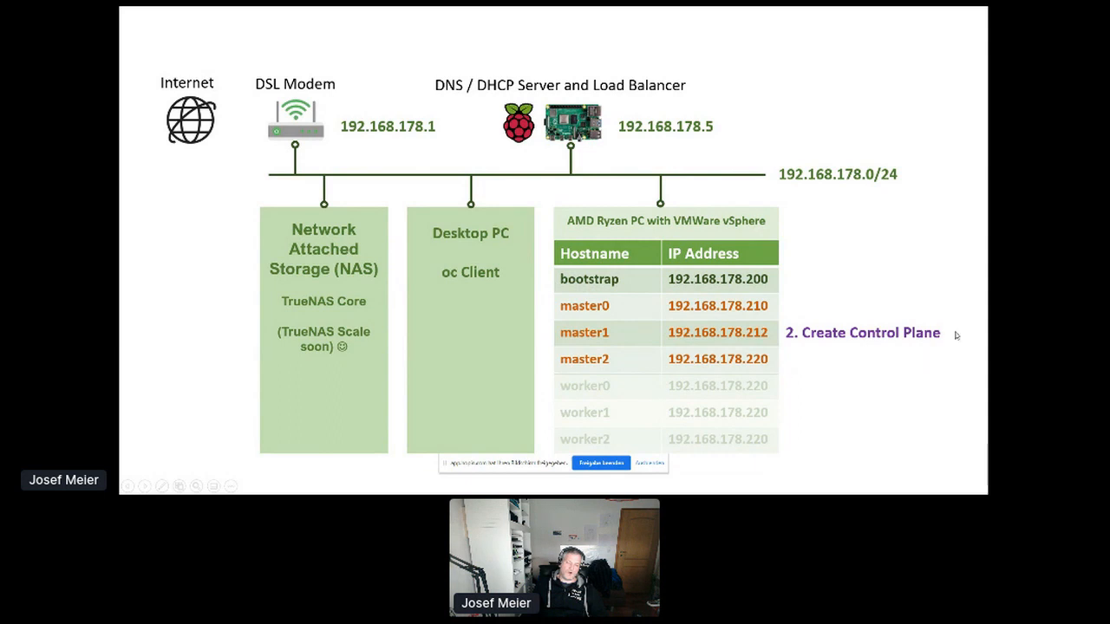
mouse_move(775, 350)
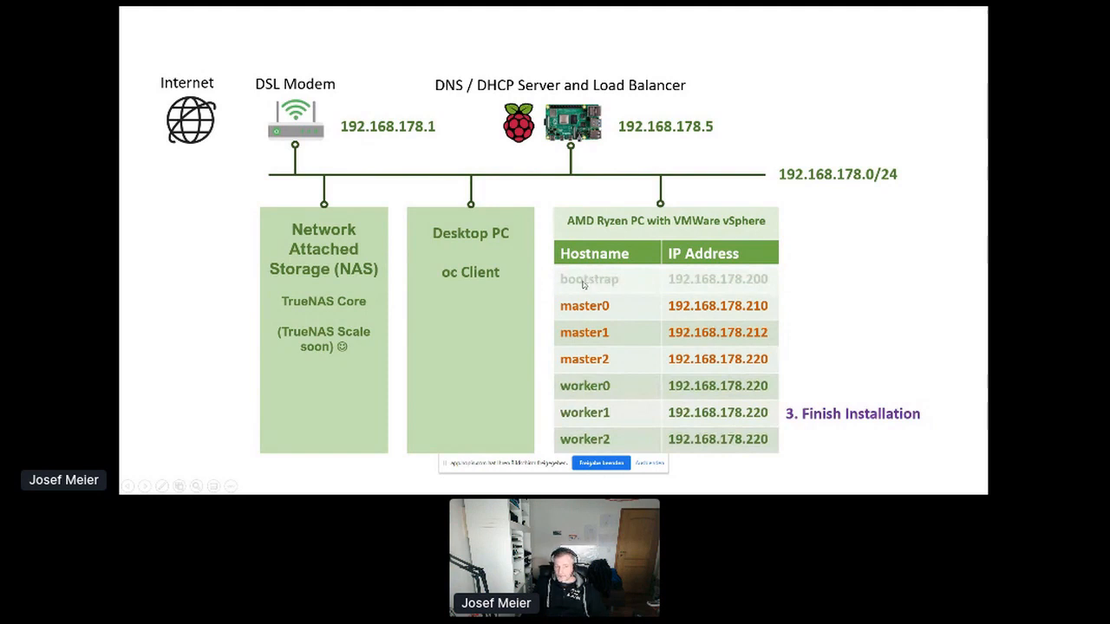
mouse_move(805, 260)
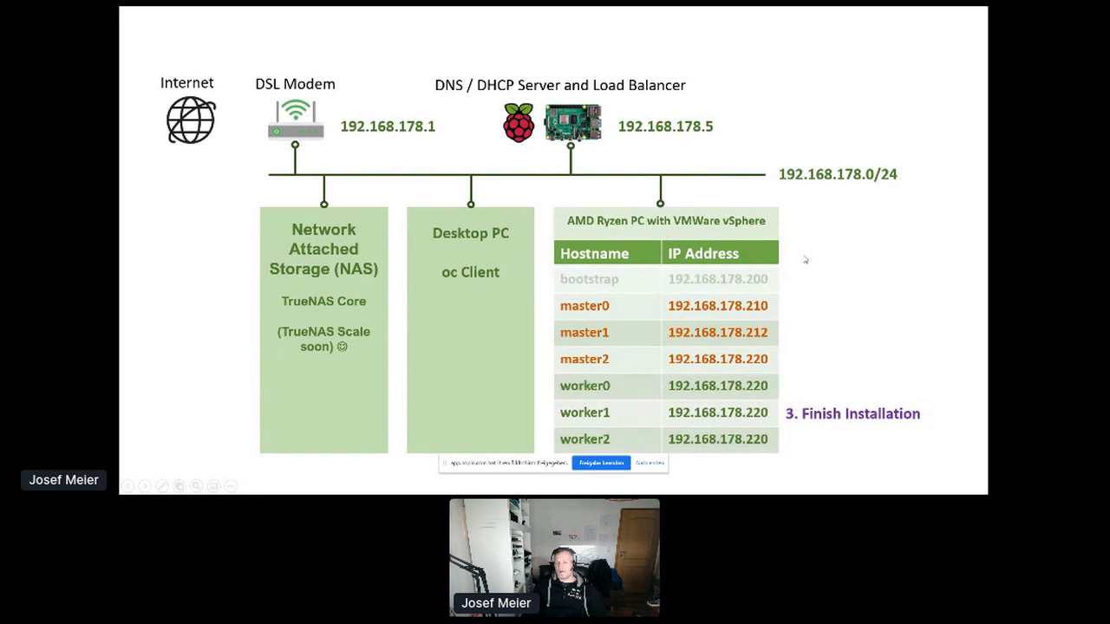
mouse_move(888, 328)
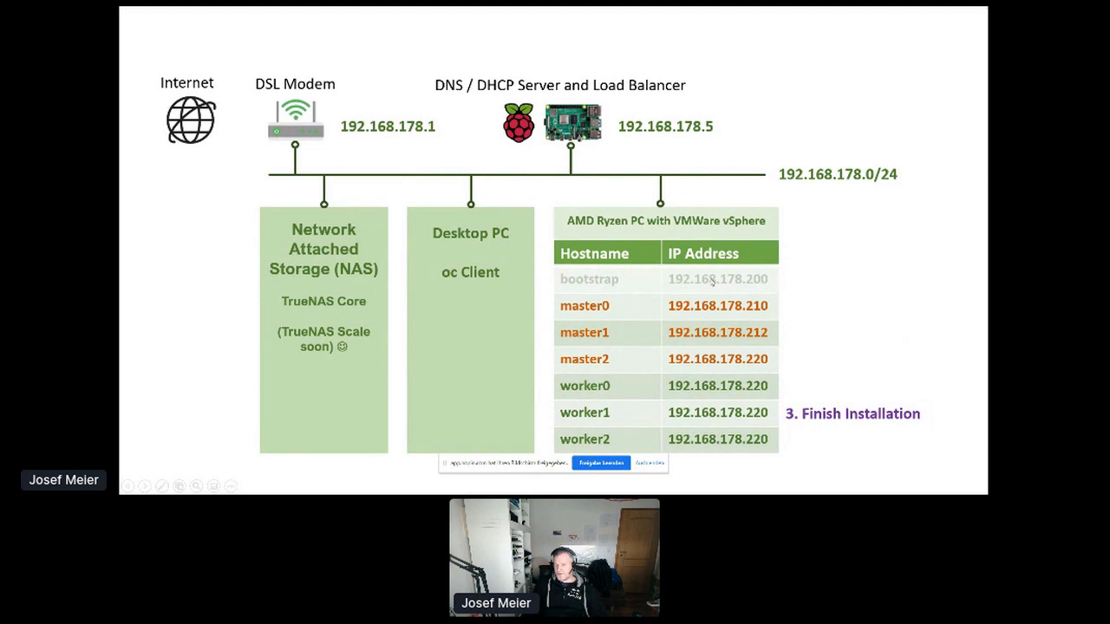
mouse_move(623, 279)
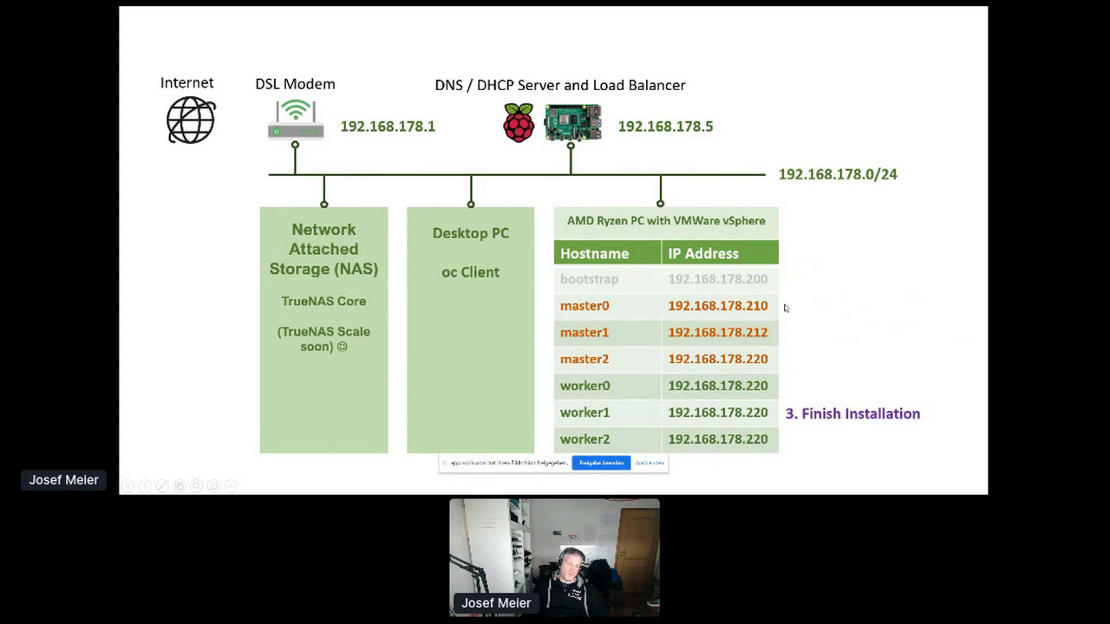
mouse_move(582, 423)
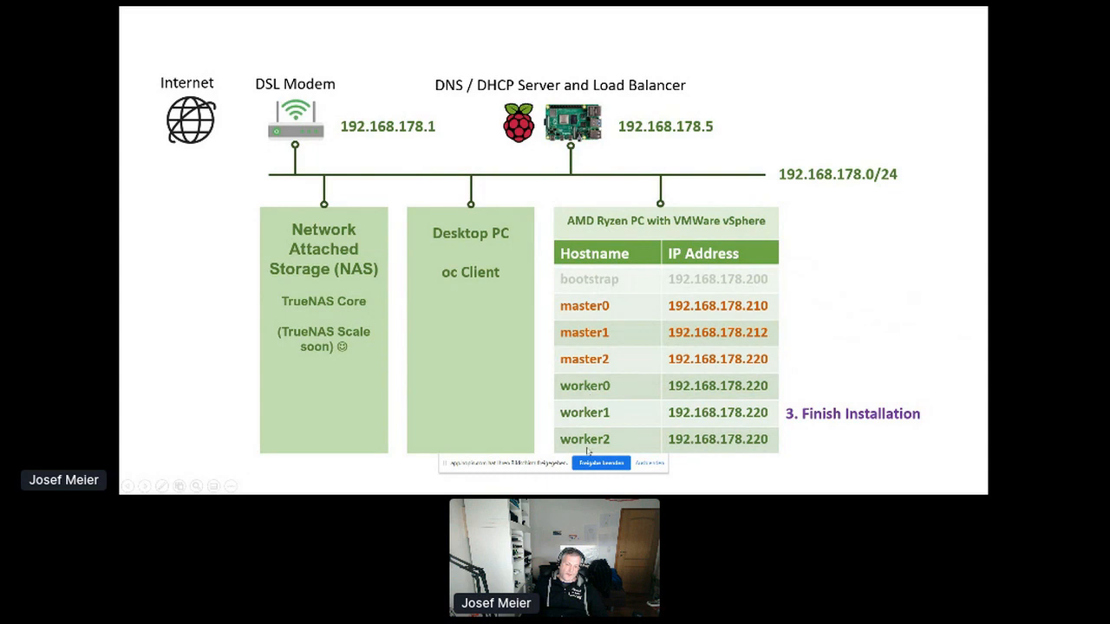
mouse_move(600, 454)
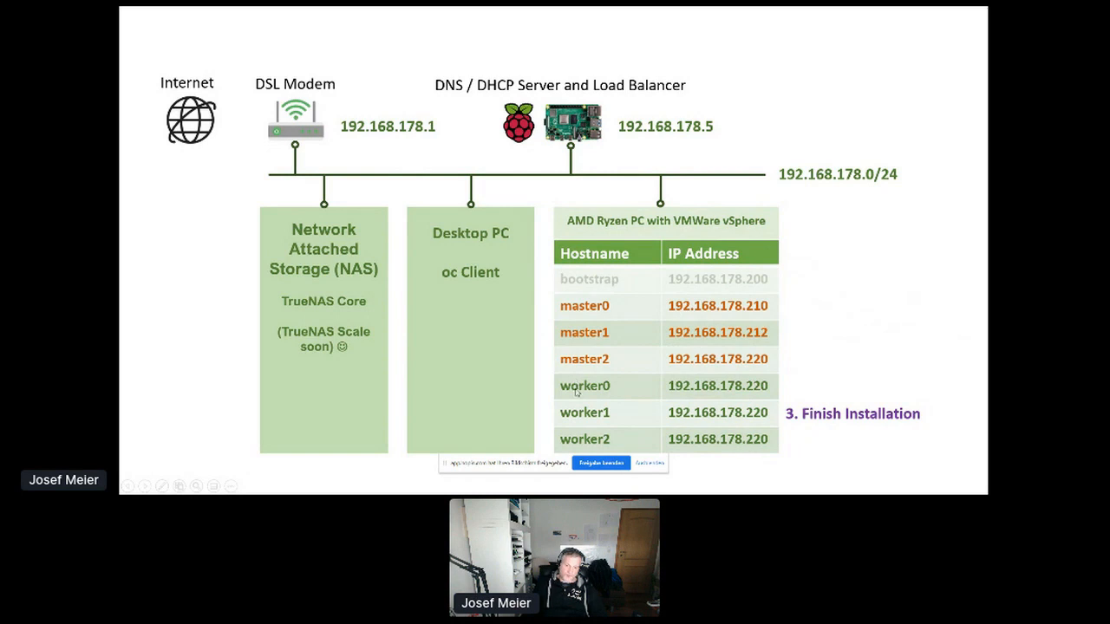
mouse_move(808, 359)
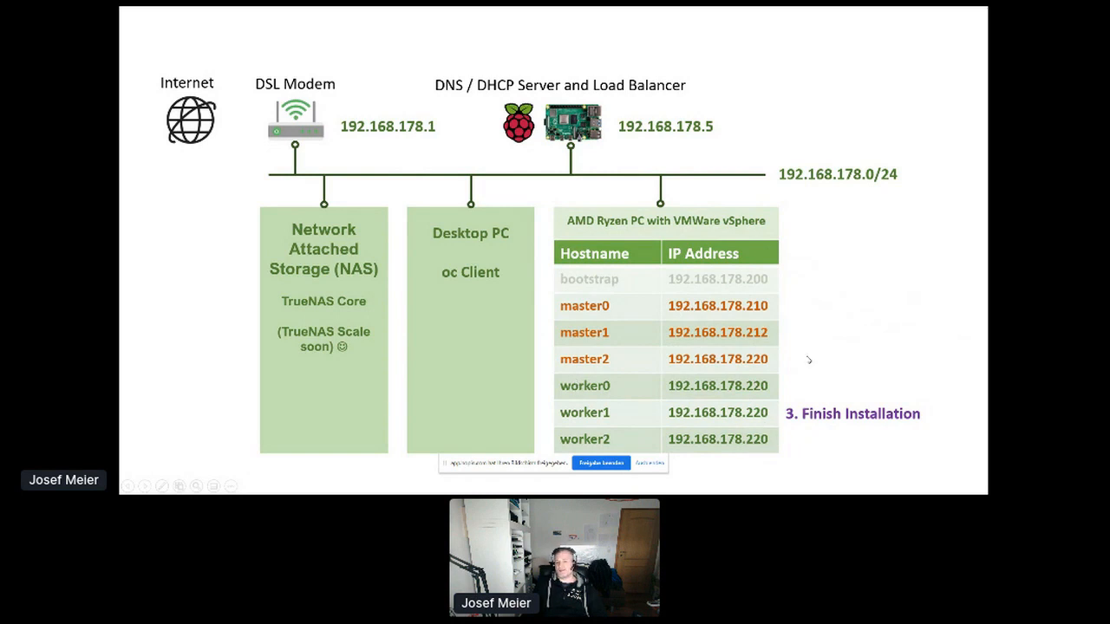
mouse_move(719, 373)
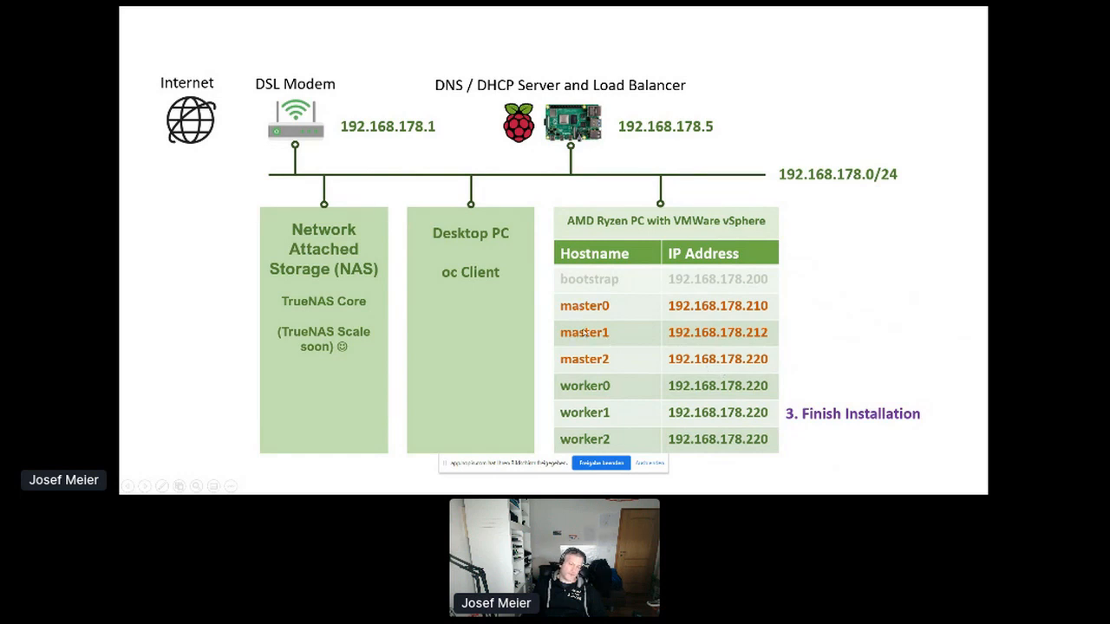
mouse_move(759, 451)
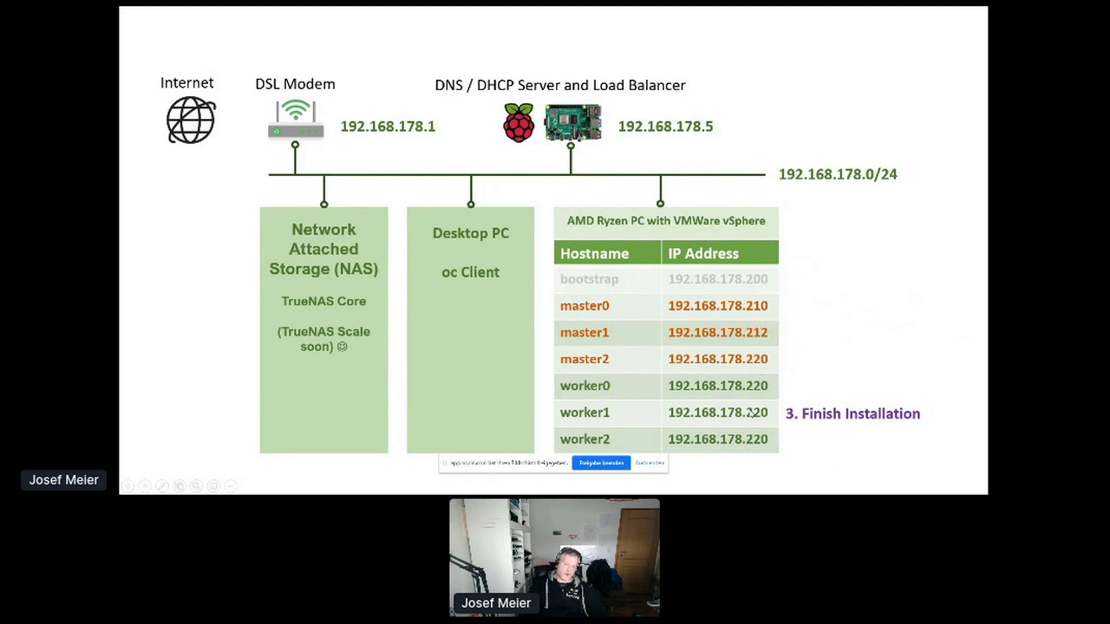
mouse_move(749, 392)
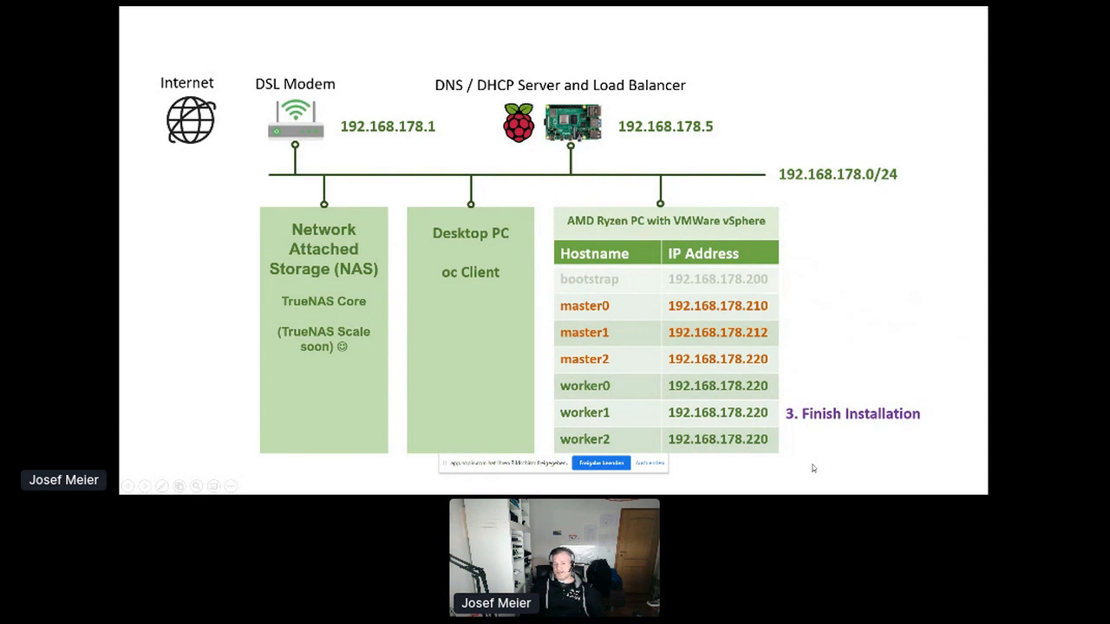
mouse_move(723, 472)
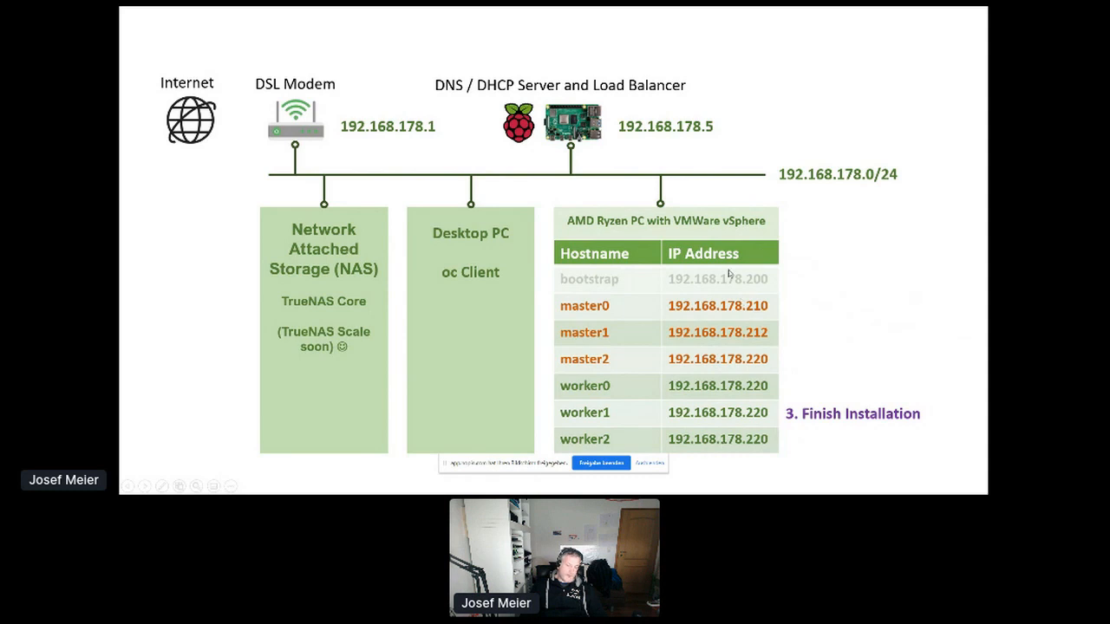
mouse_move(517, 87)
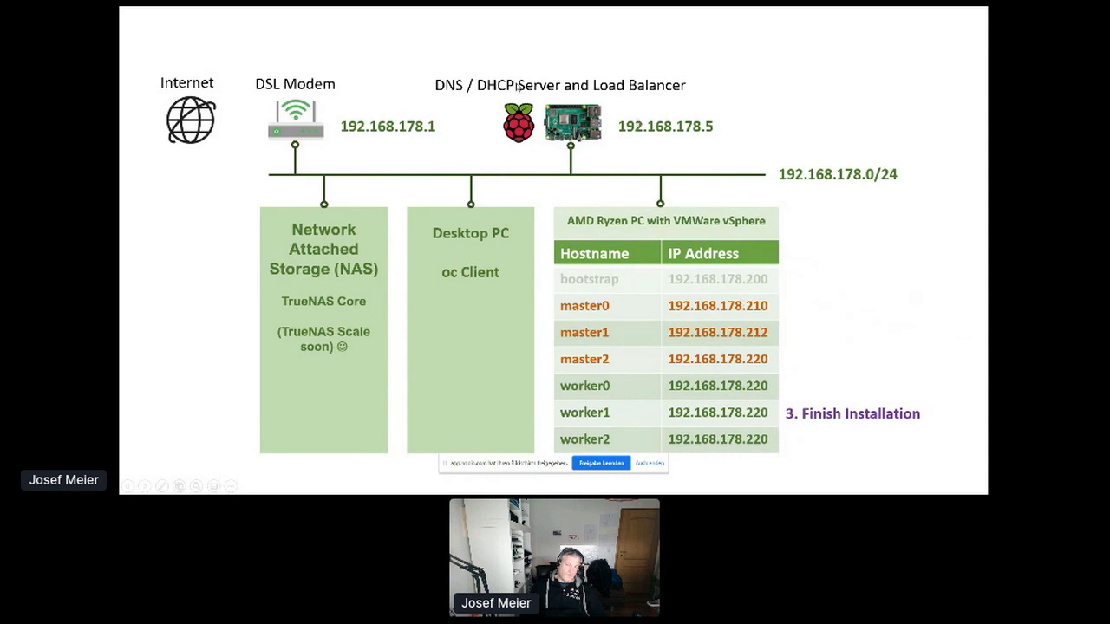
mouse_move(929, 364)
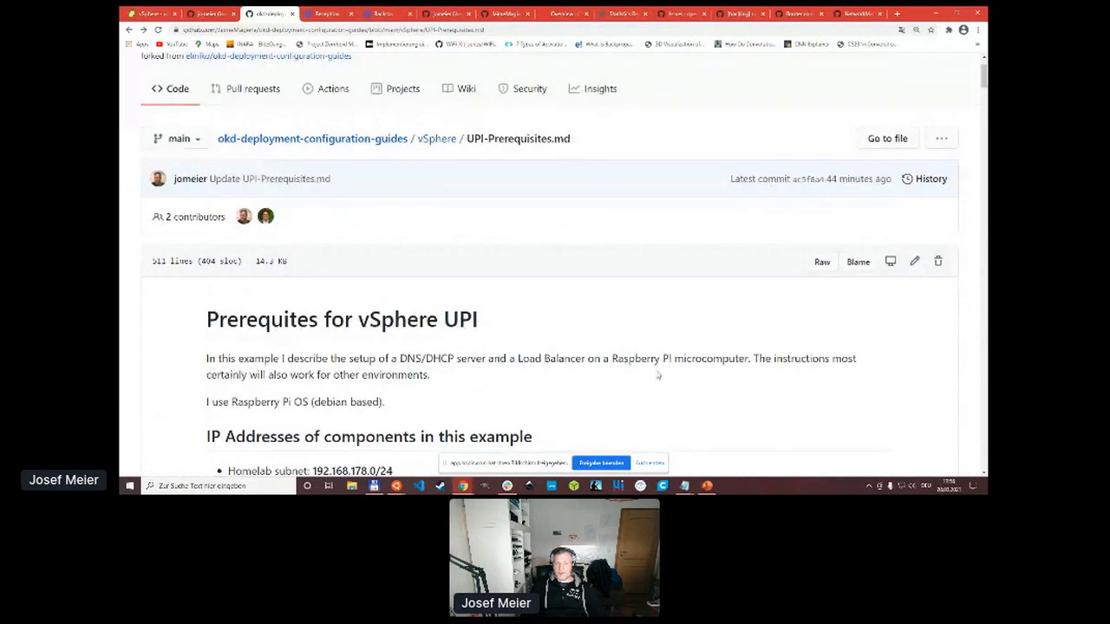
scroll(down, 3)
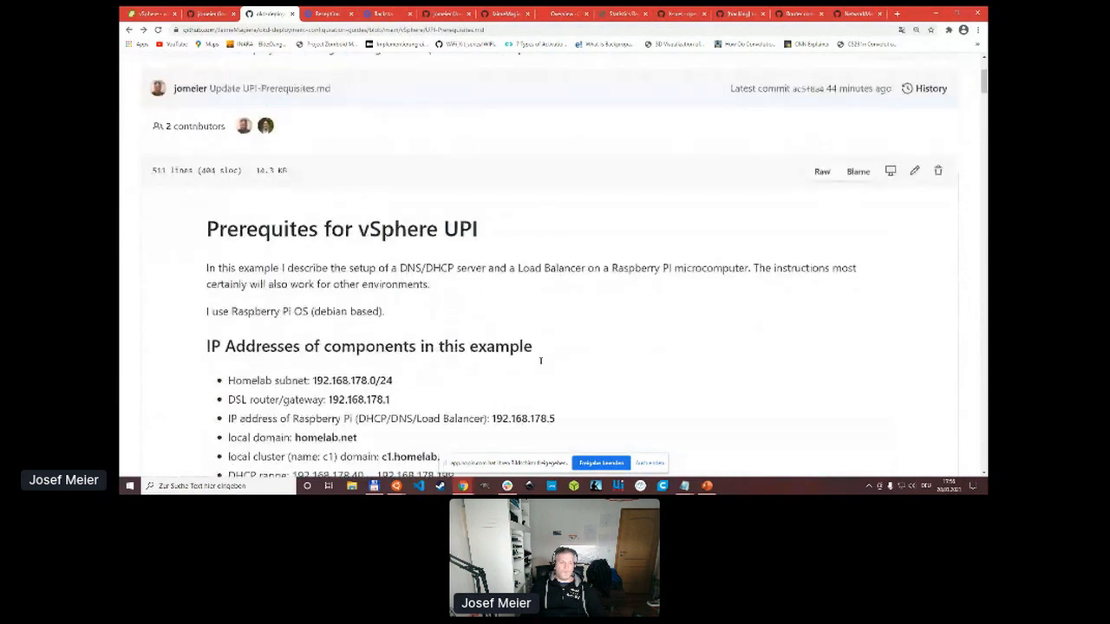
scroll(down, 3)
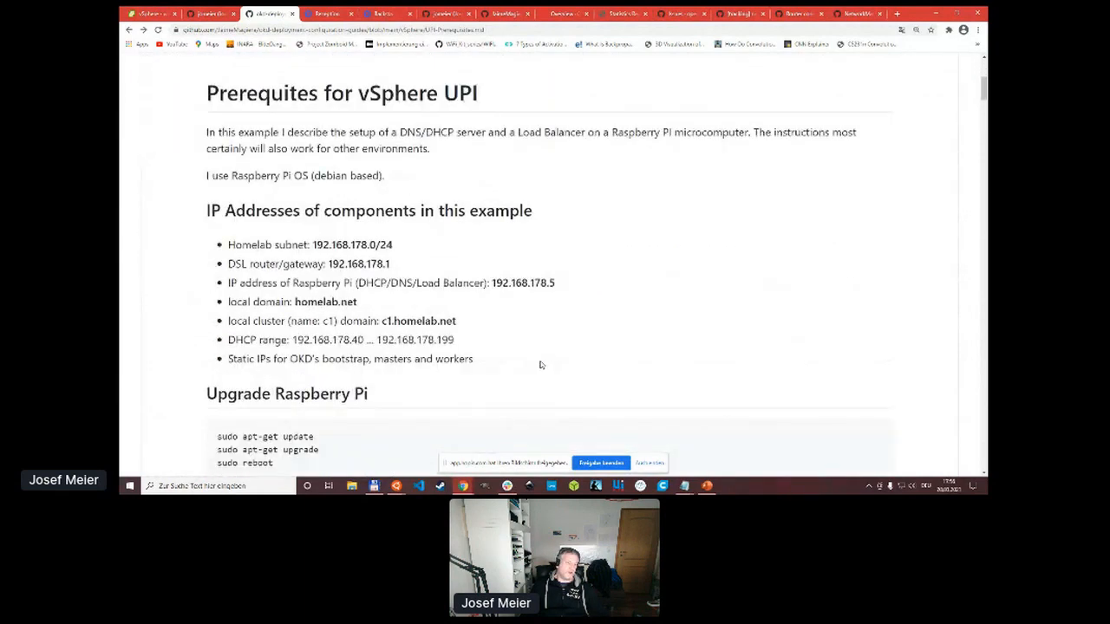
scroll(down, 3)
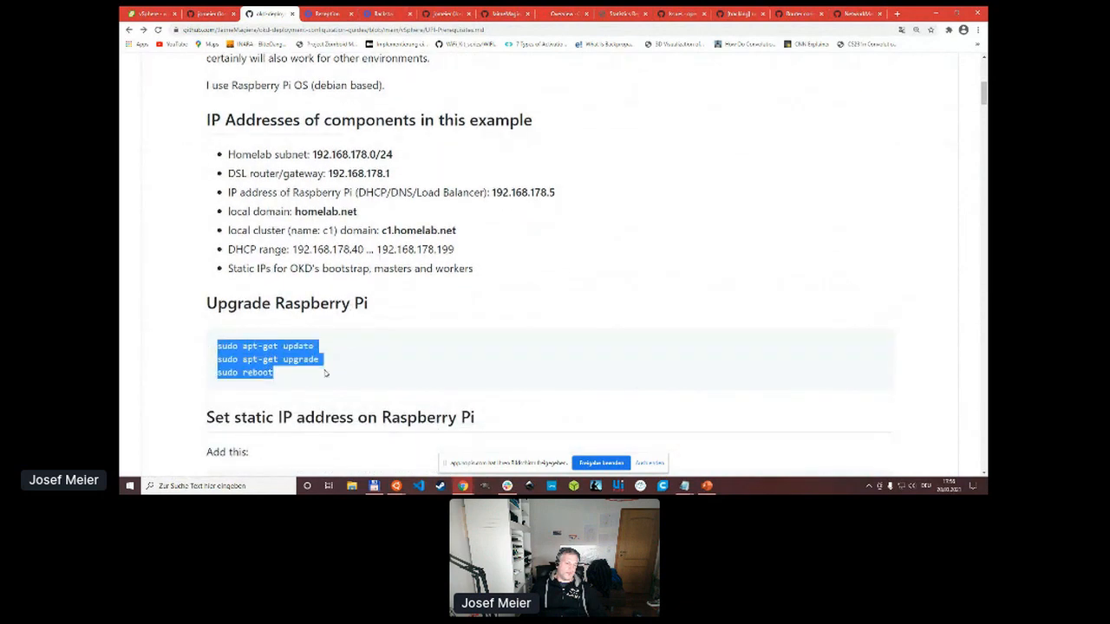
click(389, 336)
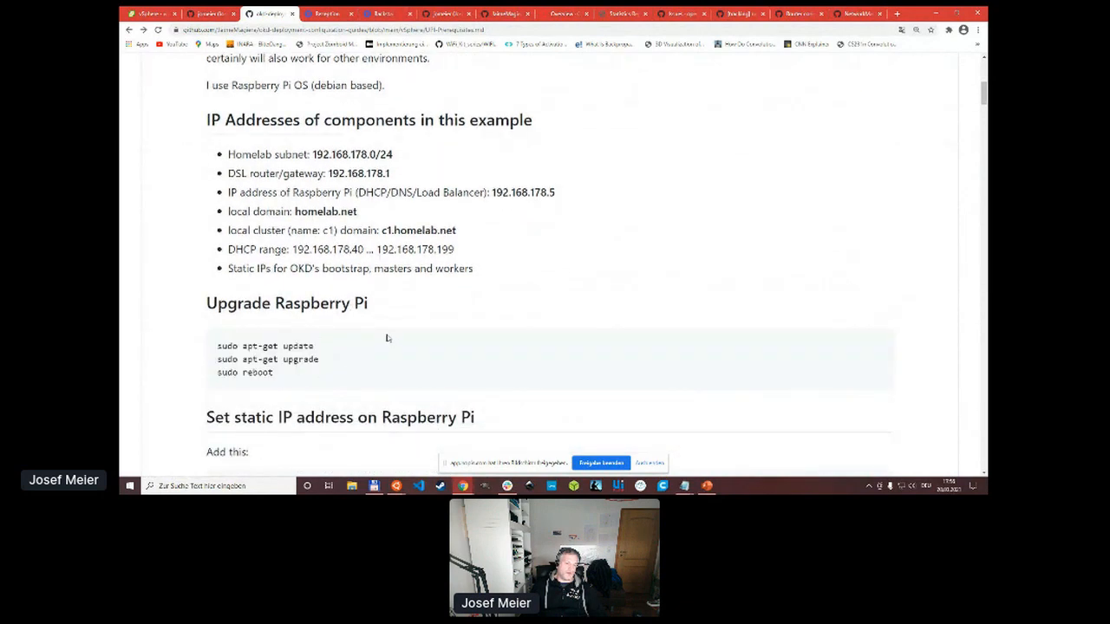
mouse_move(650, 362)
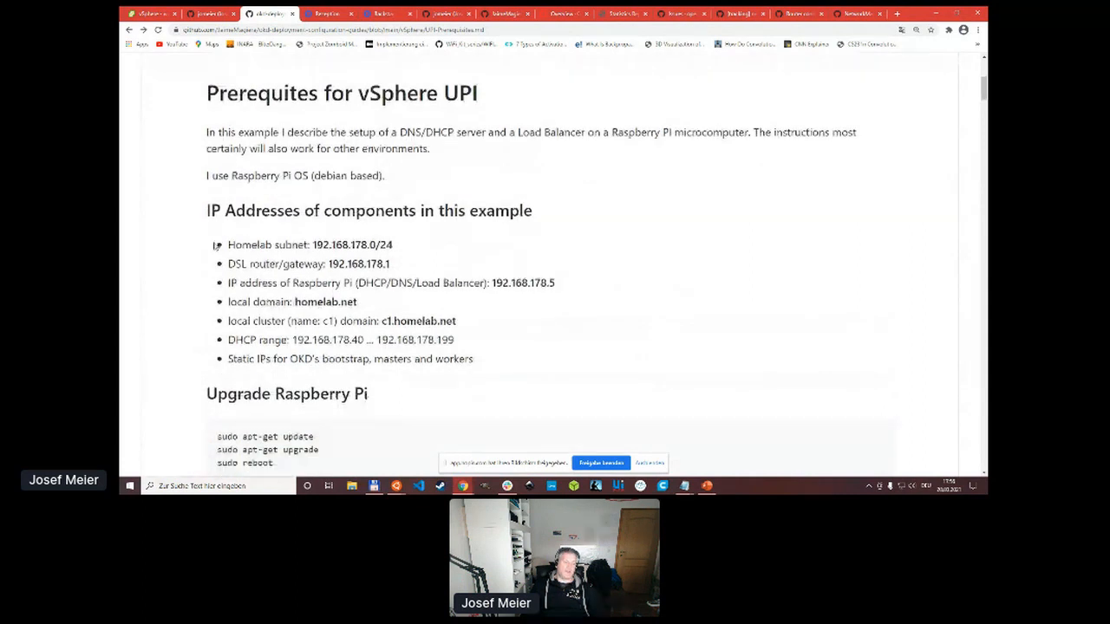
drag(227, 244, 296, 264)
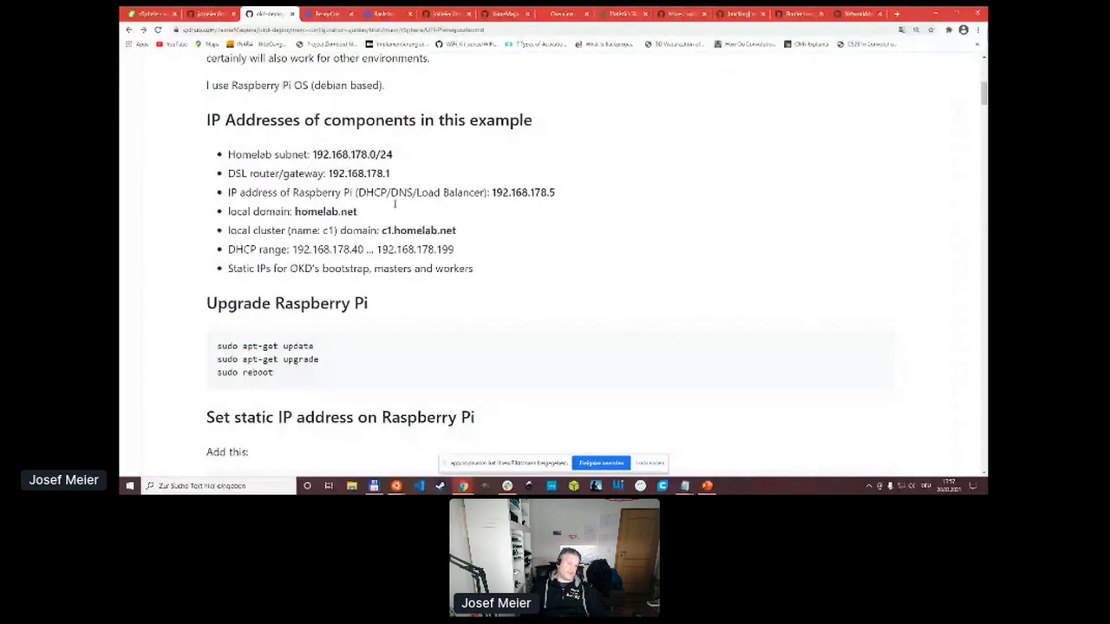
double_click(357, 174)
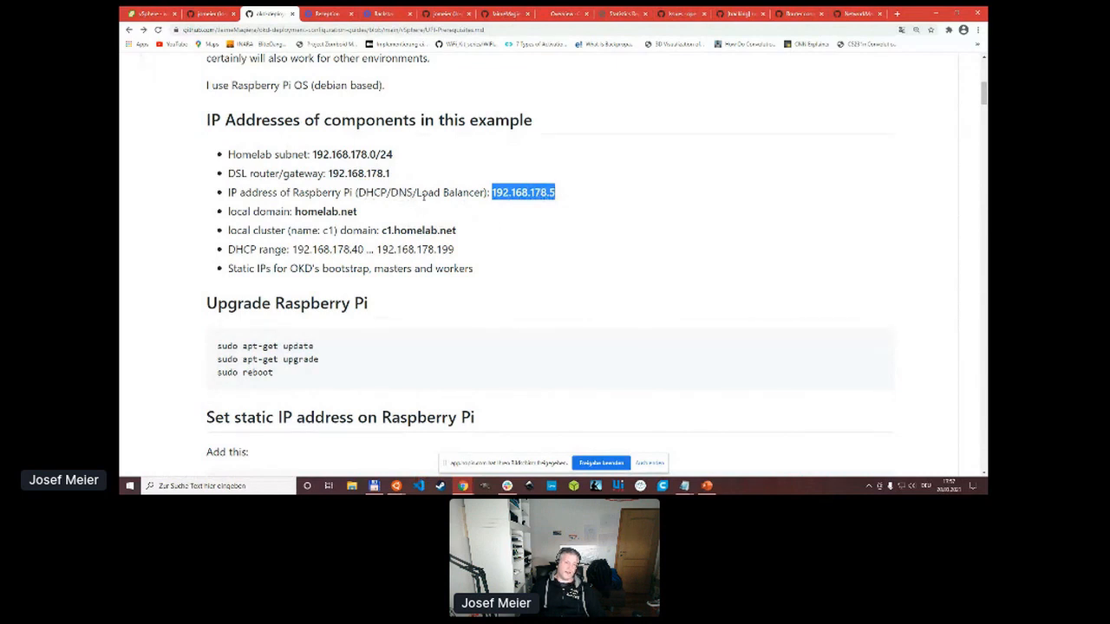
mouse_move(468, 253)
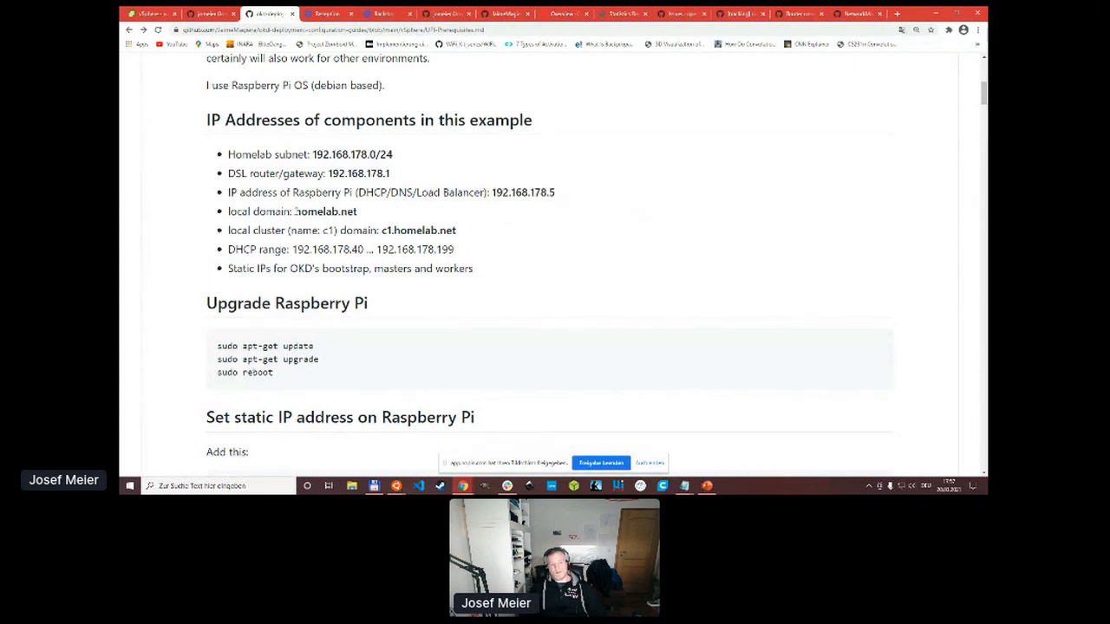
double_click(325, 212)
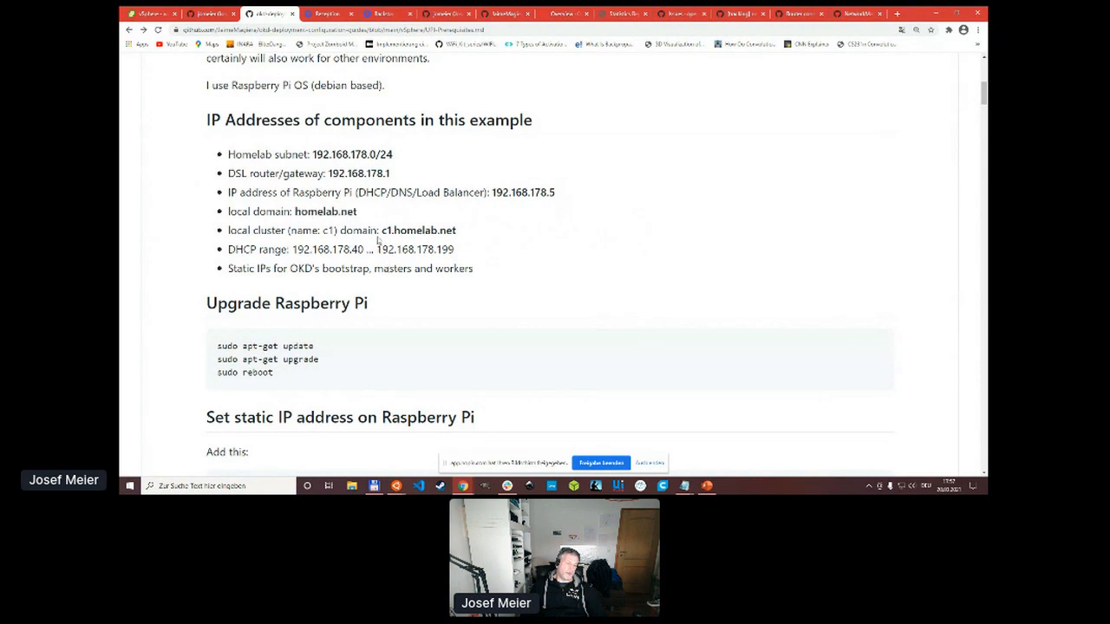
double_click(418, 229)
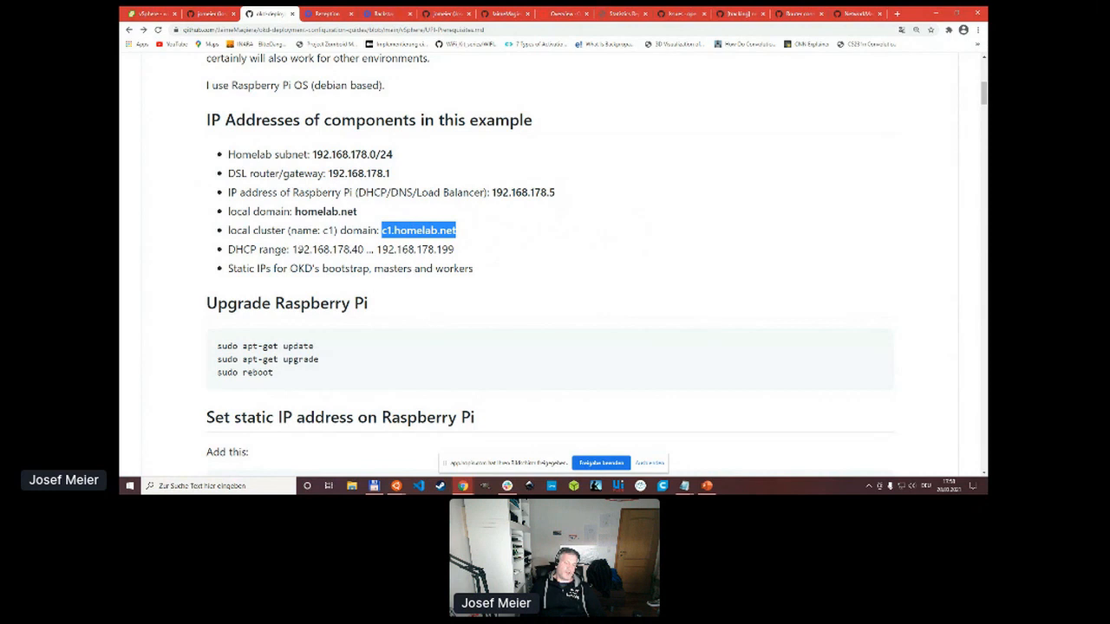
mouse_move(278, 286)
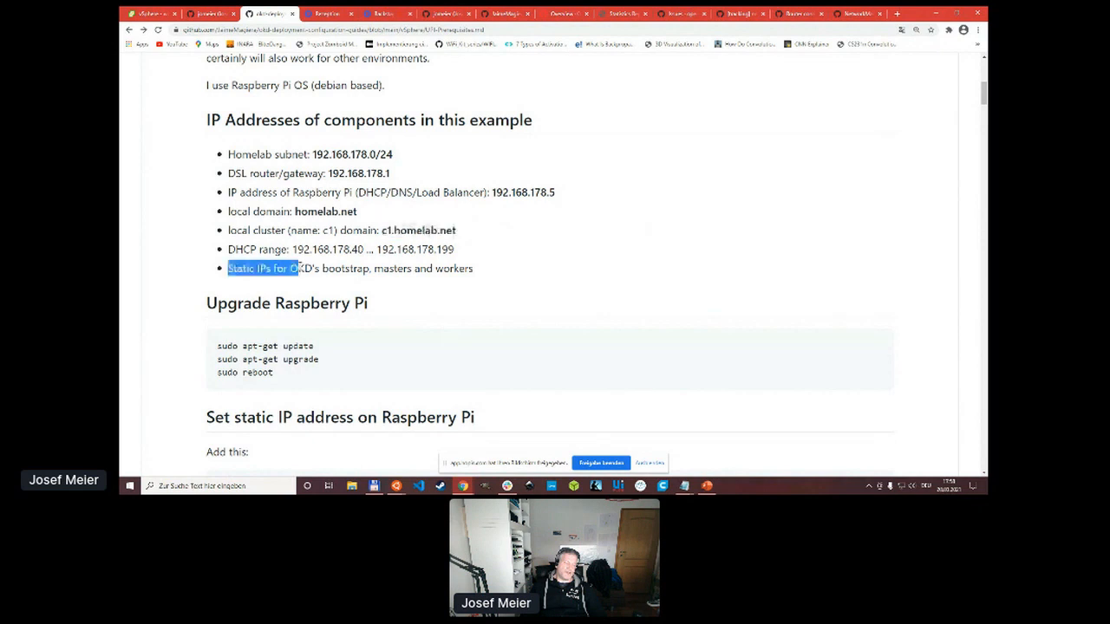
drag(295, 267, 472, 267)
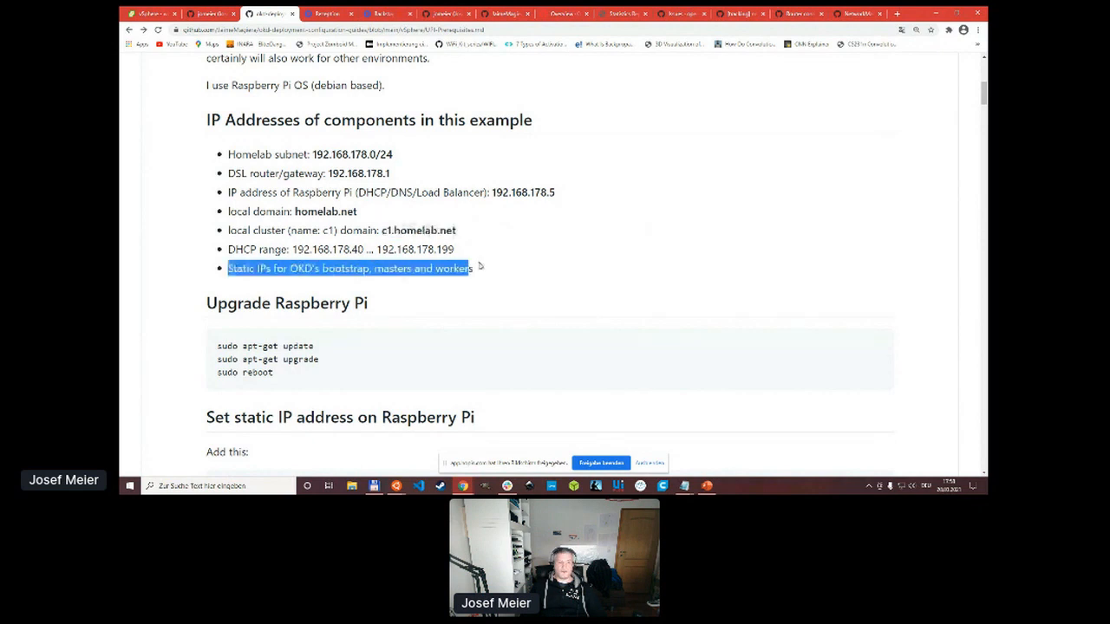
click(405, 281)
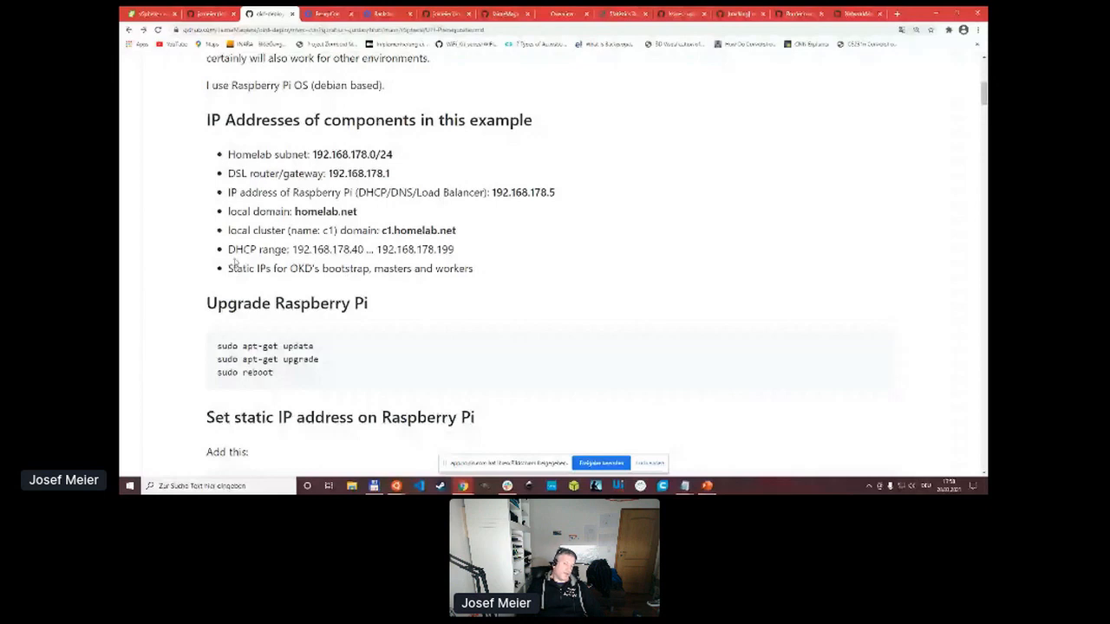
mouse_move(500, 277)
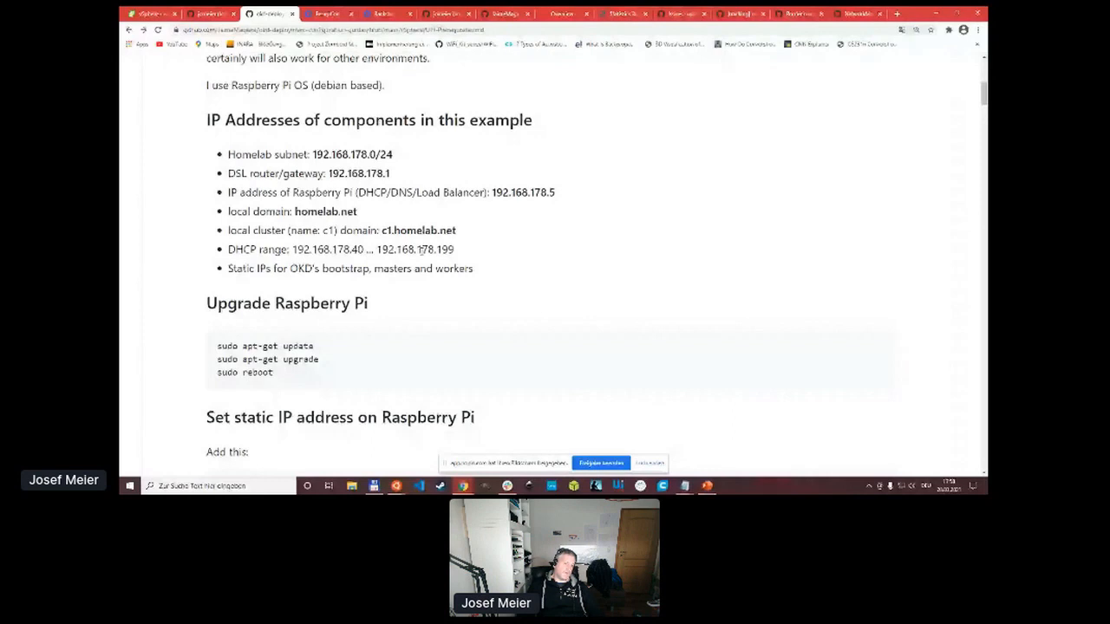
double_click(241, 250)
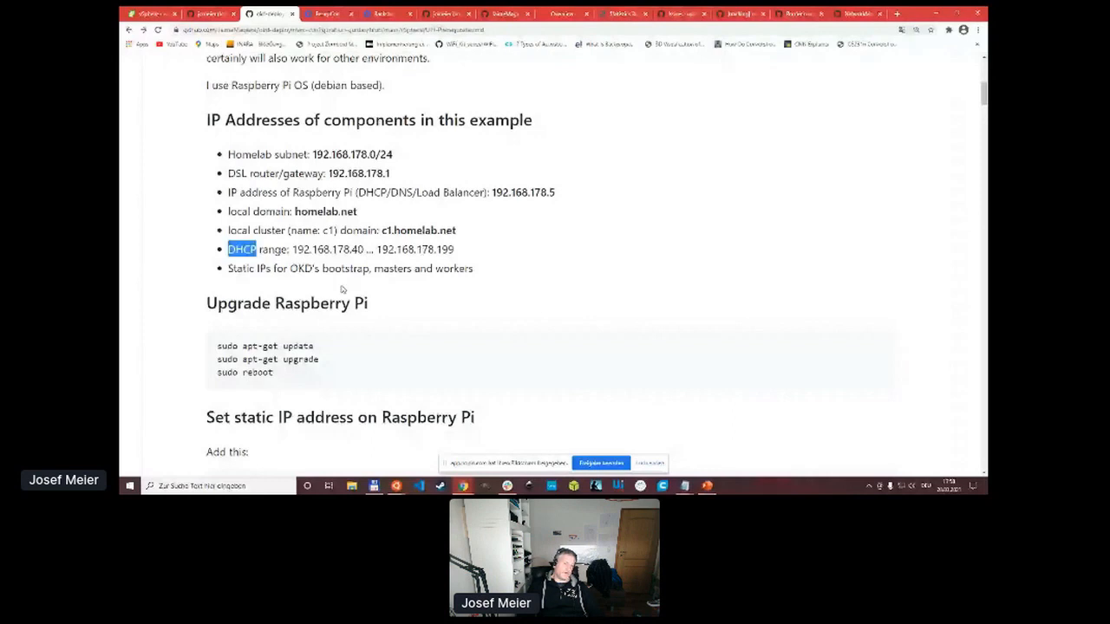
mouse_move(261, 243)
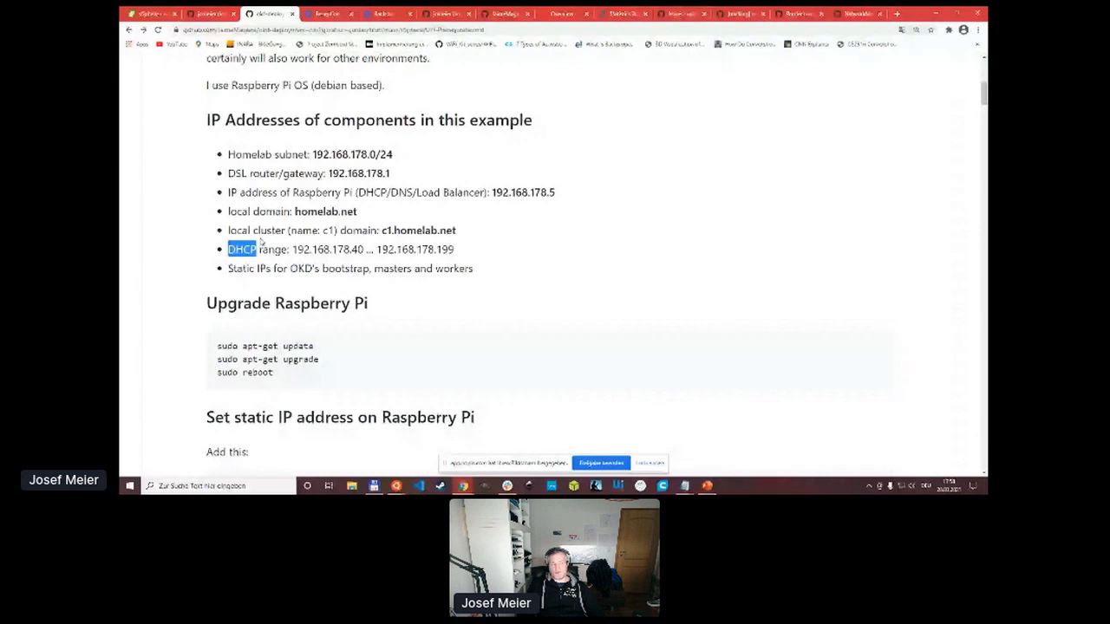
Scroll past the /etc/dhcpcd.conf static IP setup to the isc-dhcp-server install command.
scroll(down, 3)
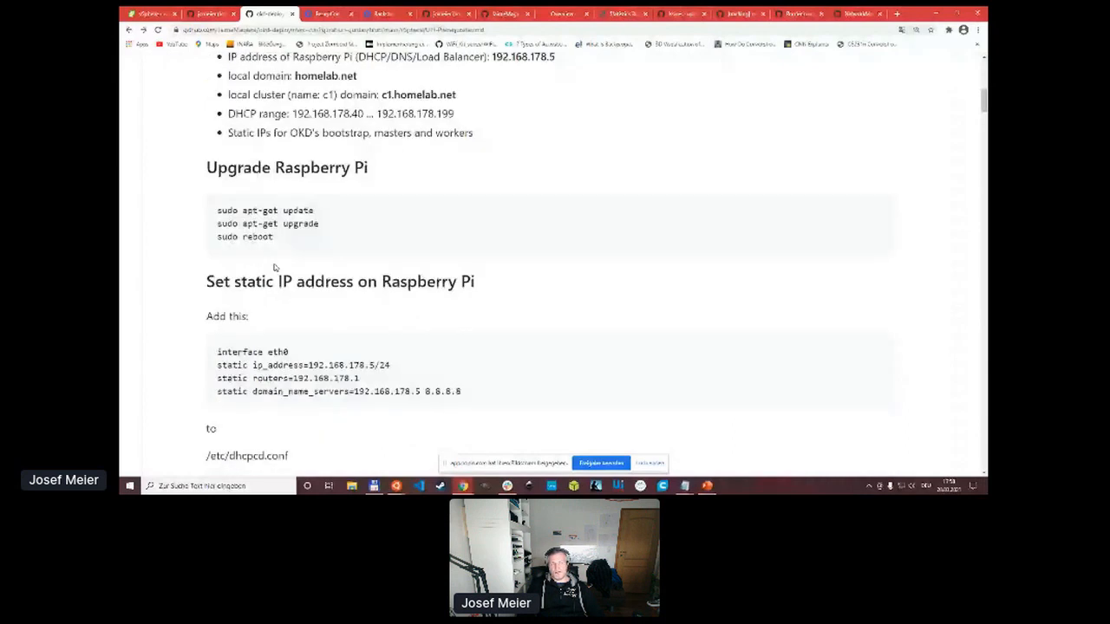
mouse_move(277, 263)
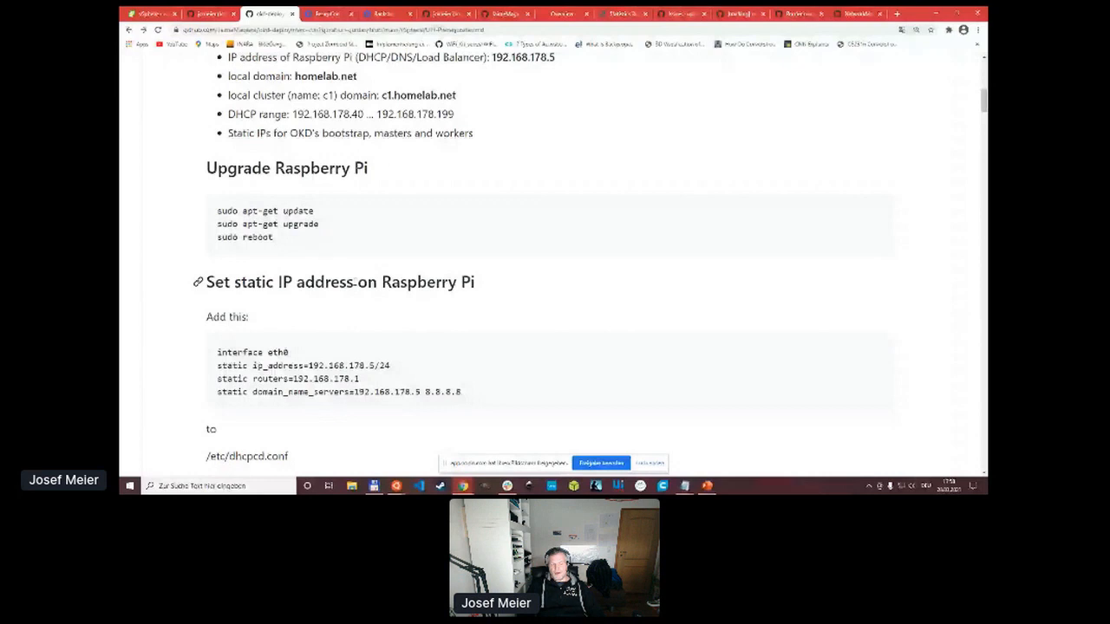
scroll(down, 3)
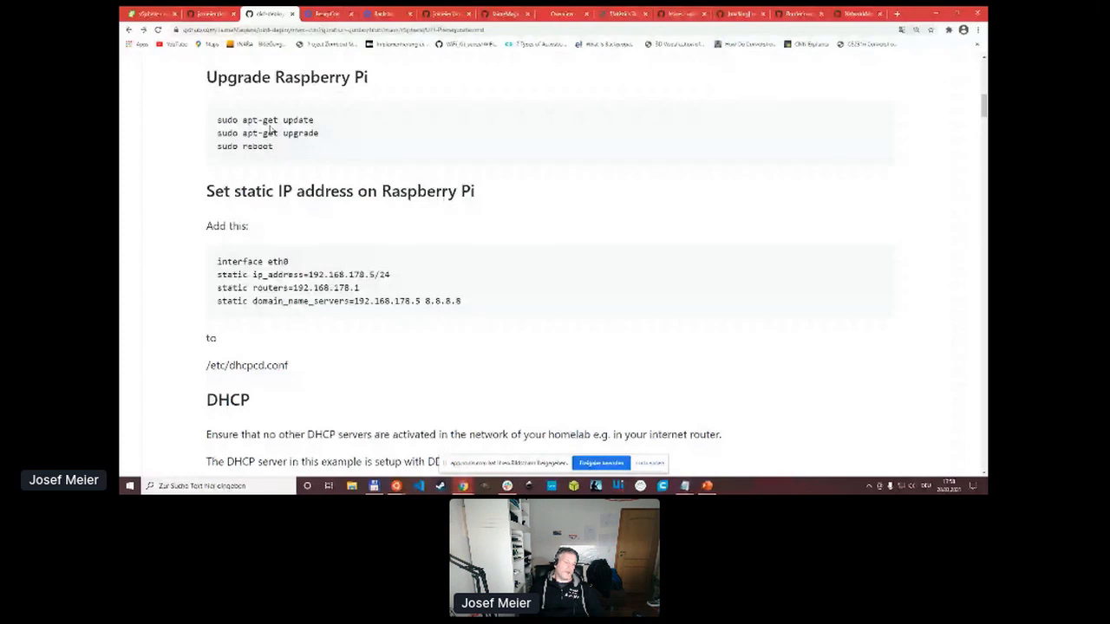
scroll(down, 3)
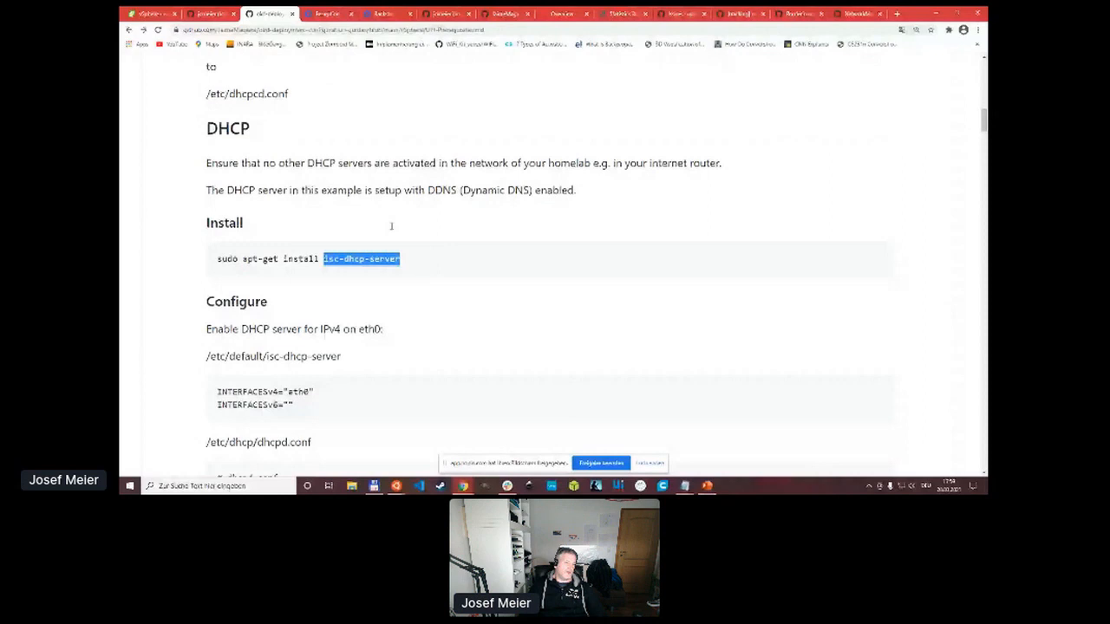
Scroll through dhcpd.conf to the 192.168.178.0 subnet declaration and homelab.net DDNS zones.
scroll(down, 3)
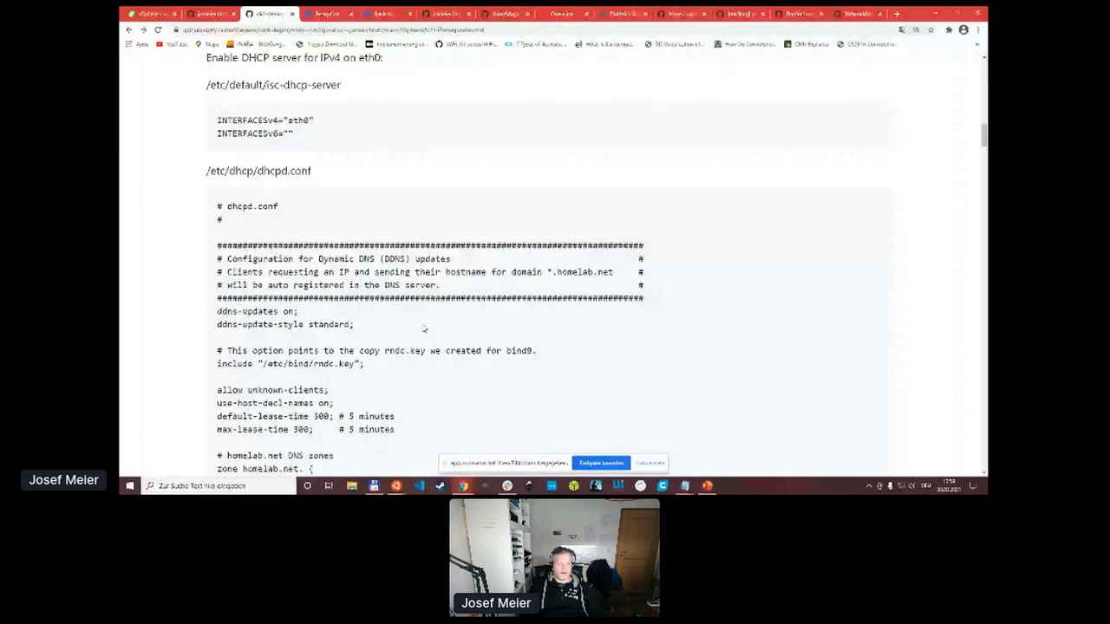
scroll(down, 3)
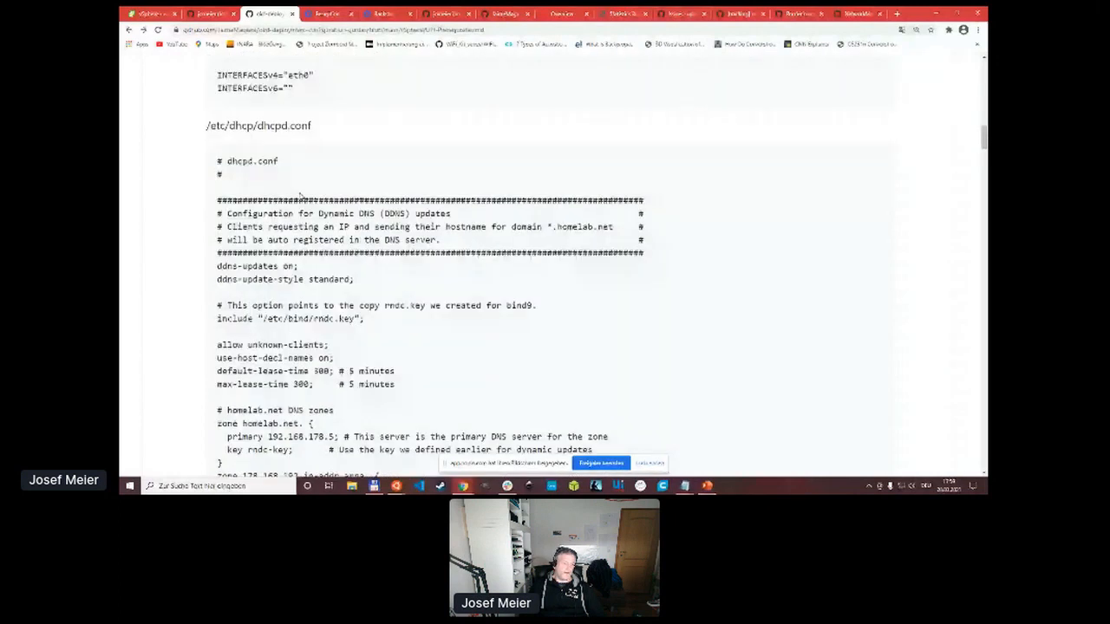
scroll(down, 3)
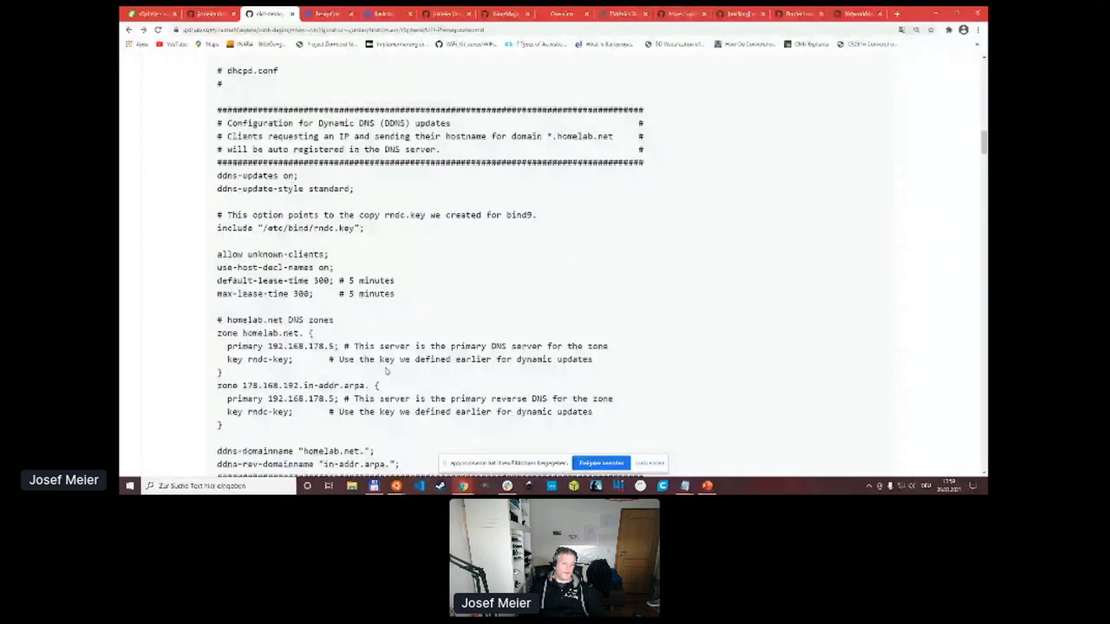
scroll(down, 3)
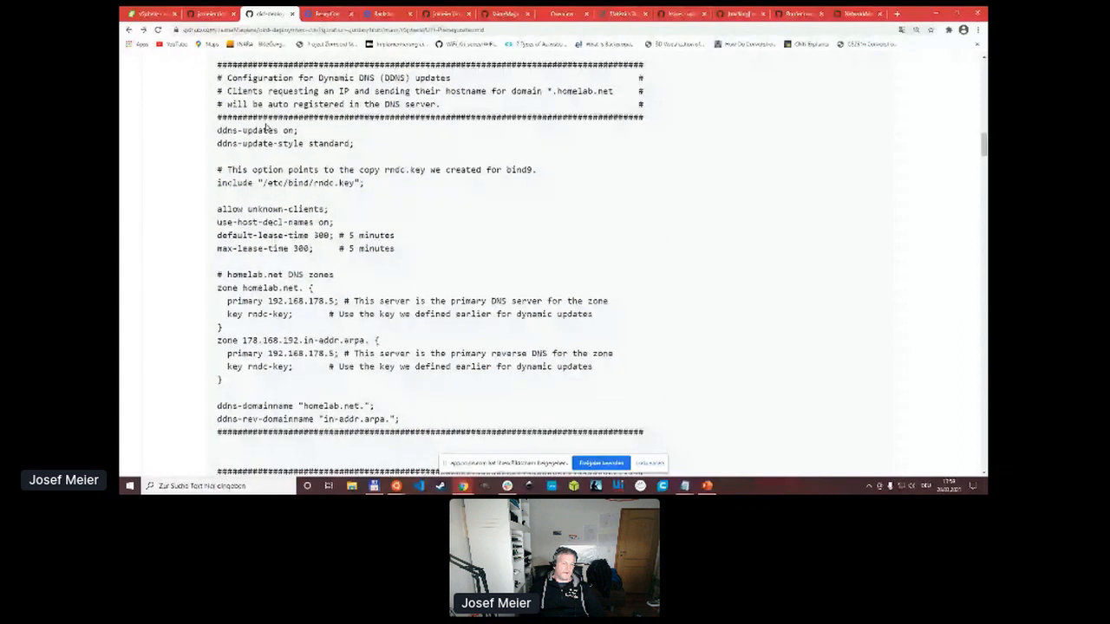
mouse_move(524, 286)
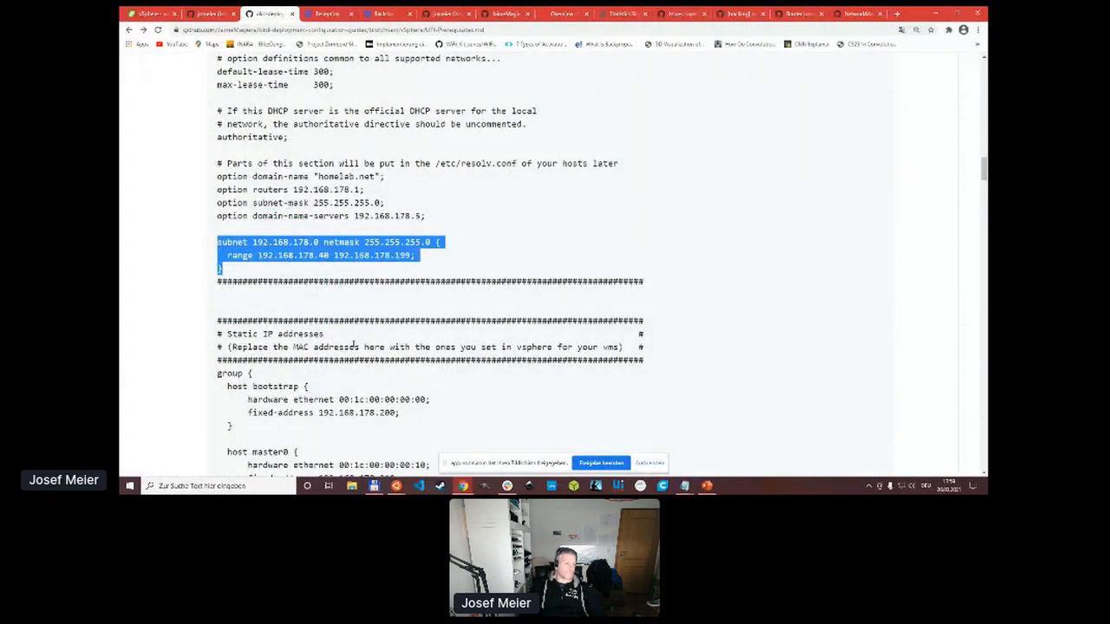
Scroll through the bootstrap, master and worker static host entries to the bind9 DNS install.
scroll(down, 3)
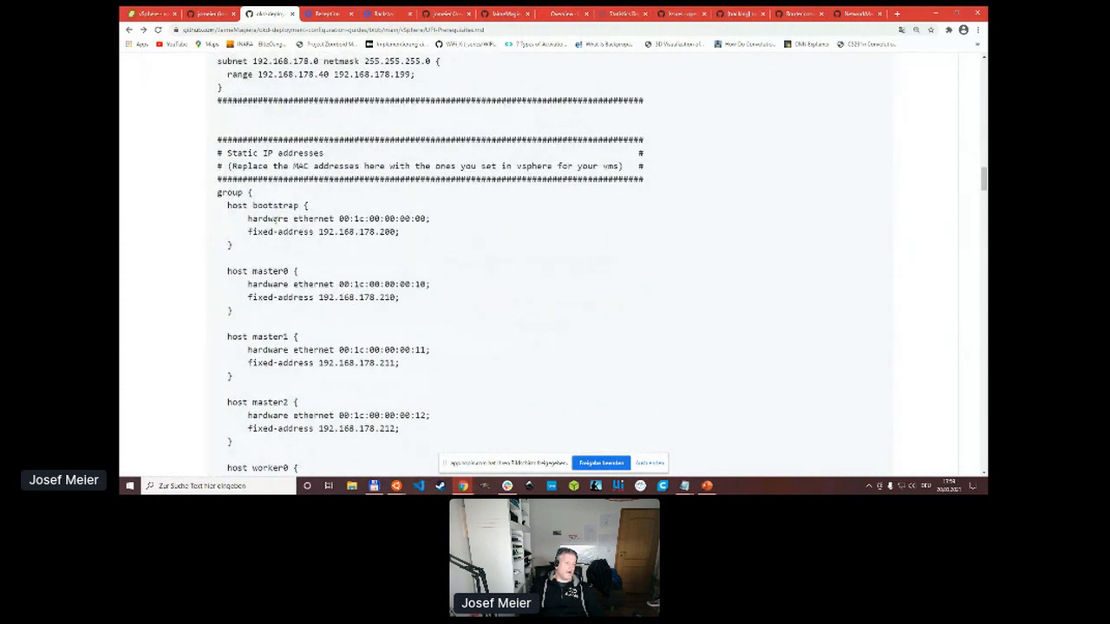
scroll(down, 3)
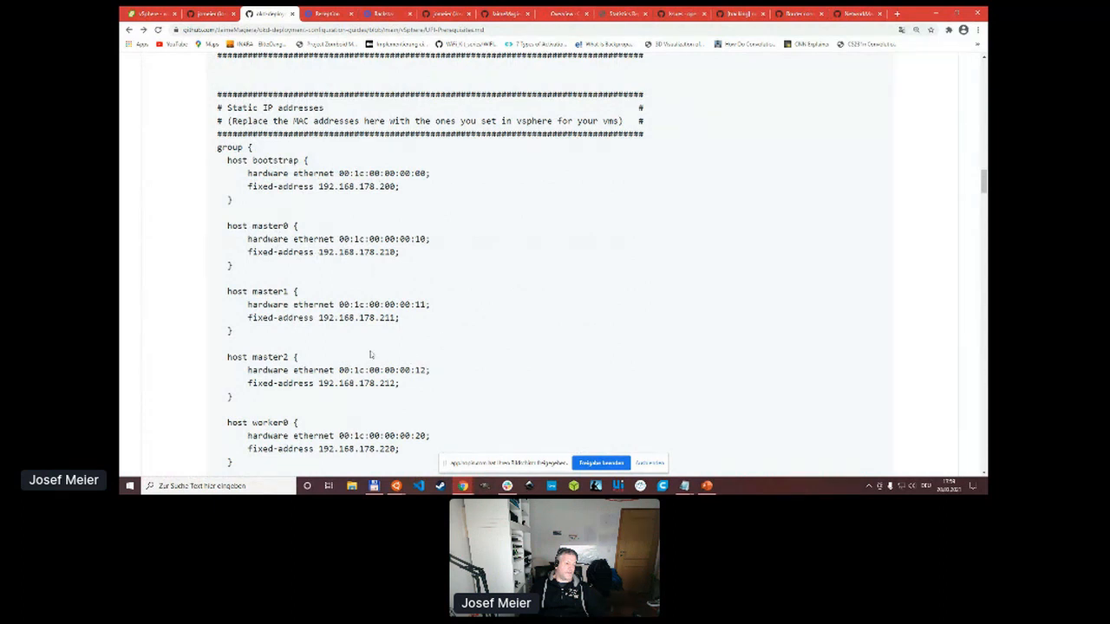
mouse_move(324, 165)
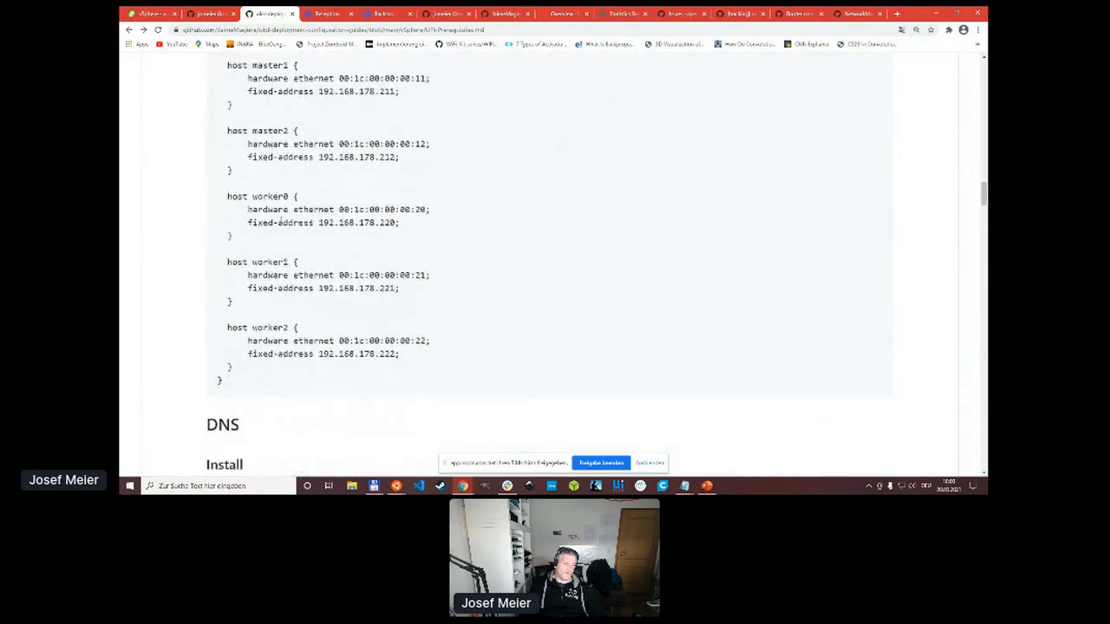
scroll(down, 3)
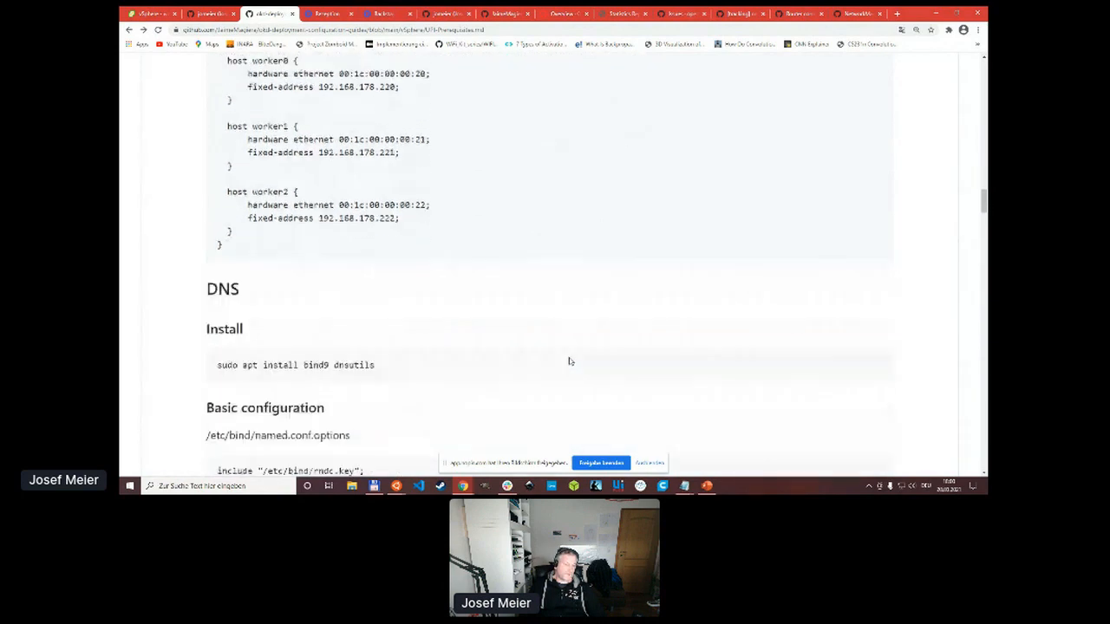
scroll(up, 3)
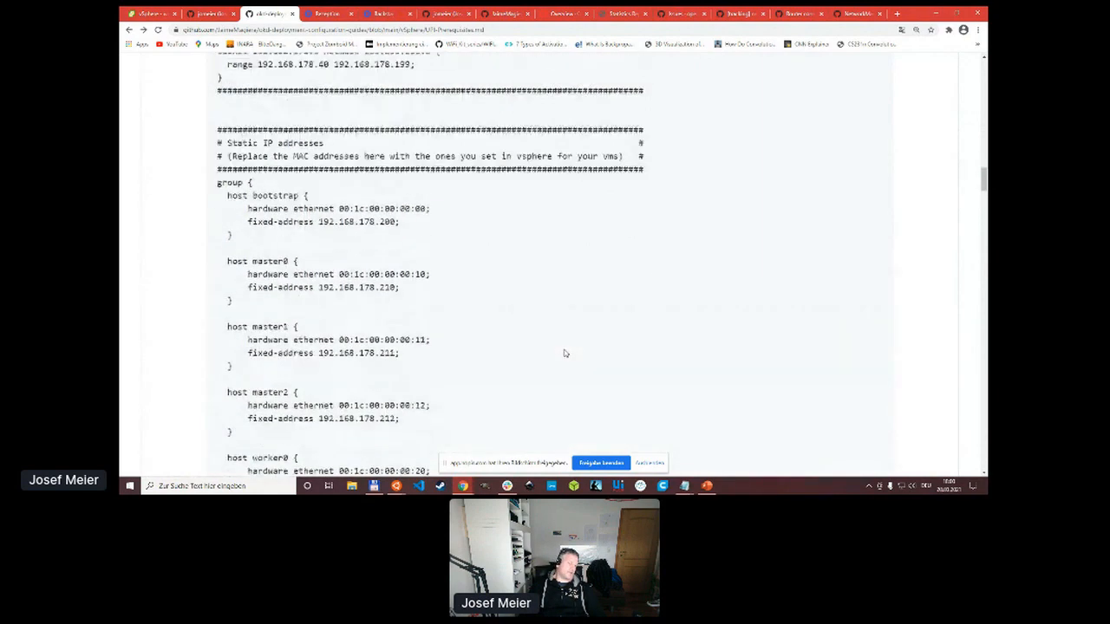
scroll(down, 3)
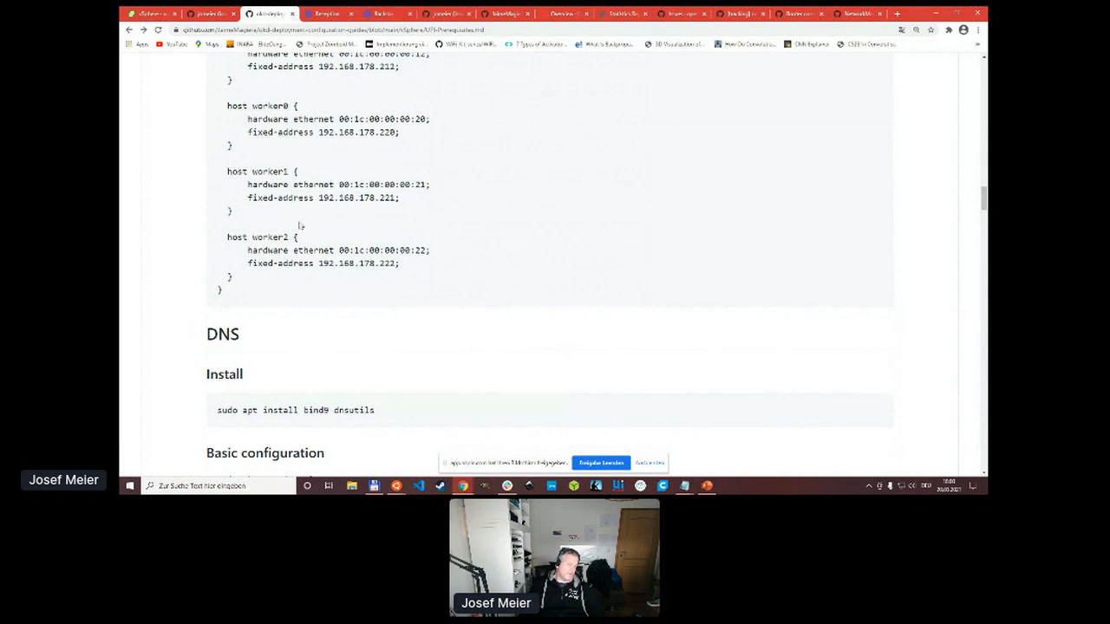
scroll(down, 3)
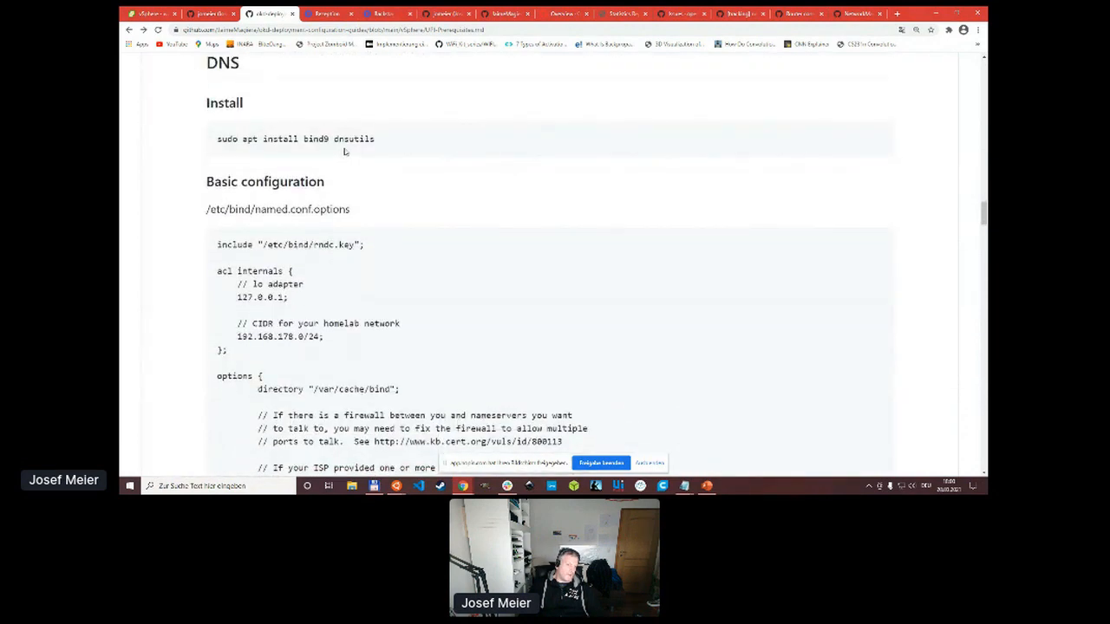
Settle on the DNS install command and highlight the bind9 package name.
scroll(down, 3)
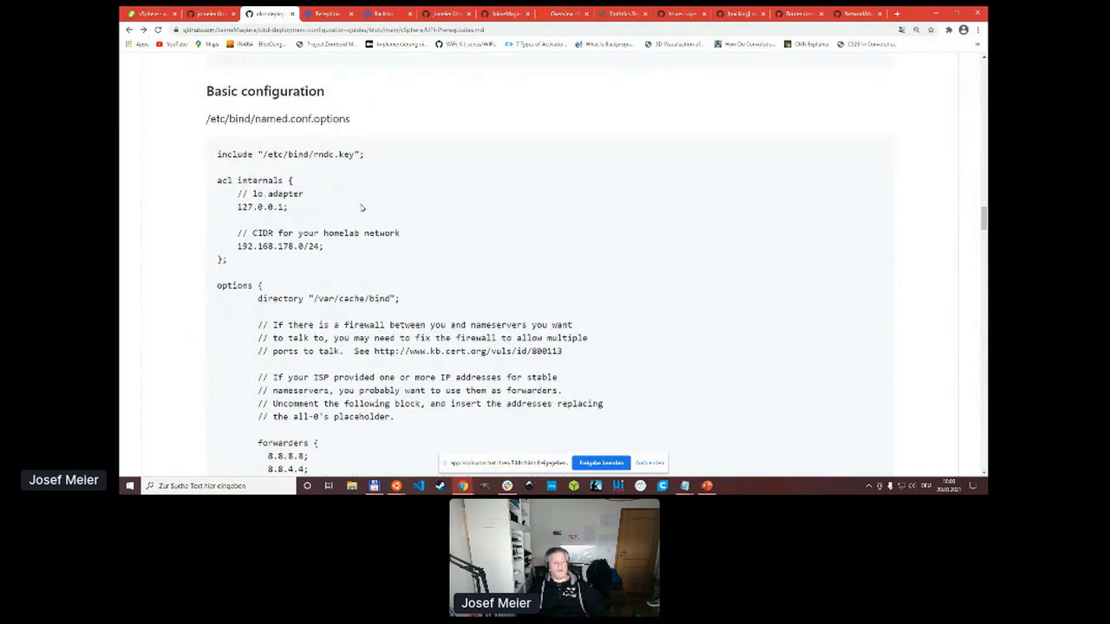
scroll(up, 3)
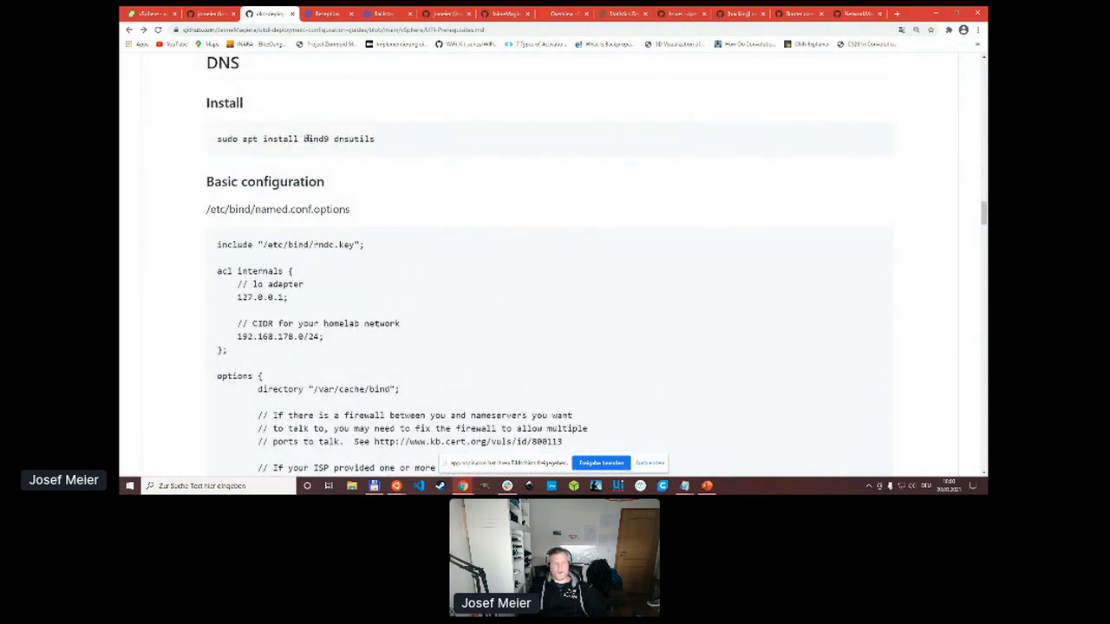
double_click(316, 138)
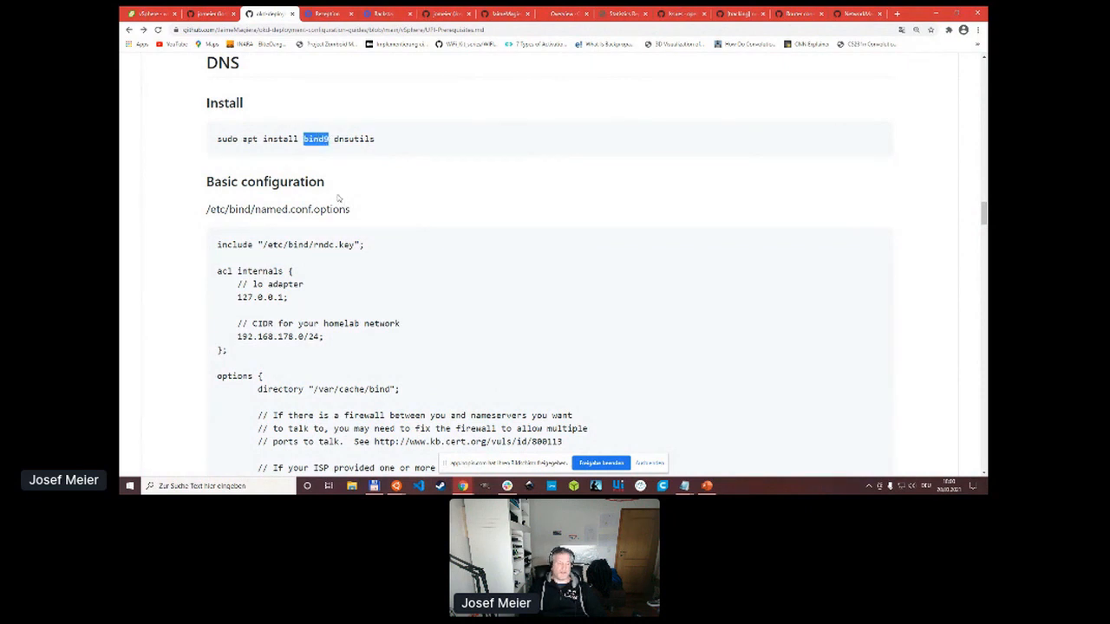
mouse_move(444, 201)
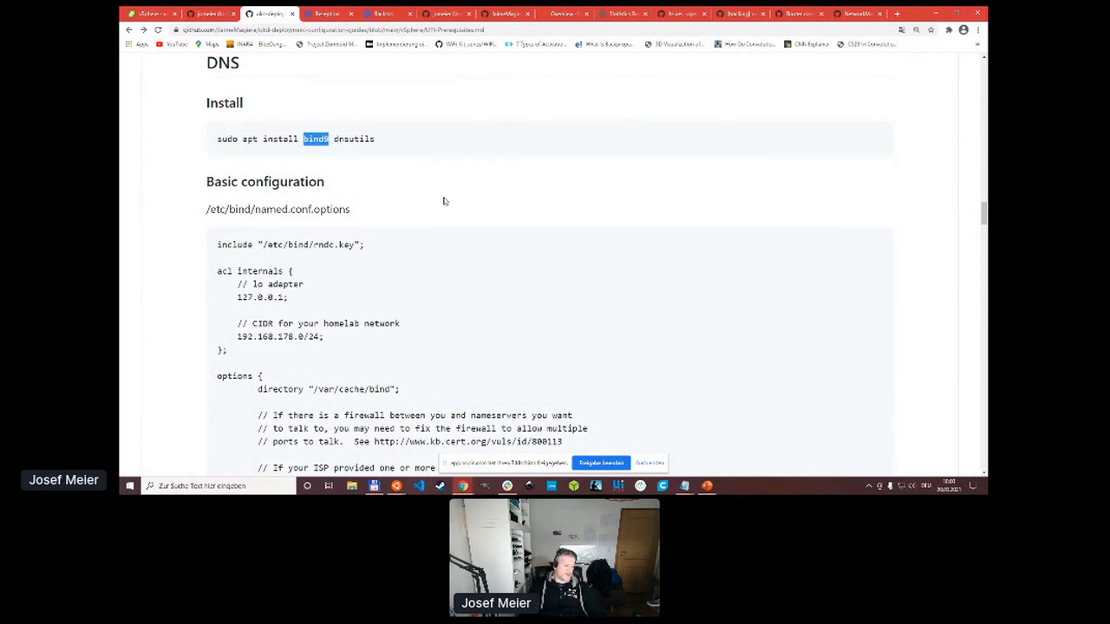
mouse_move(434, 208)
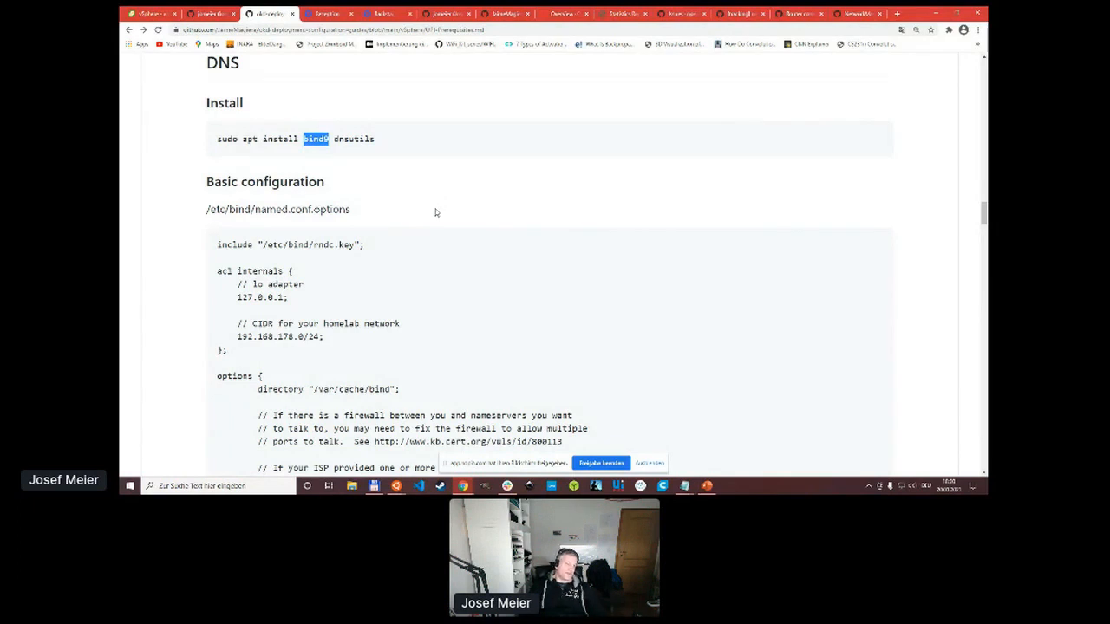
mouse_move(435, 214)
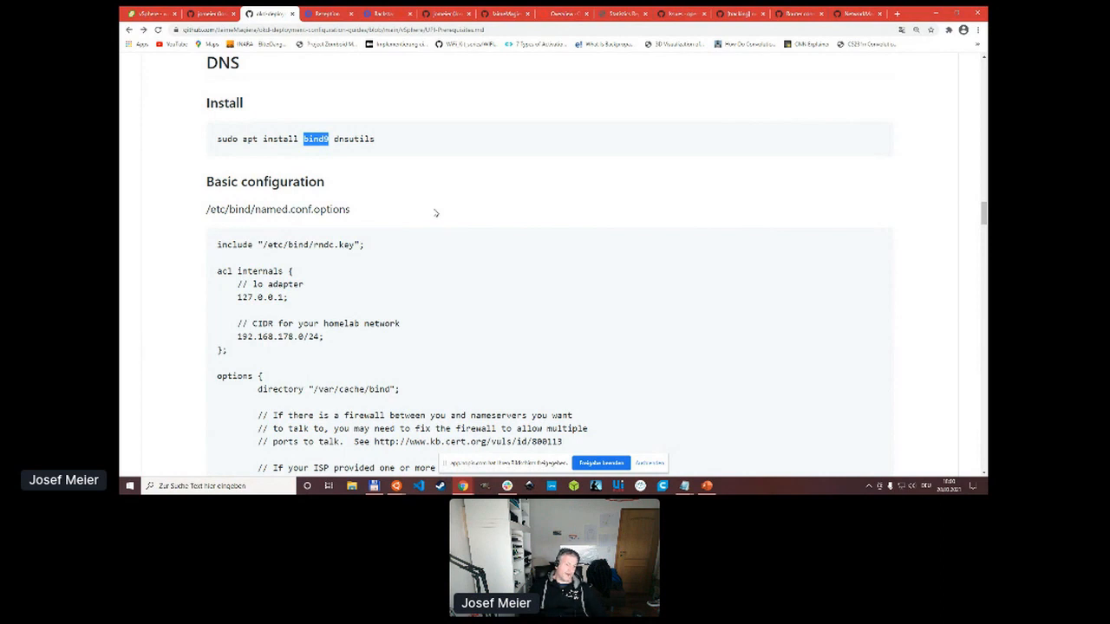
mouse_move(434, 251)
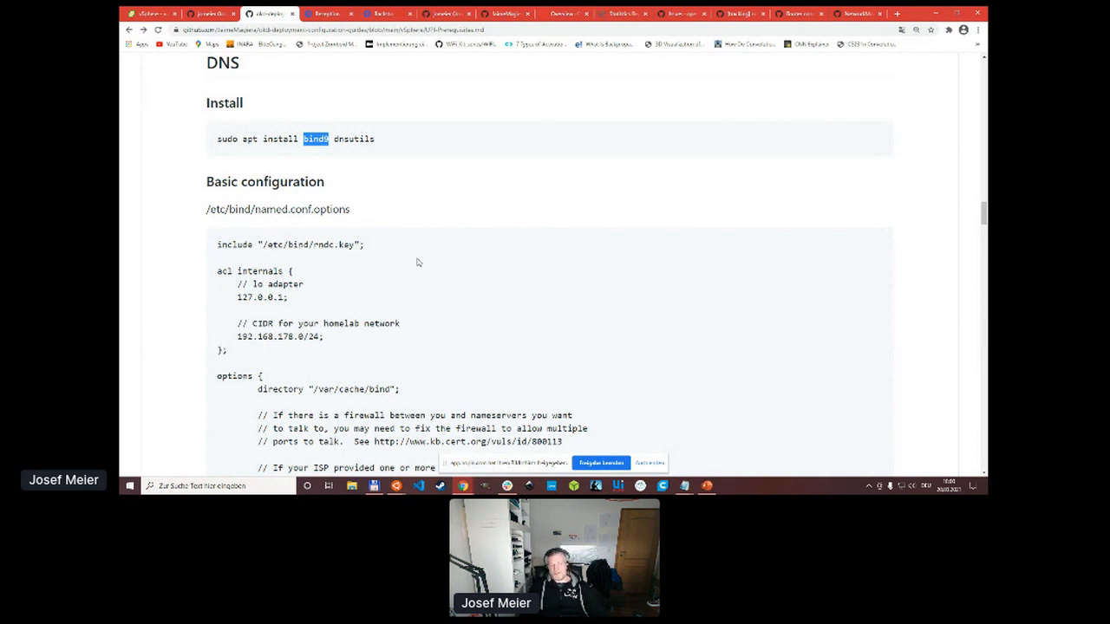
Highlight the 192.168.178.0/24 internals network, then move to the 8.8.8.8/8.8.4.4 forwarders block.
scroll(down, 3)
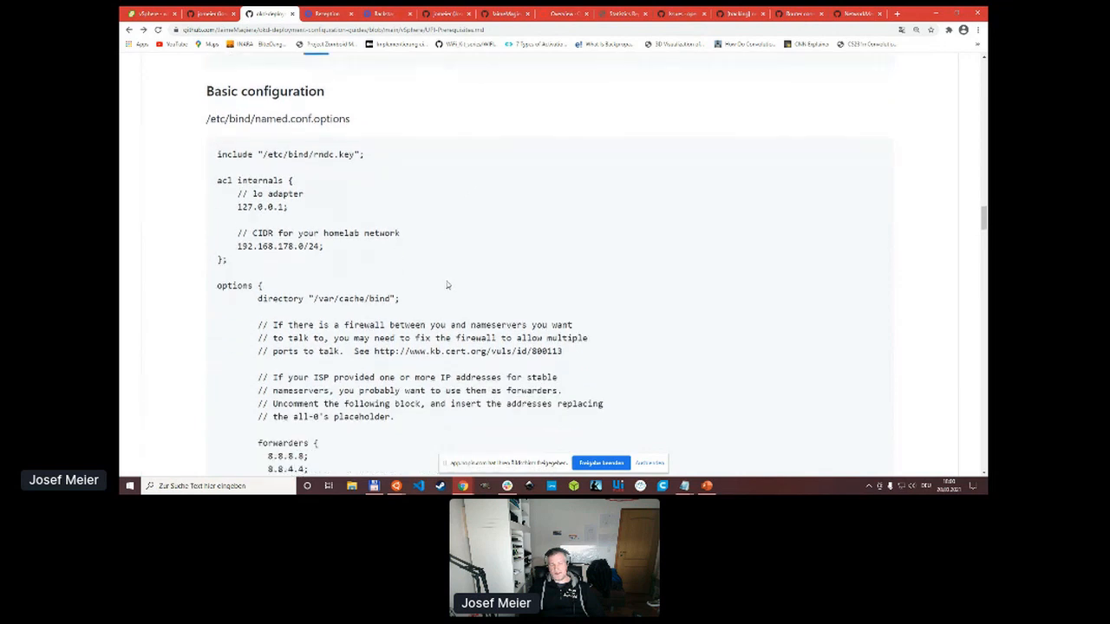
mouse_move(345, 263)
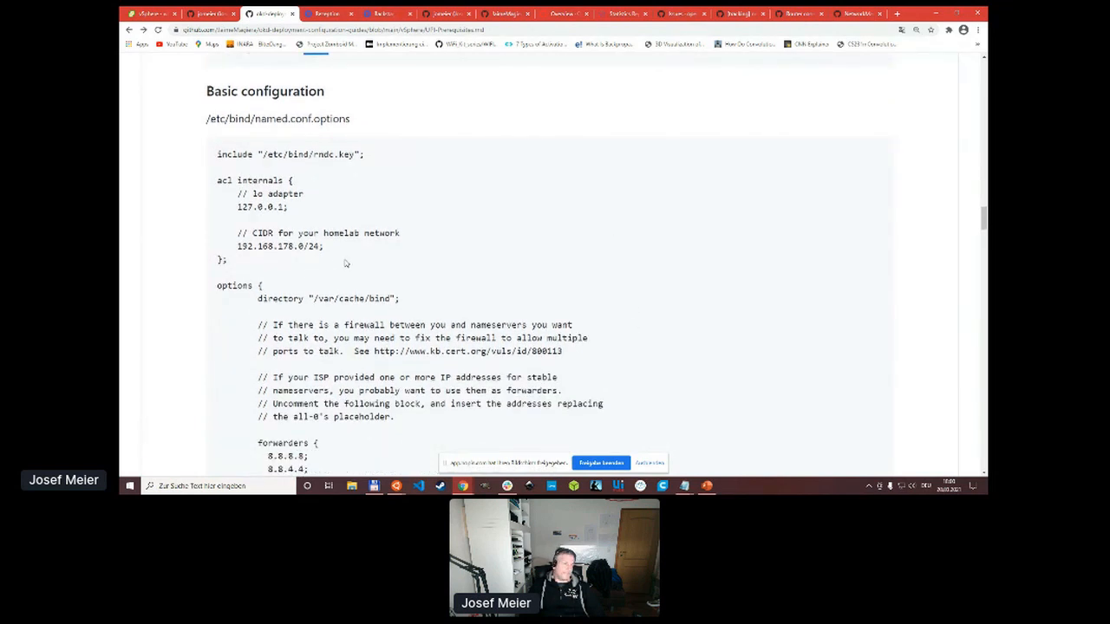
mouse_move(456, 272)
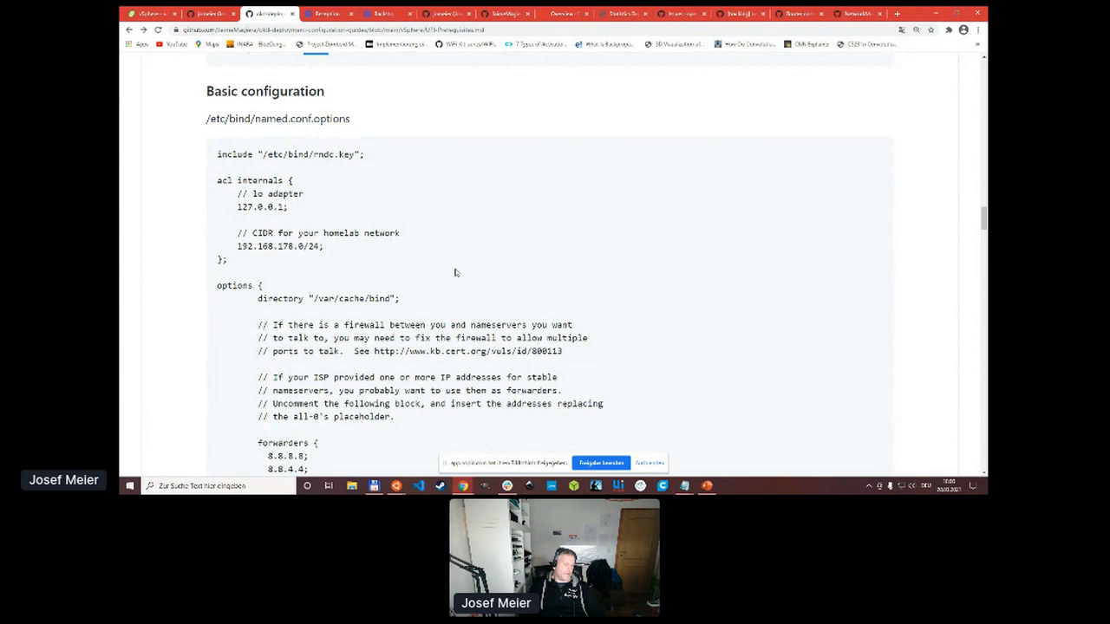
mouse_move(600, 382)
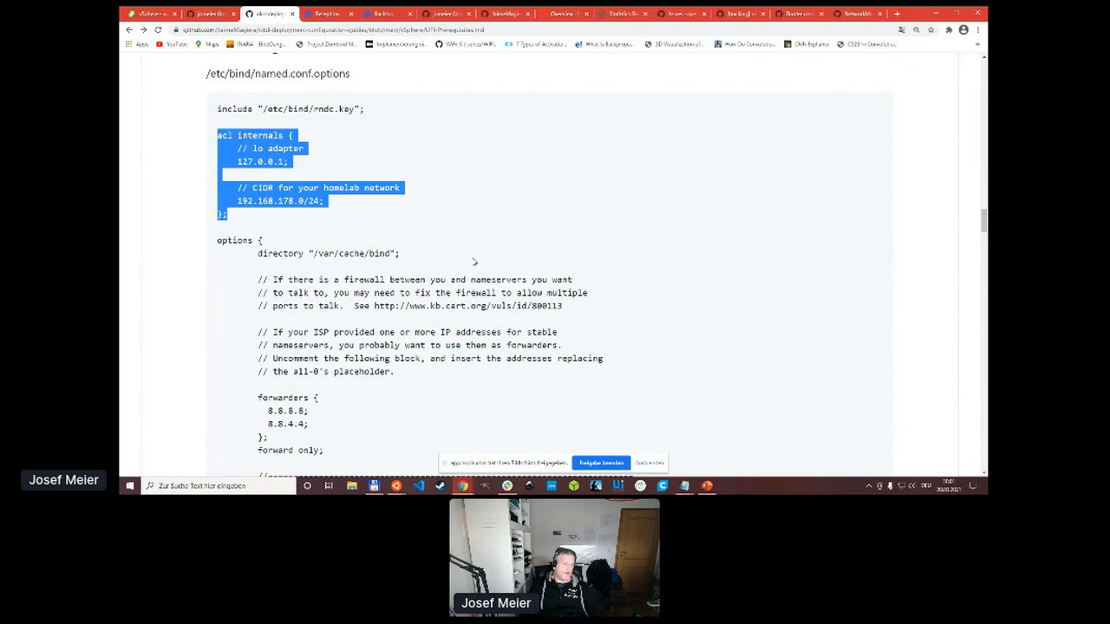
click(332, 205)
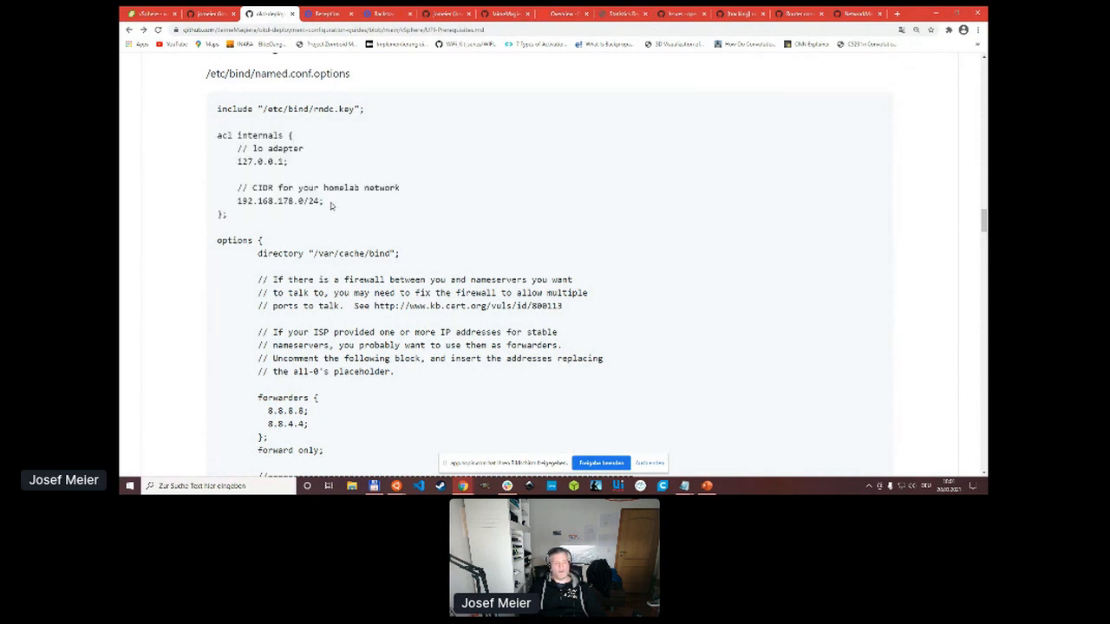
triple_click(278, 201)
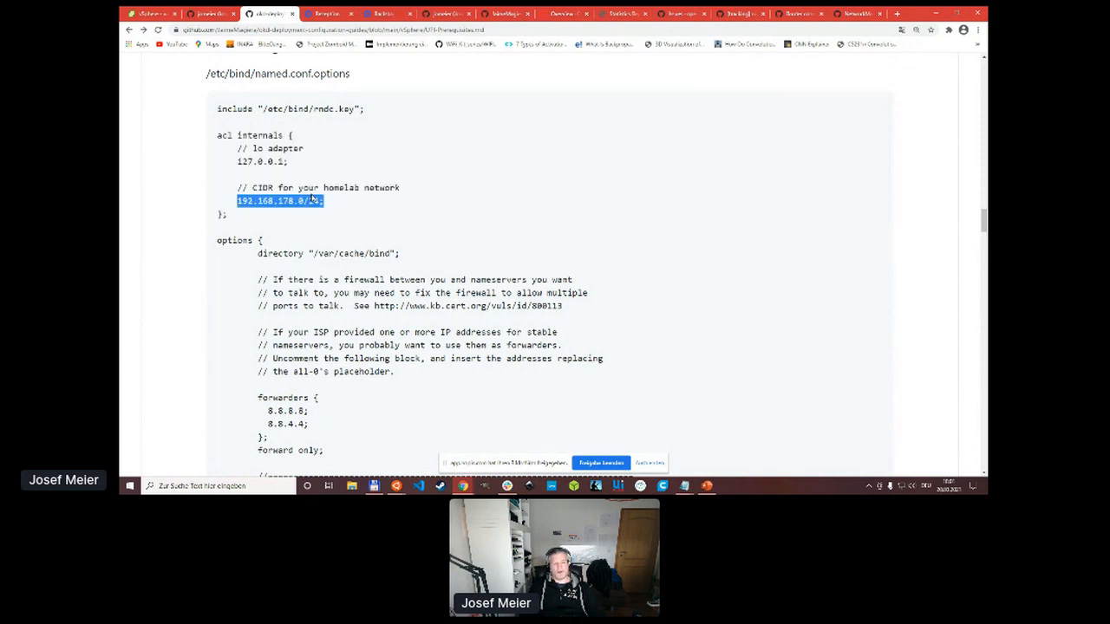
mouse_move(413, 225)
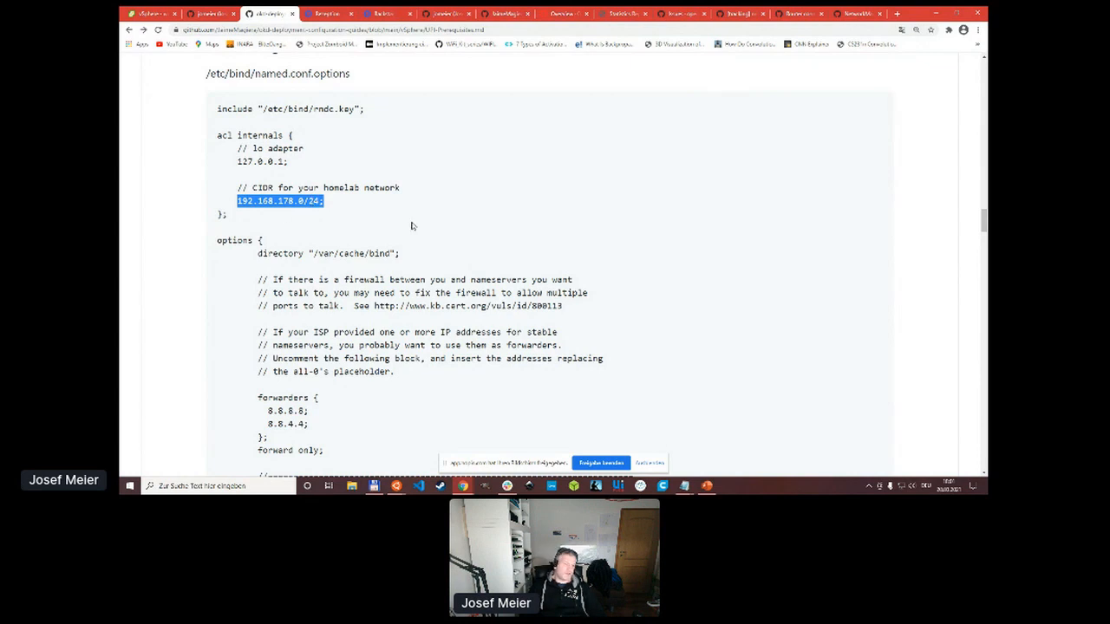
scroll(down, 3)
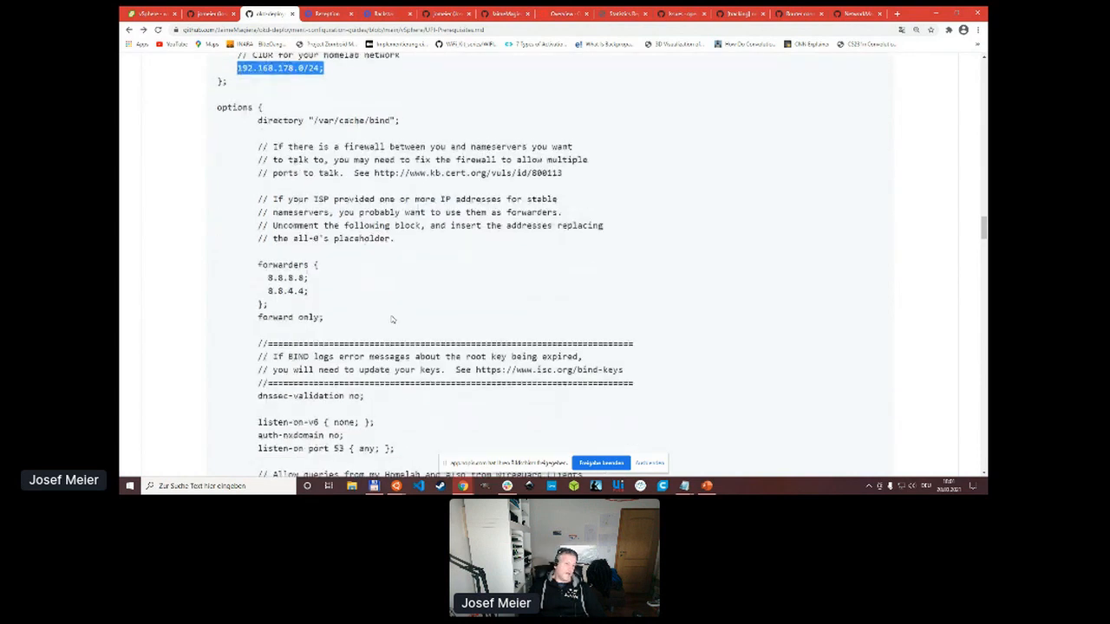
scroll(down, 3)
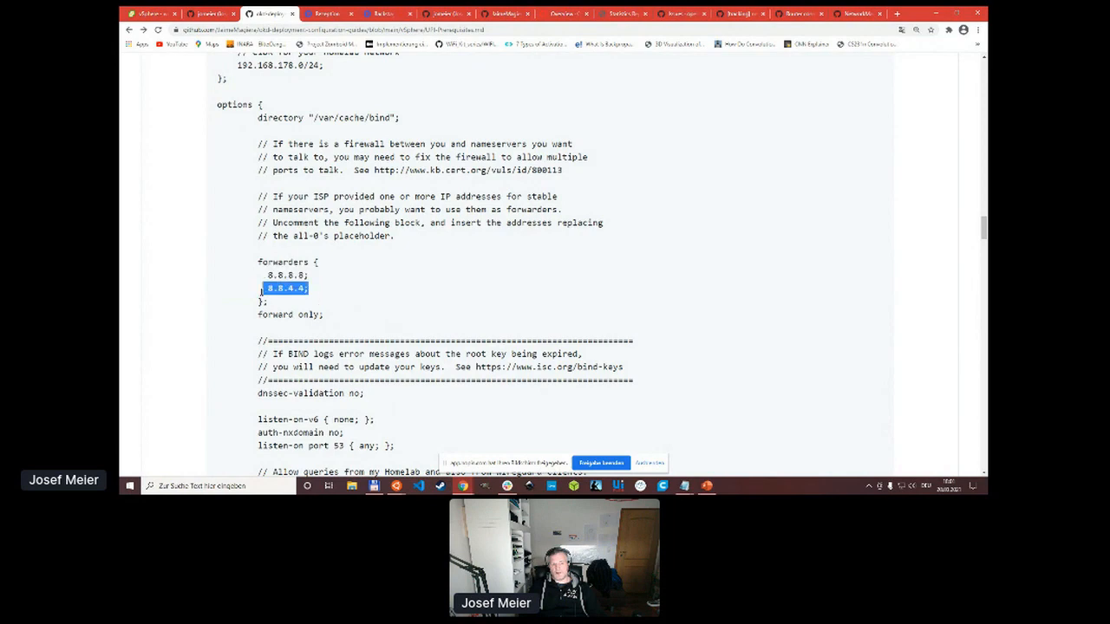
Highlight the 'dnssec-enable no;' line and move on to named.conf.local's homelab.net master zone.
scroll(down, 3)
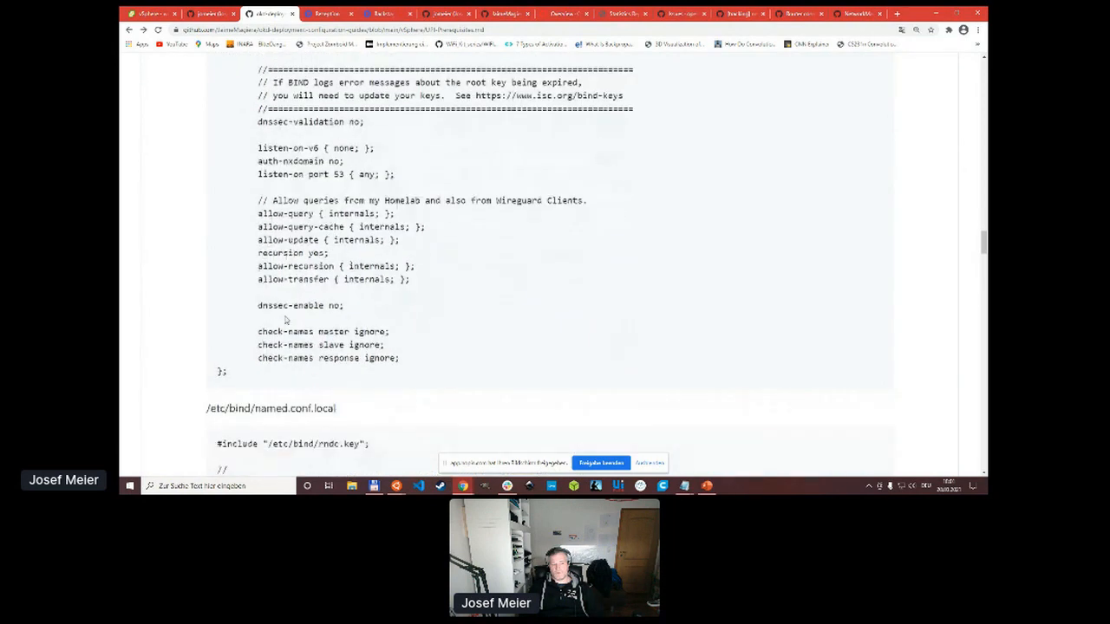
double_click(373, 357)
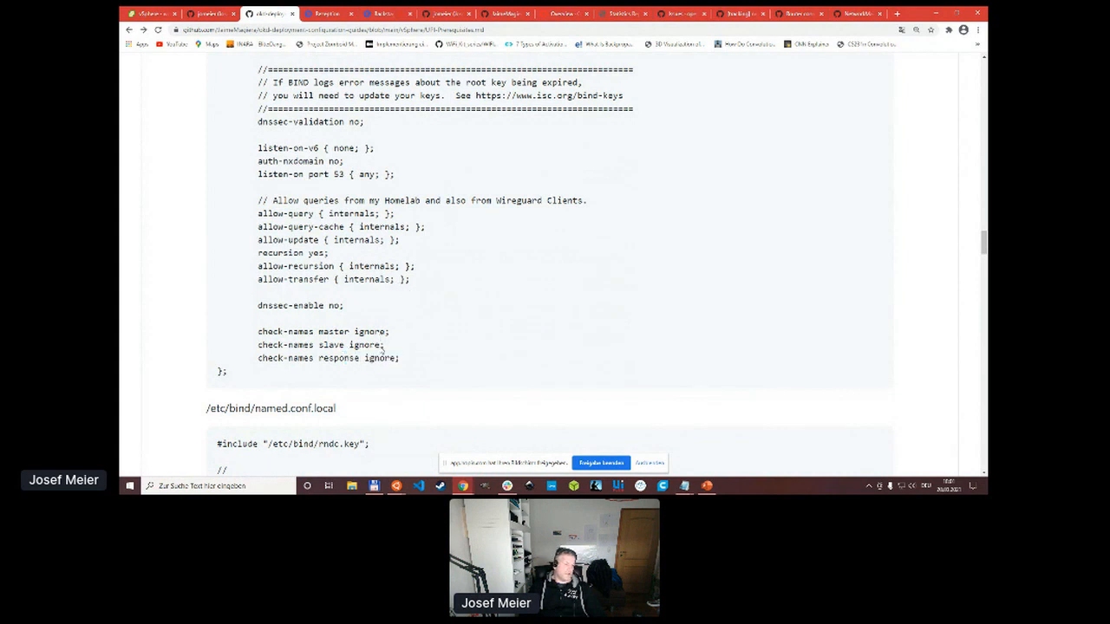
double_click(298, 305)
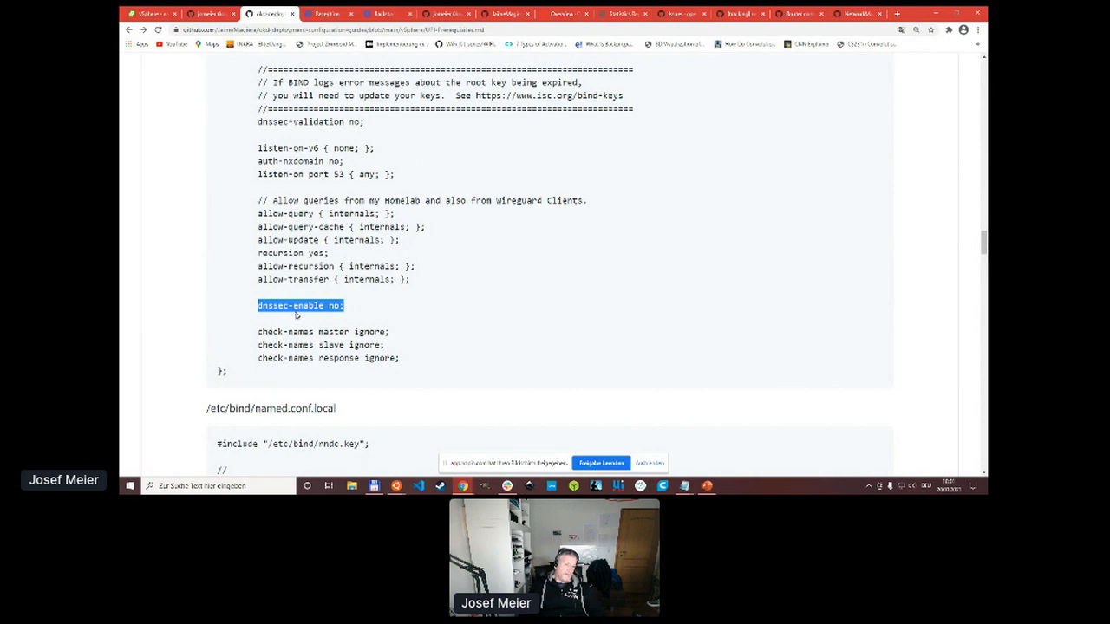
scroll(down, 3)
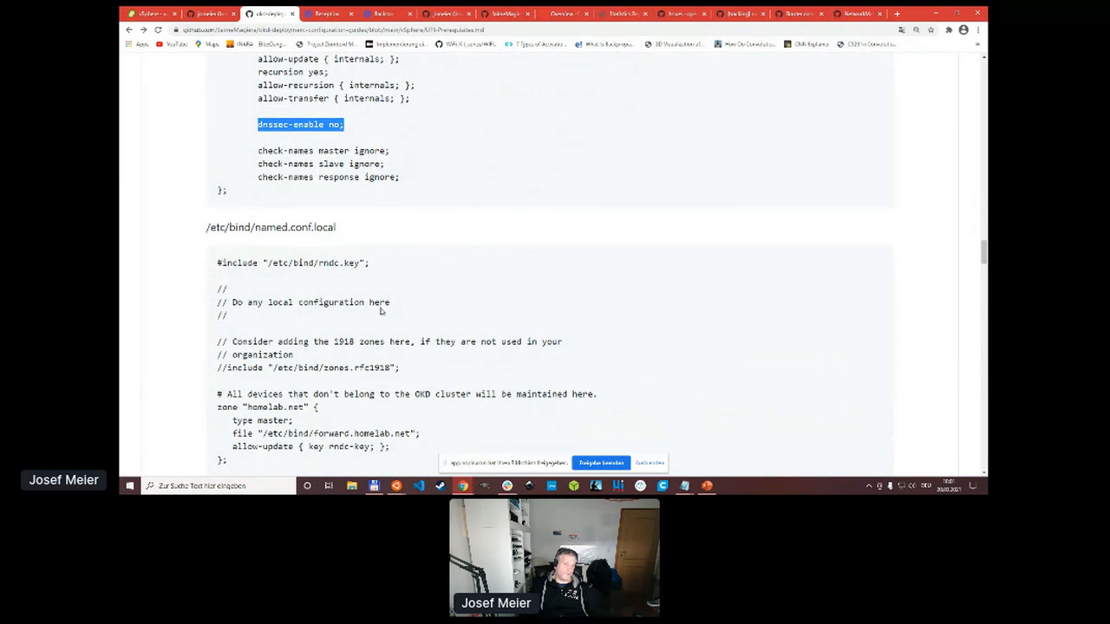
Highlight the c1.homelab.net zone definition and its forward file path in named.conf.local.
scroll(down, 3)
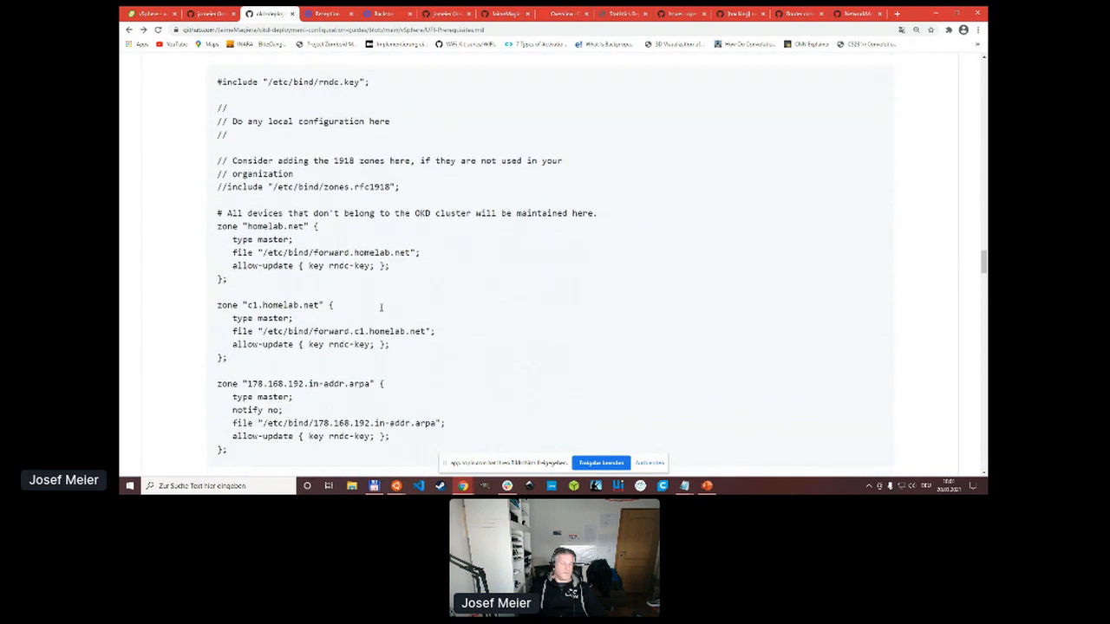
scroll(down, 3)
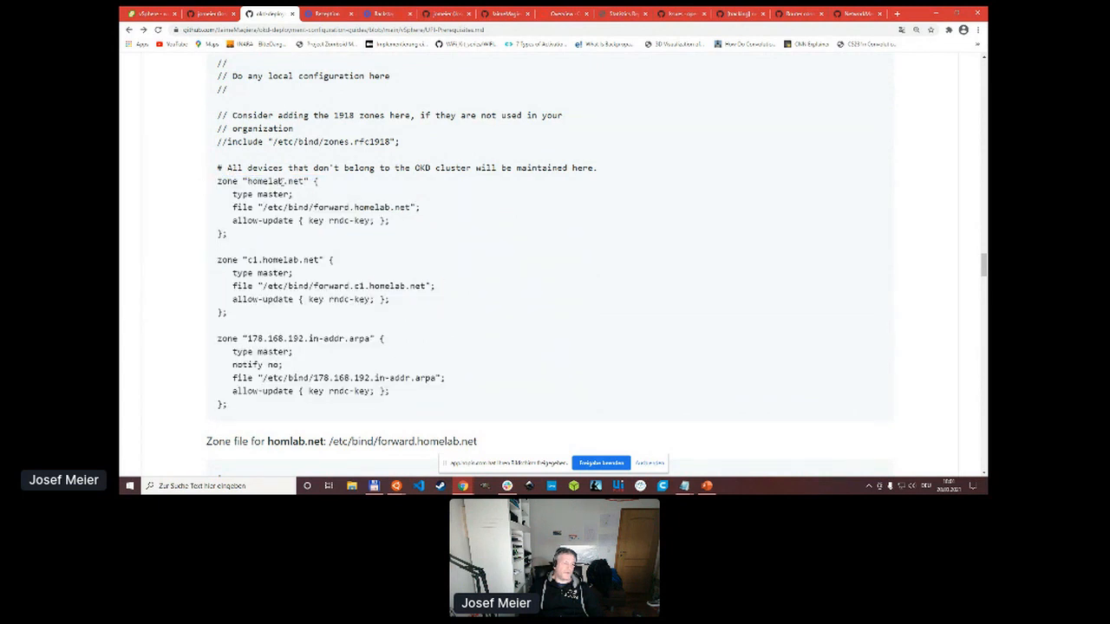
mouse_move(215, 264)
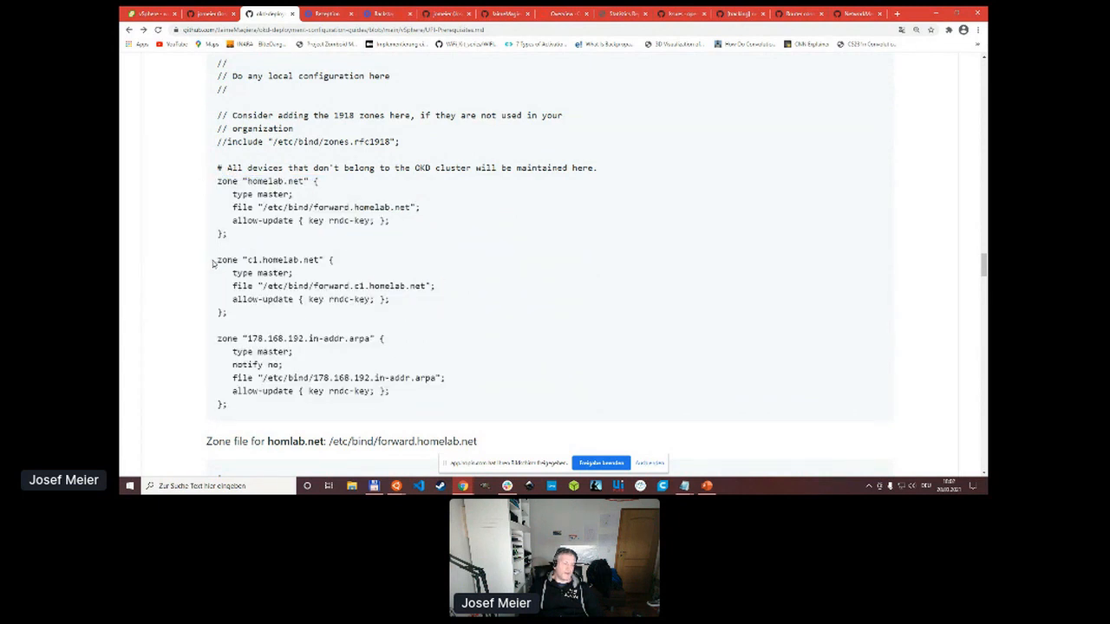
drag(217, 260, 229, 312)
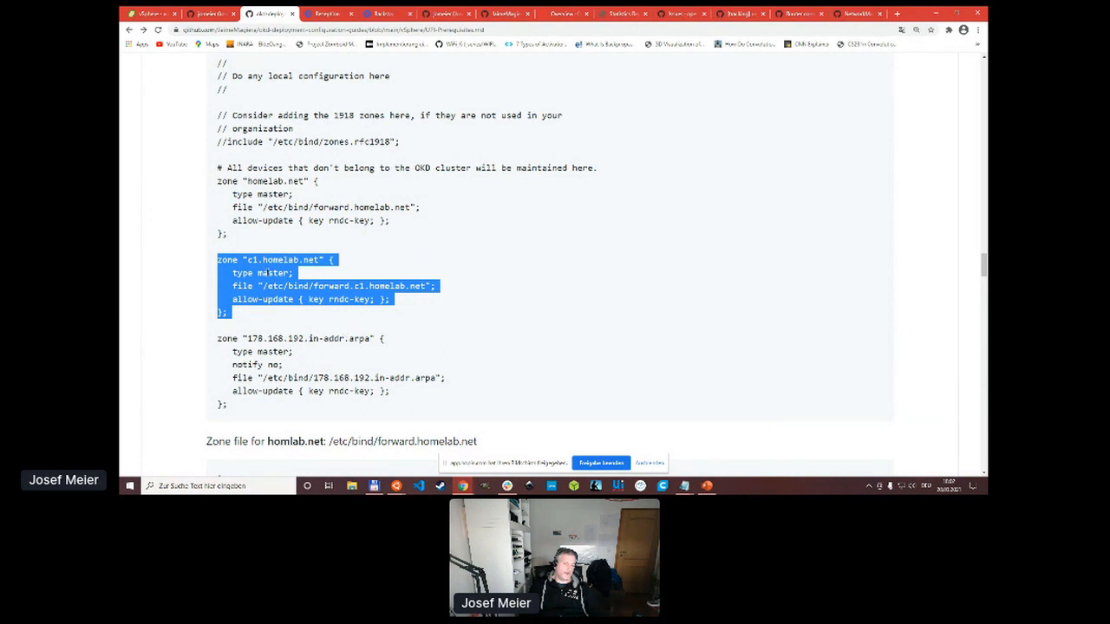
mouse_move(471, 336)
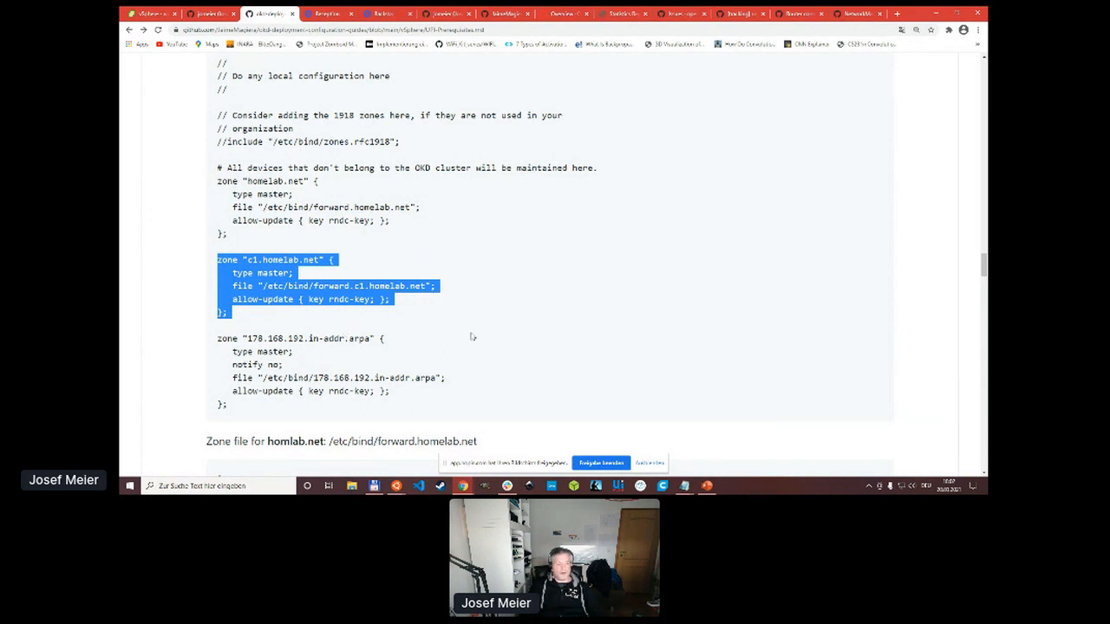
click(472, 337)
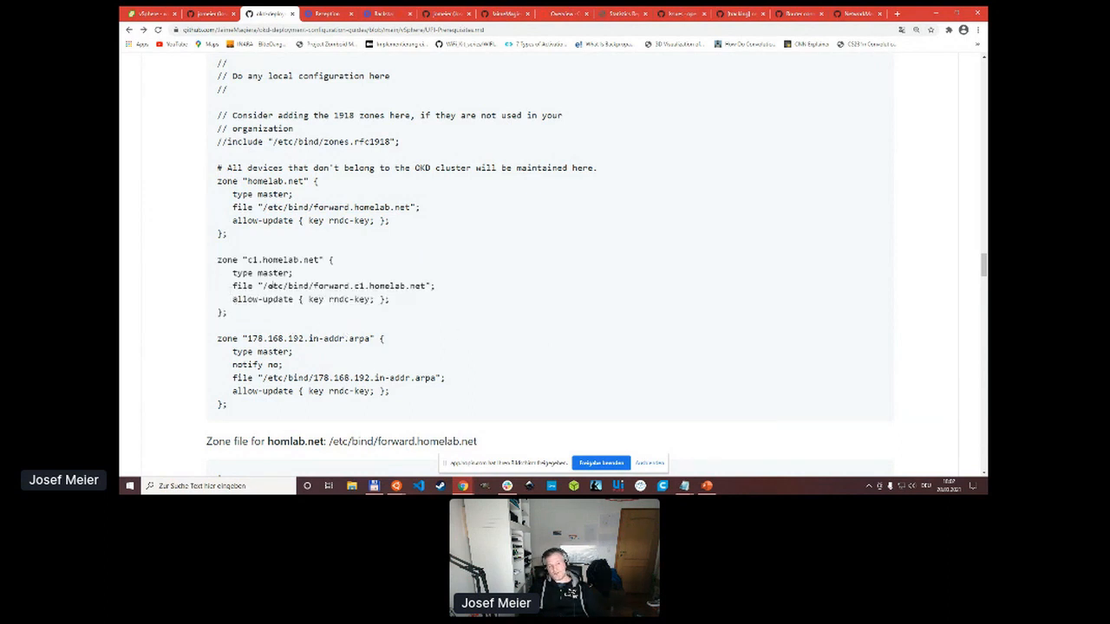
double_click(347, 284)
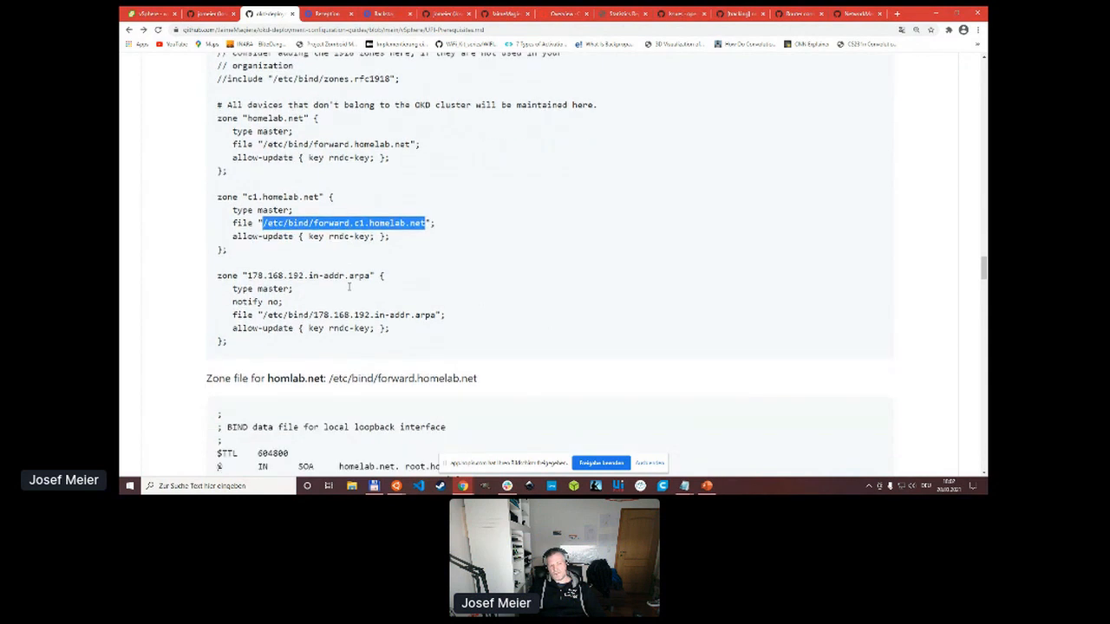
Highlight the 178.168.192.in-addr.arpa reverse zone block, then clear the selection.
scroll(down, 3)
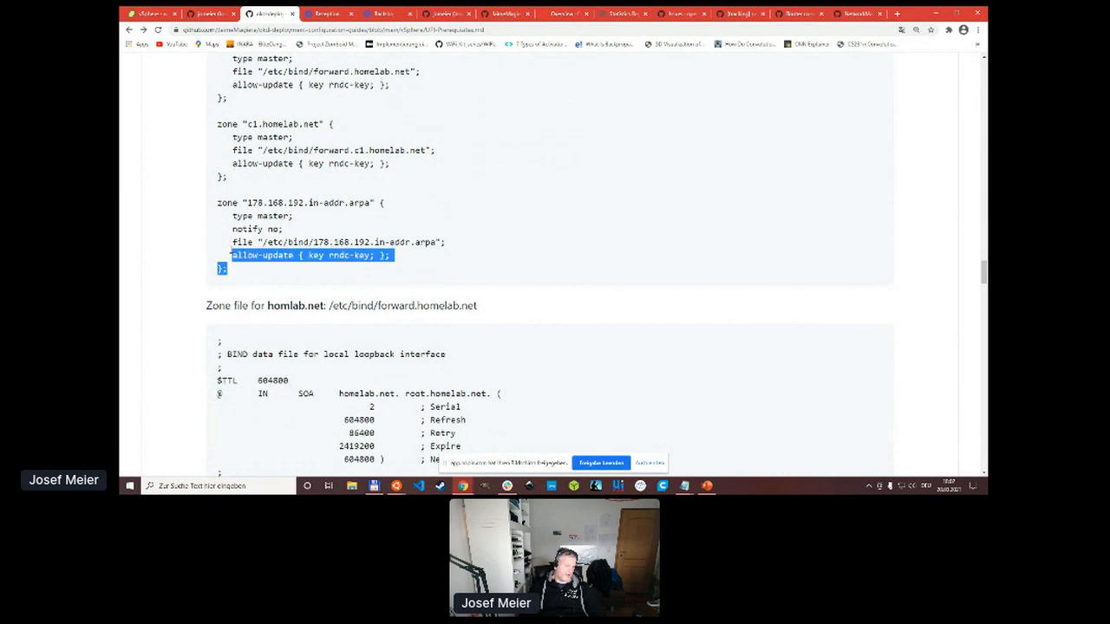
drag(233, 255, 216, 201)
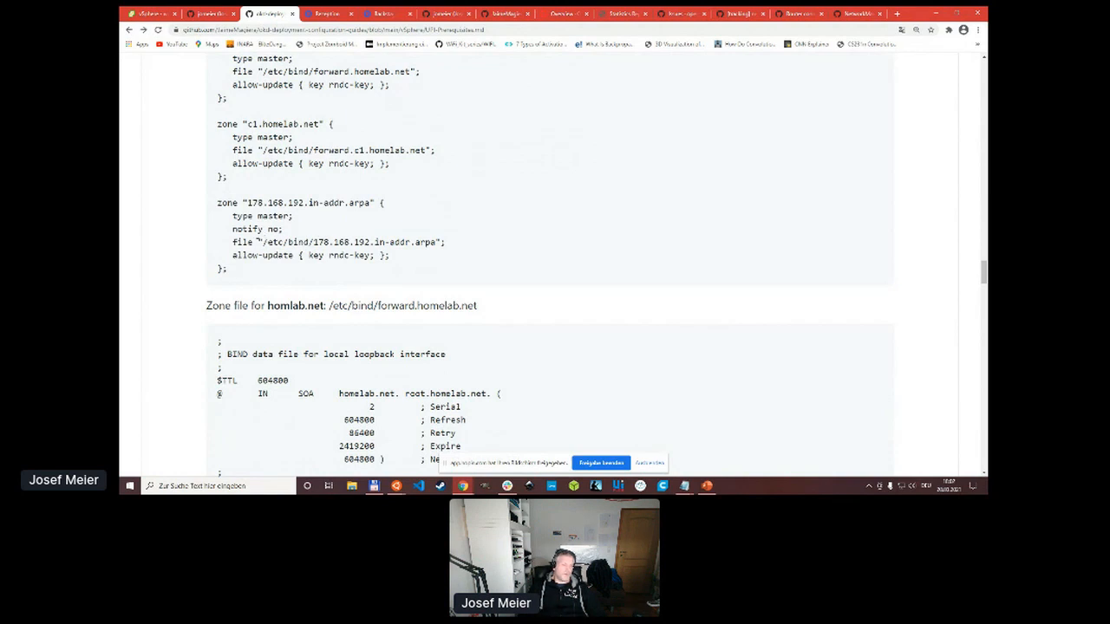
drag(216, 201, 229, 268)
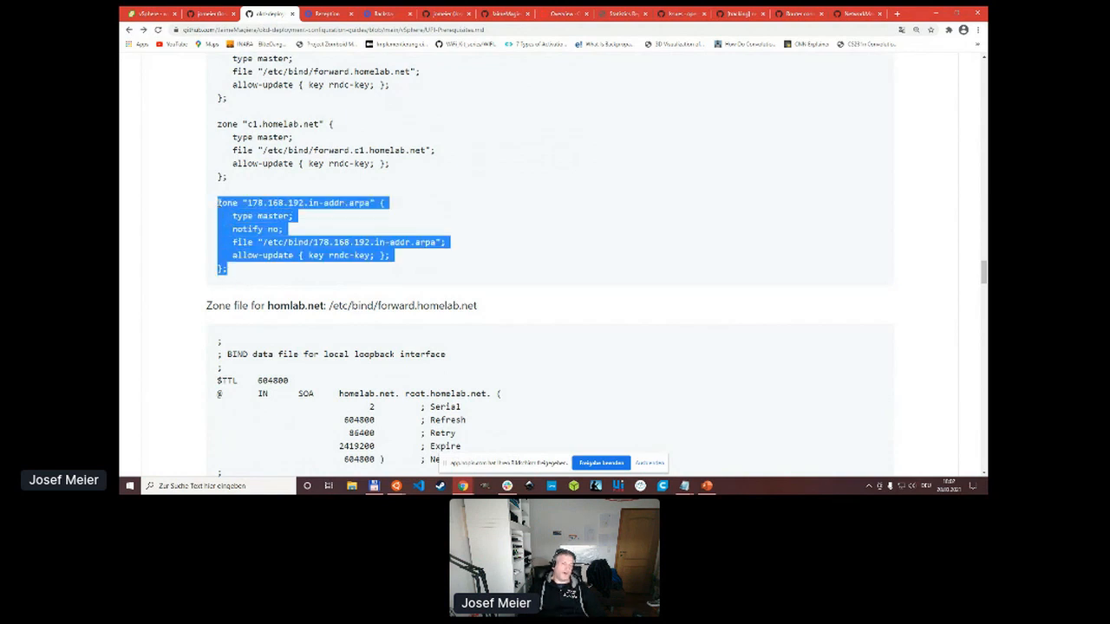
click(548, 350)
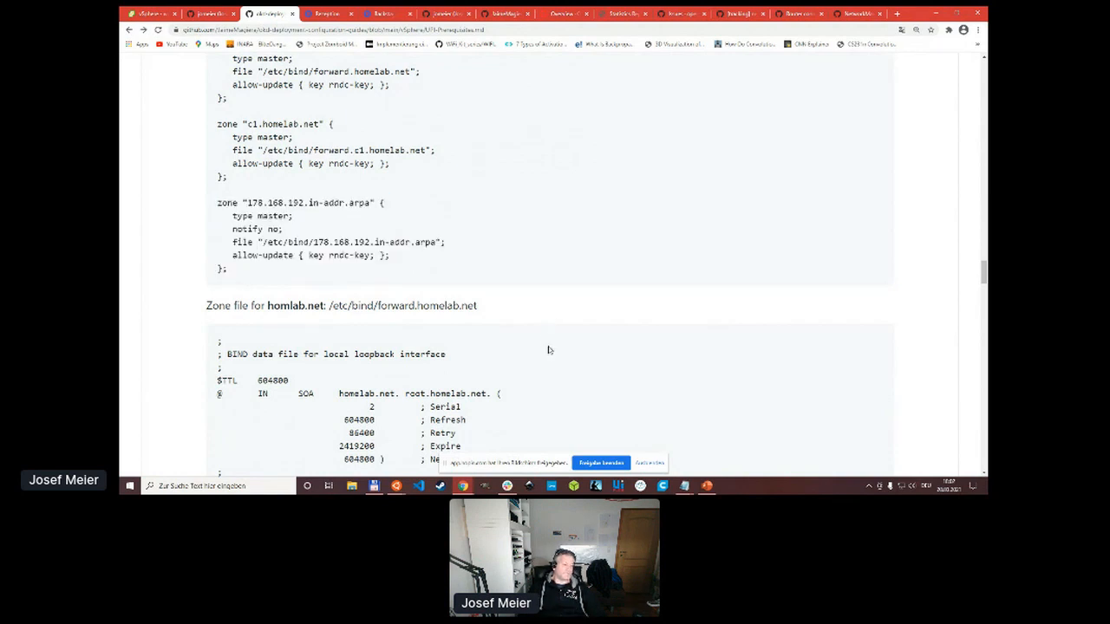
Move past the homelab.net zone file to the reverse zone's bootstrap, master, worker and api PTR records.
scroll(down, 3)
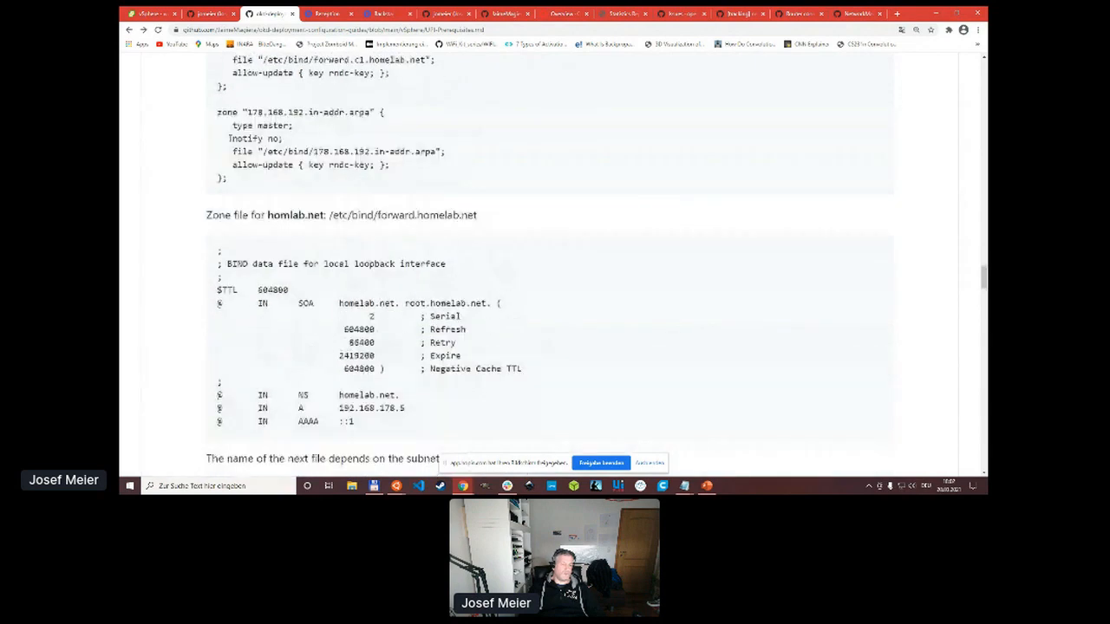
drag(216, 111, 227, 178)
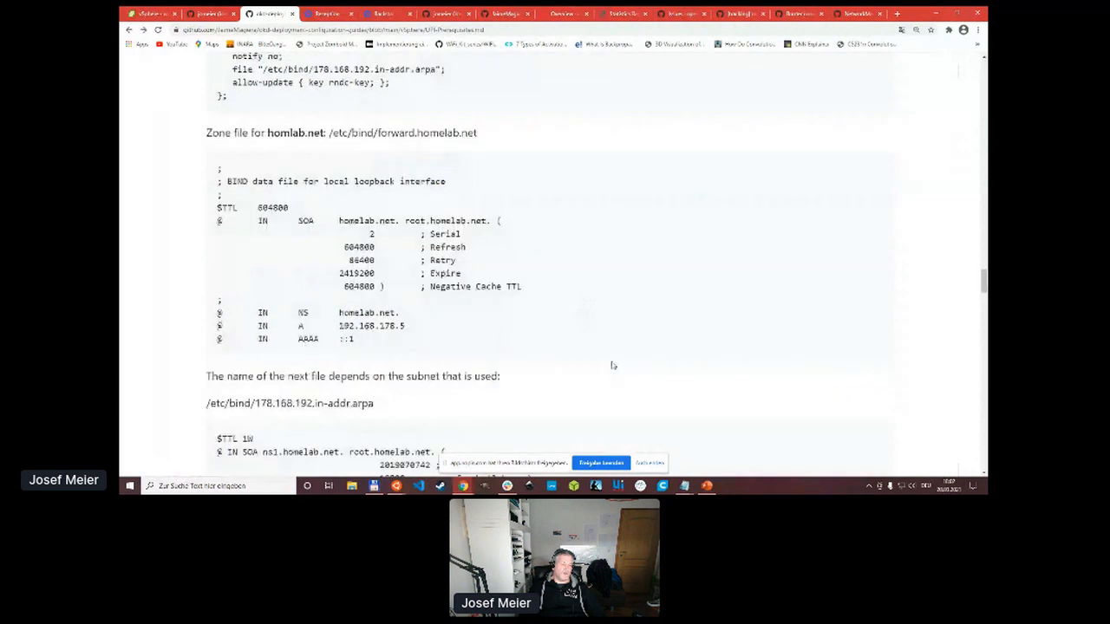
scroll(down, 3)
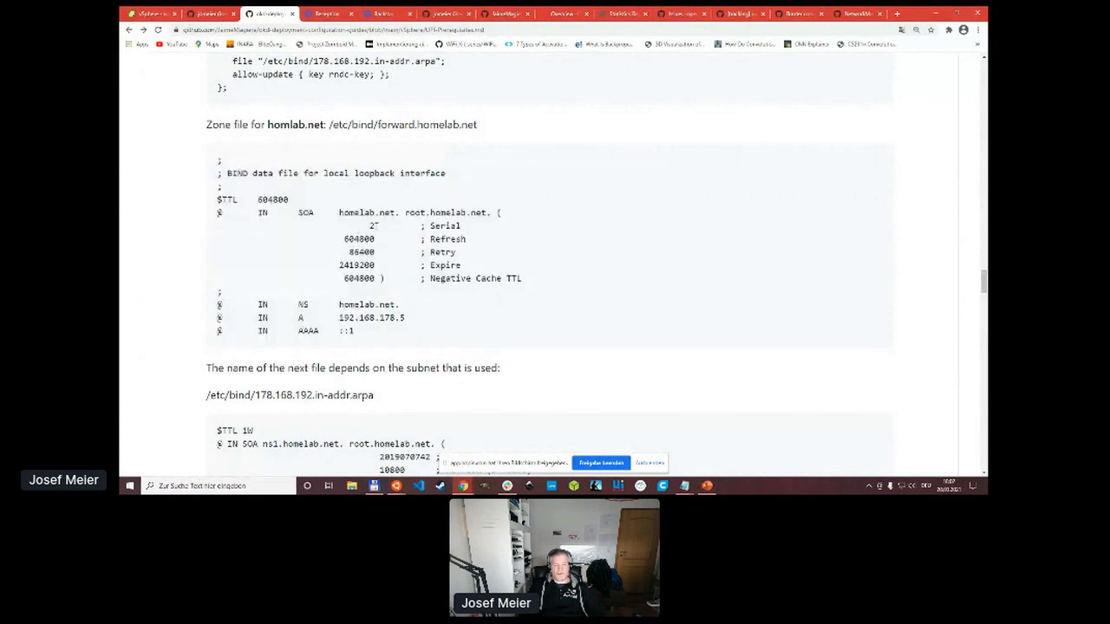
mouse_move(341, 355)
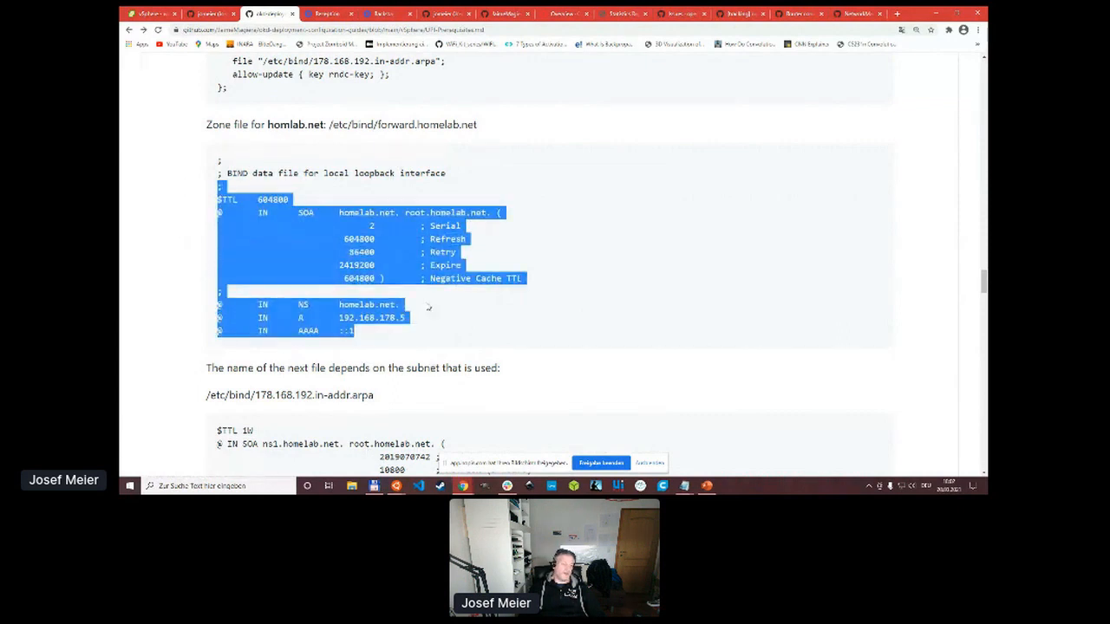
scroll(down, 3)
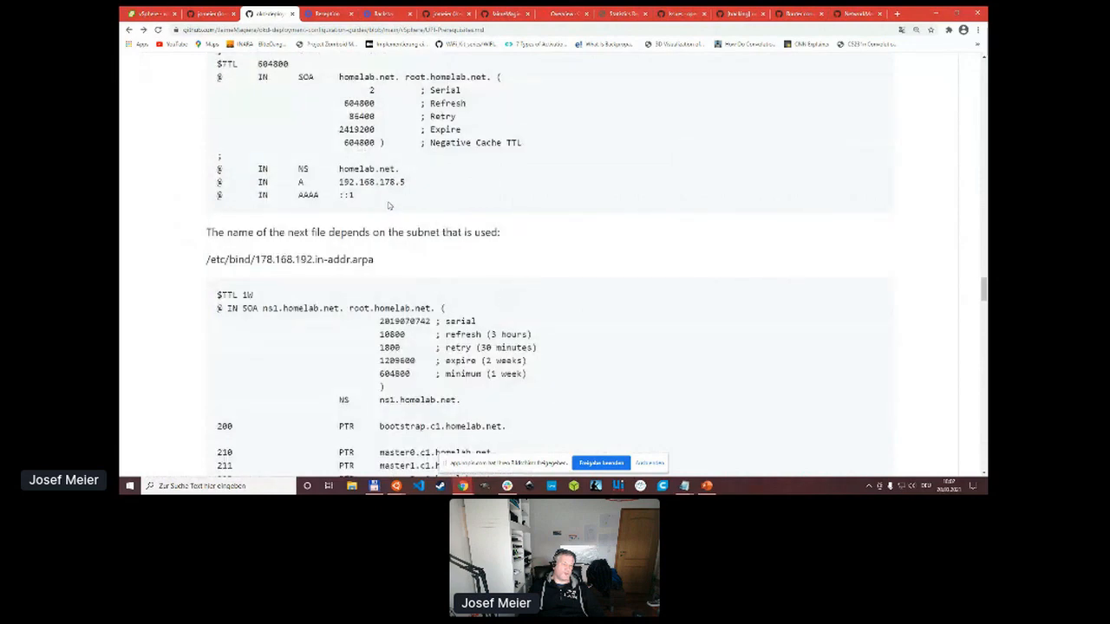
scroll(down, 3)
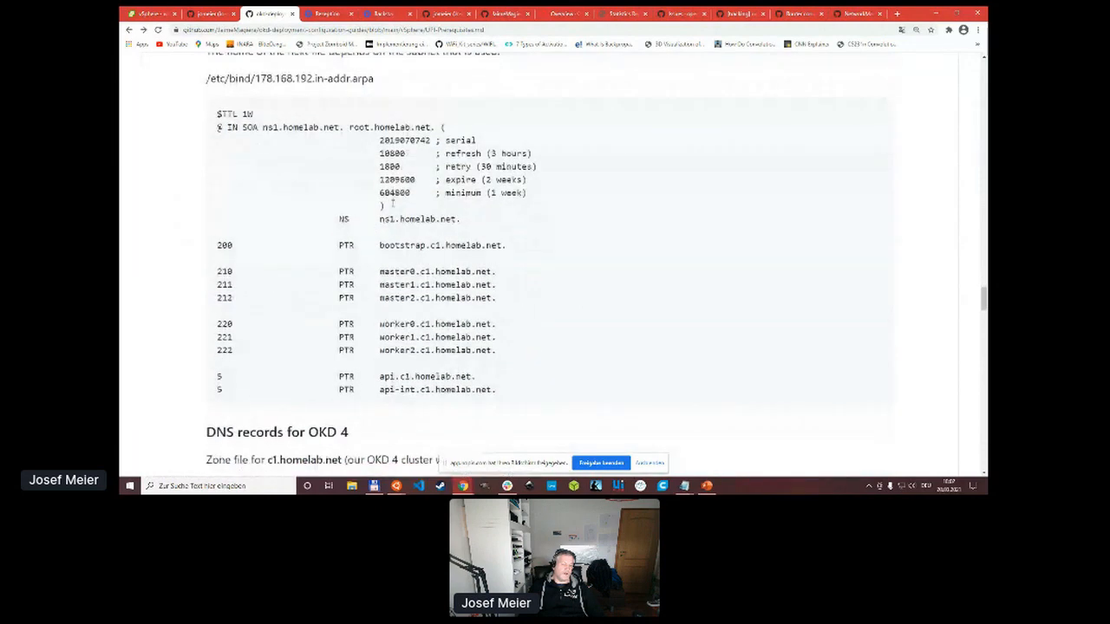
scroll(up, 3)
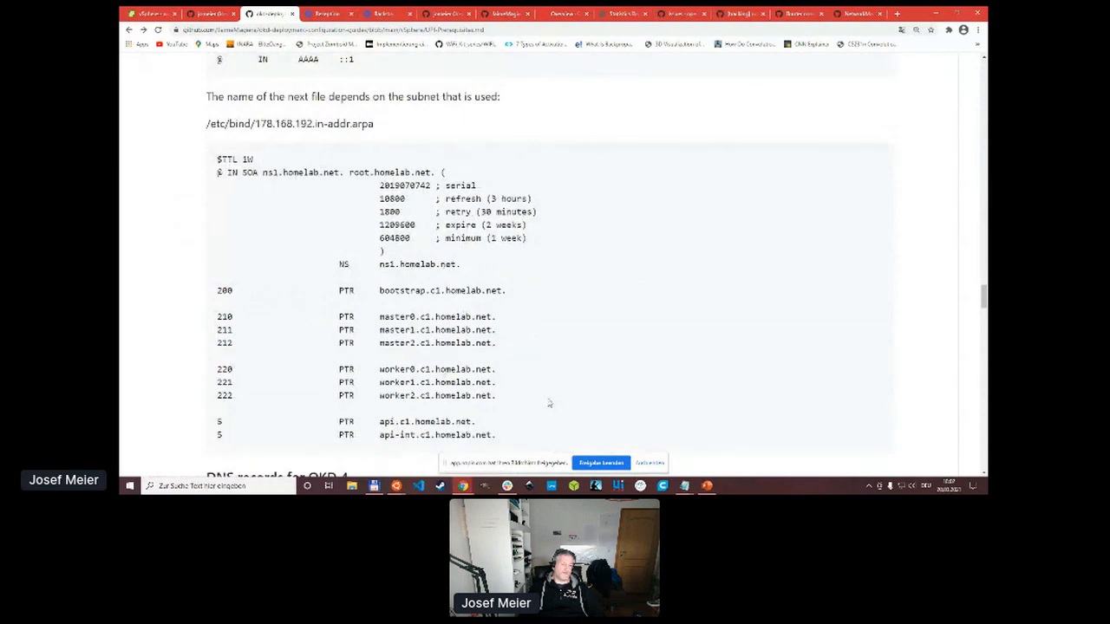
scroll(down, 3)
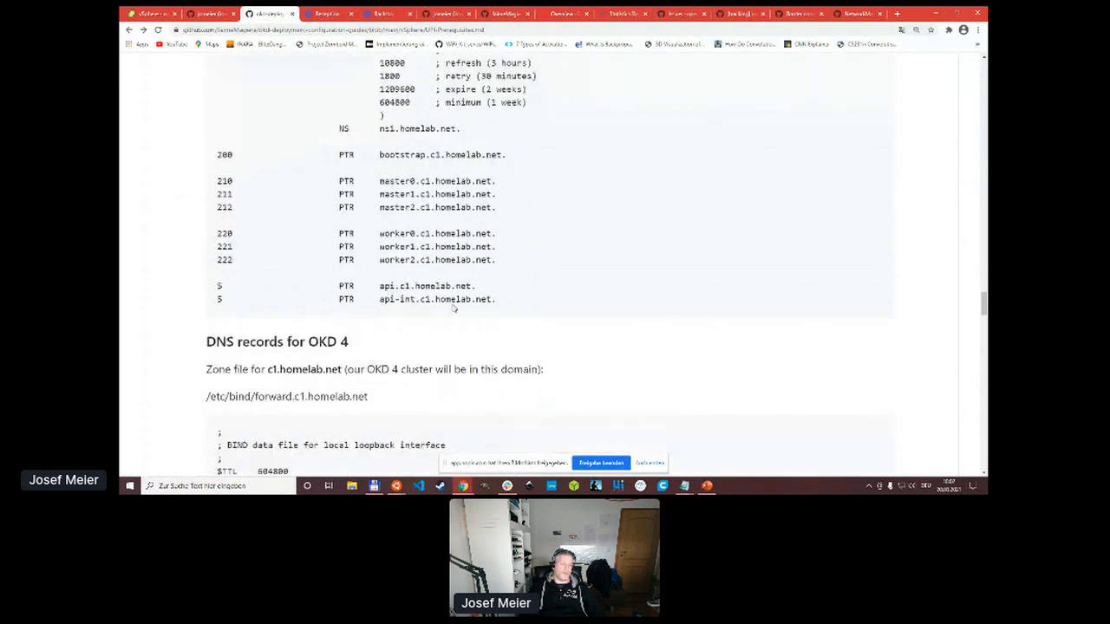
Reach 'DNS records for OKD 4' and highlight the bootstrap, master, worker and CNAME records.
scroll(down, 3)
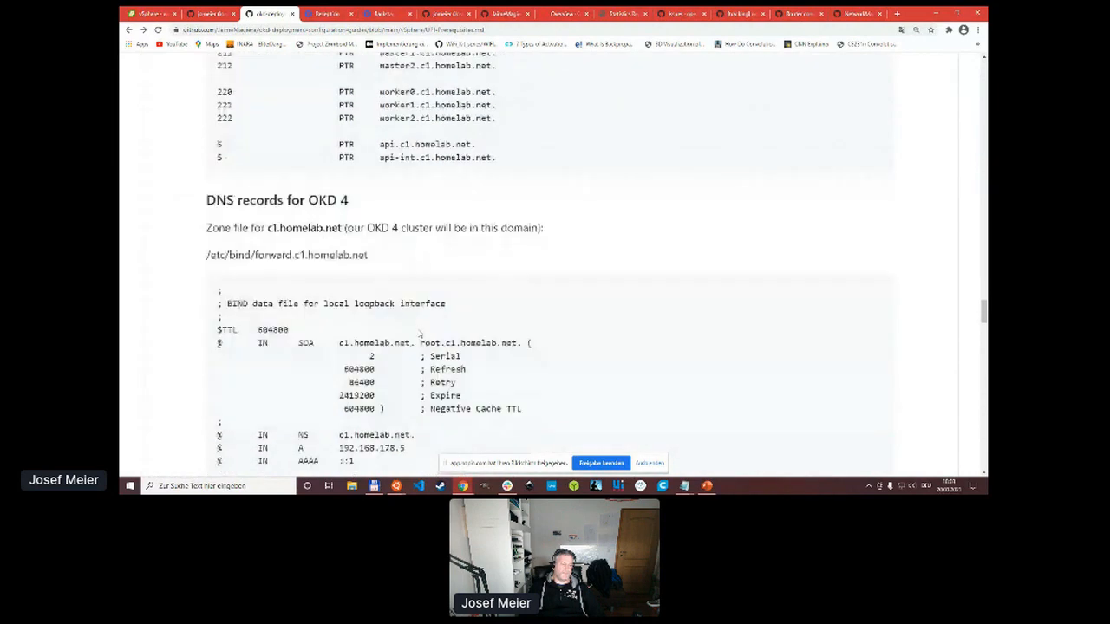
scroll(down, 3)
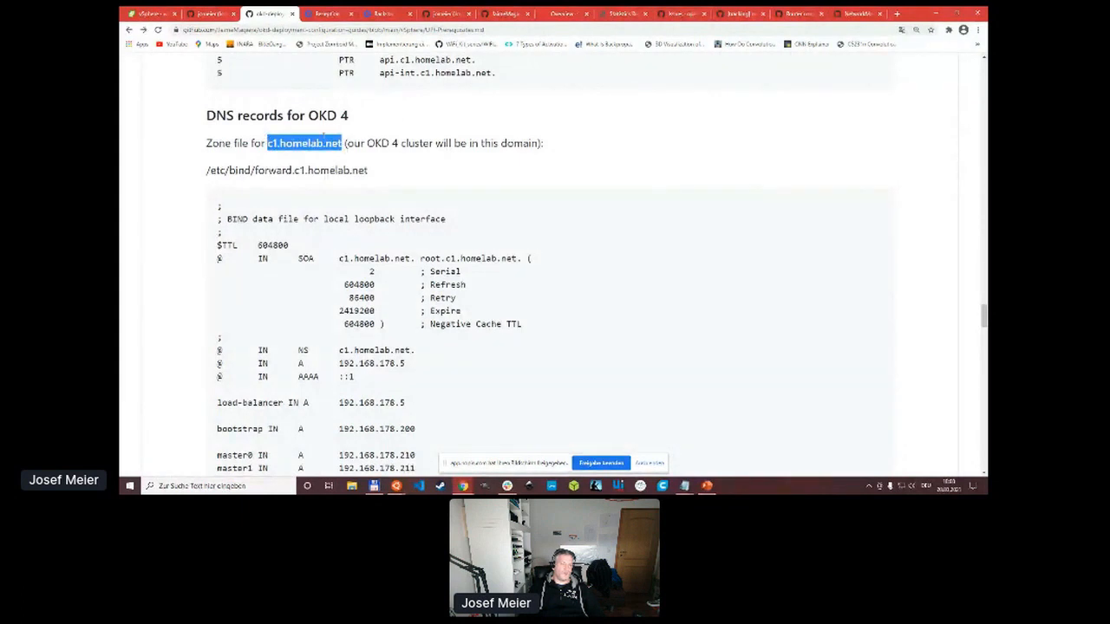
scroll(down, 3)
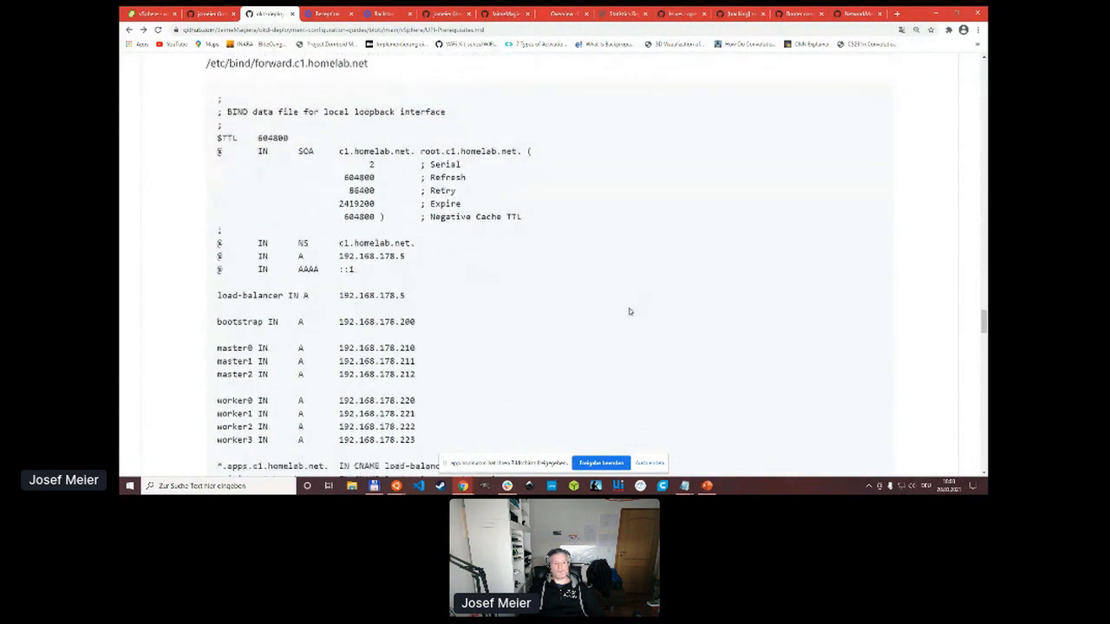
scroll(down, 3)
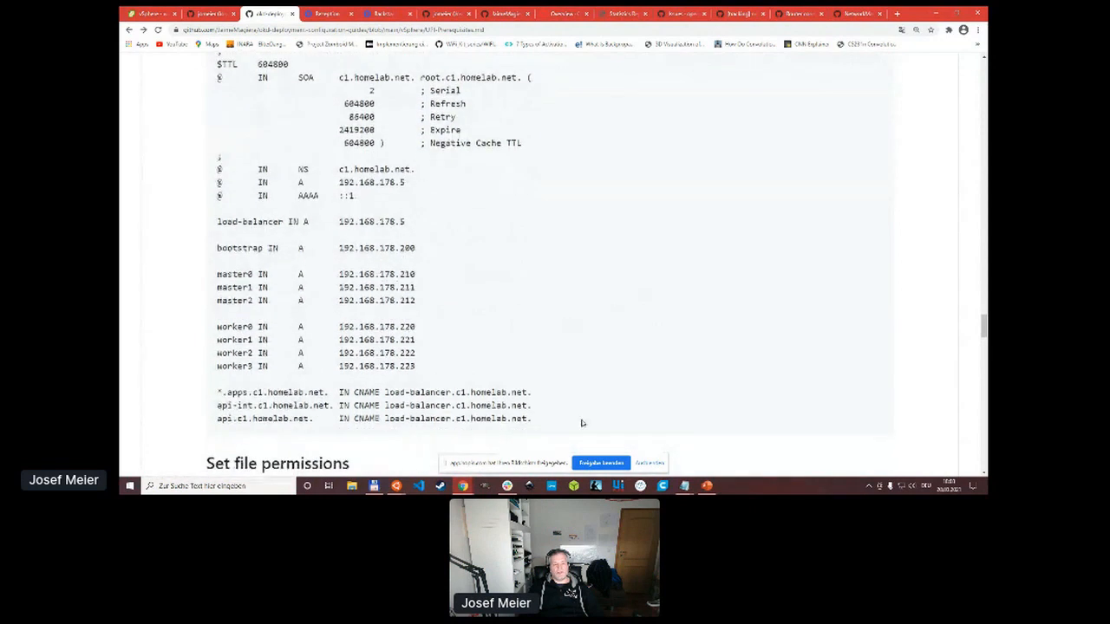
drag(219, 235, 533, 423)
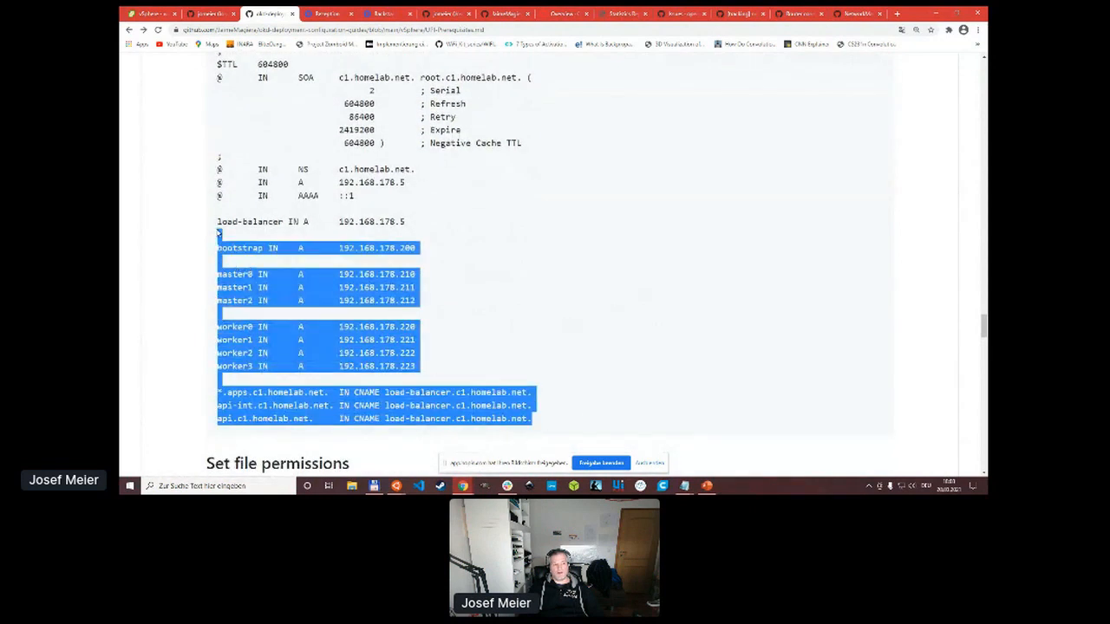
click(551, 430)
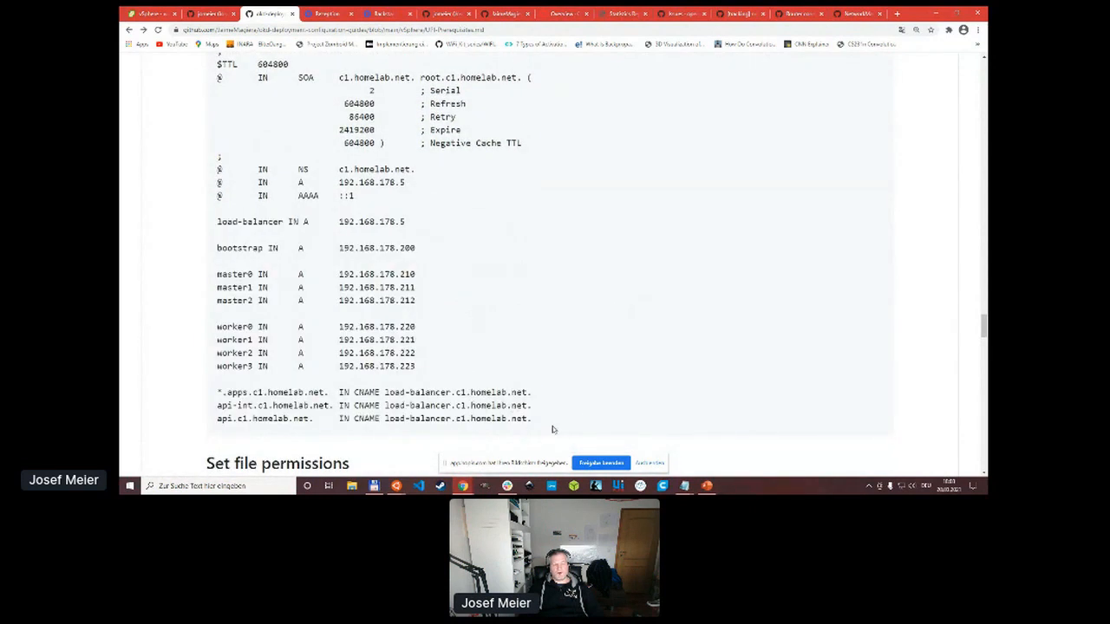
Highlight the api-int CNAME and load-balancer address record, then move to the Set file permissions chown command.
drag(384, 406, 531, 418)
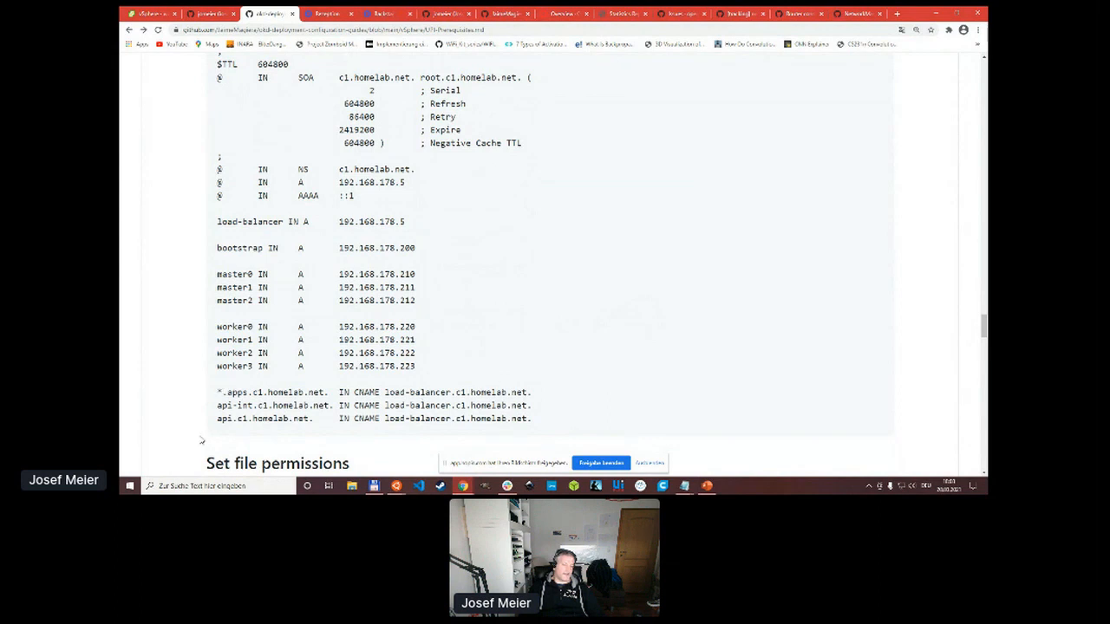
double_click(233, 405)
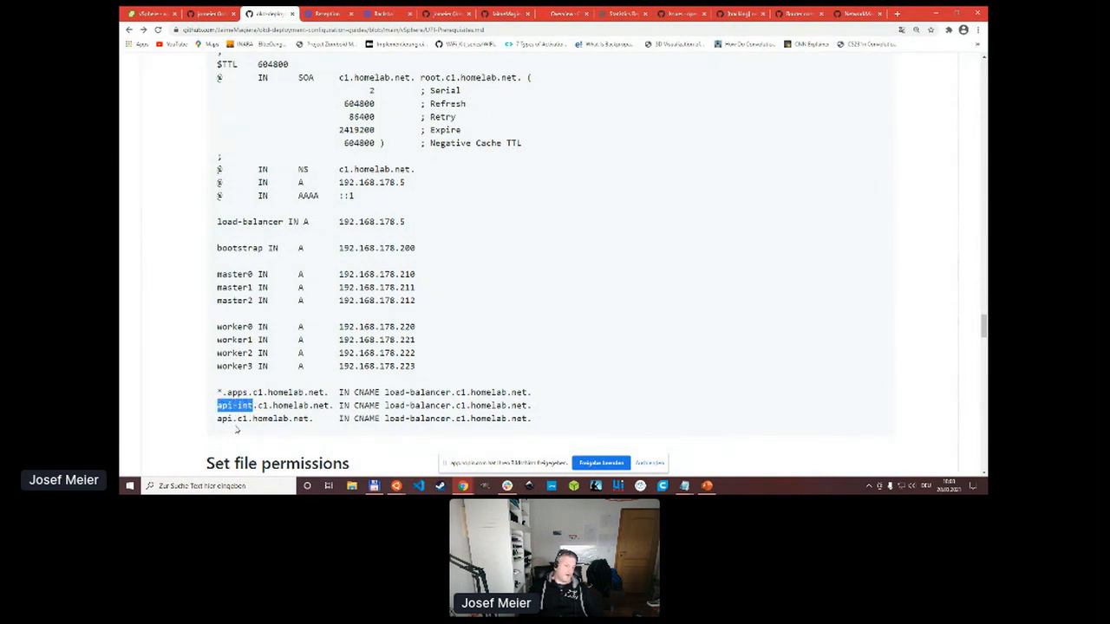
double_click(224, 418)
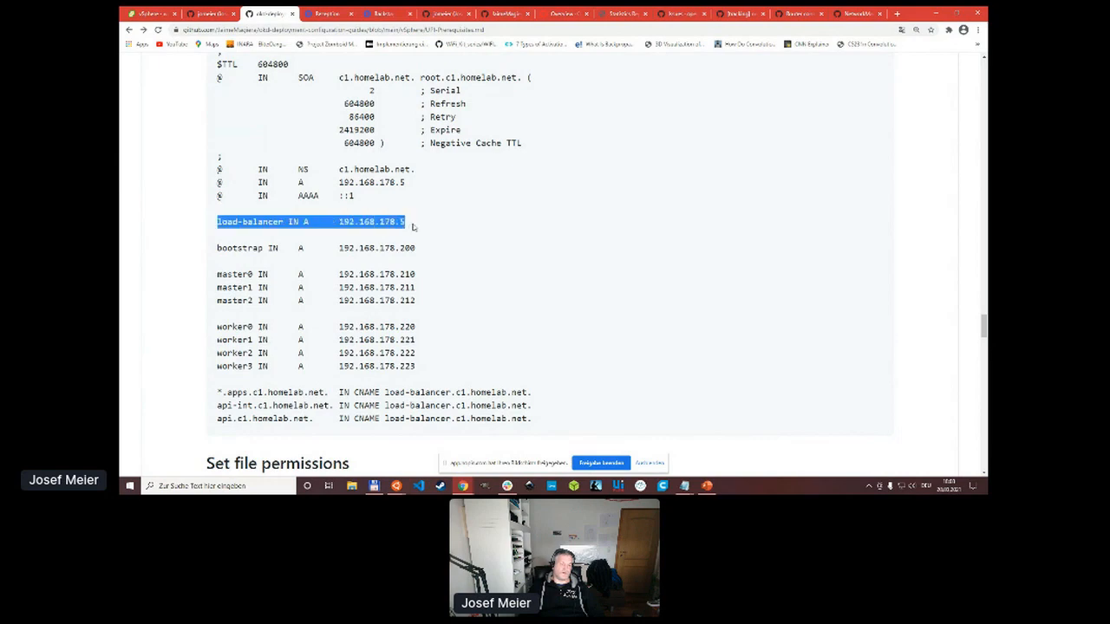
scroll(down, 3)
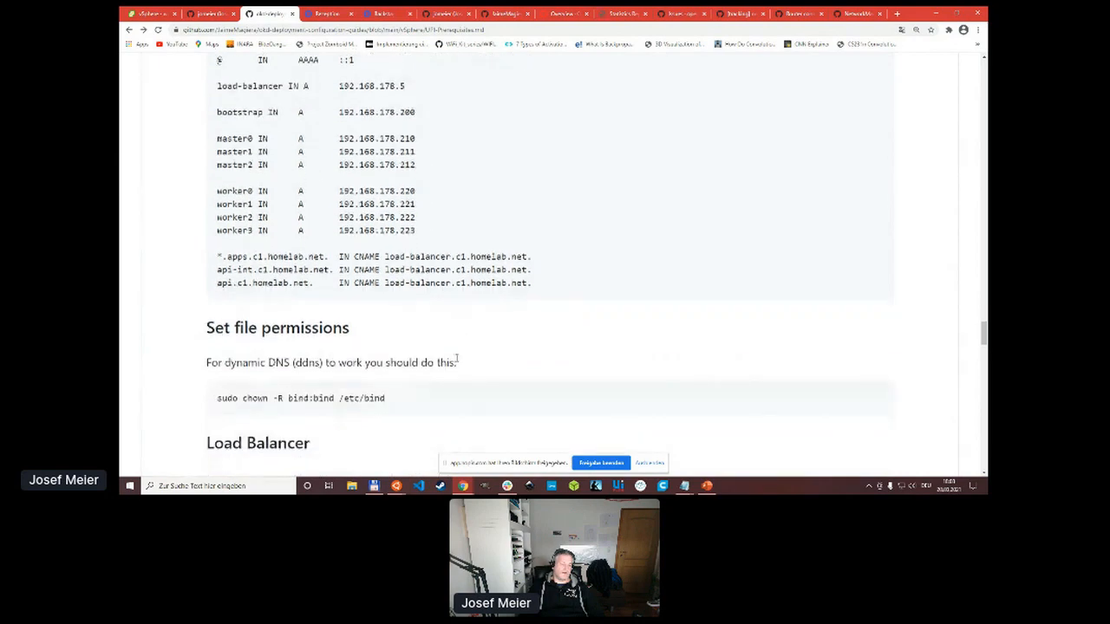
scroll(down, 3)
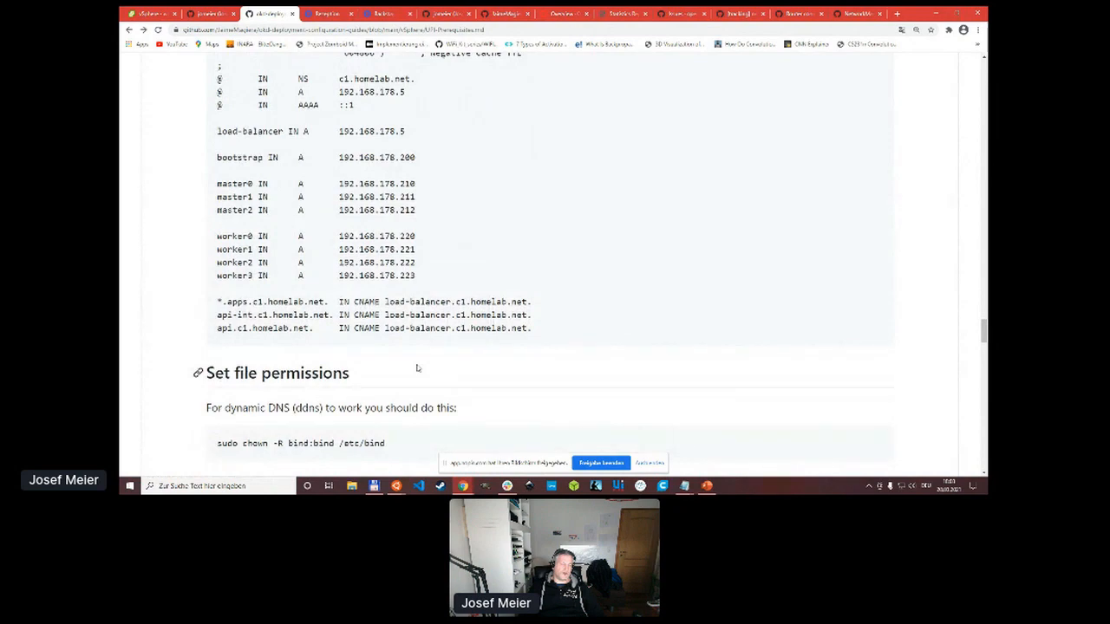
Scroll to the Load Balancer section's haproxy install command and haproxy.cfg global/defaults settings.
scroll(down, 3)
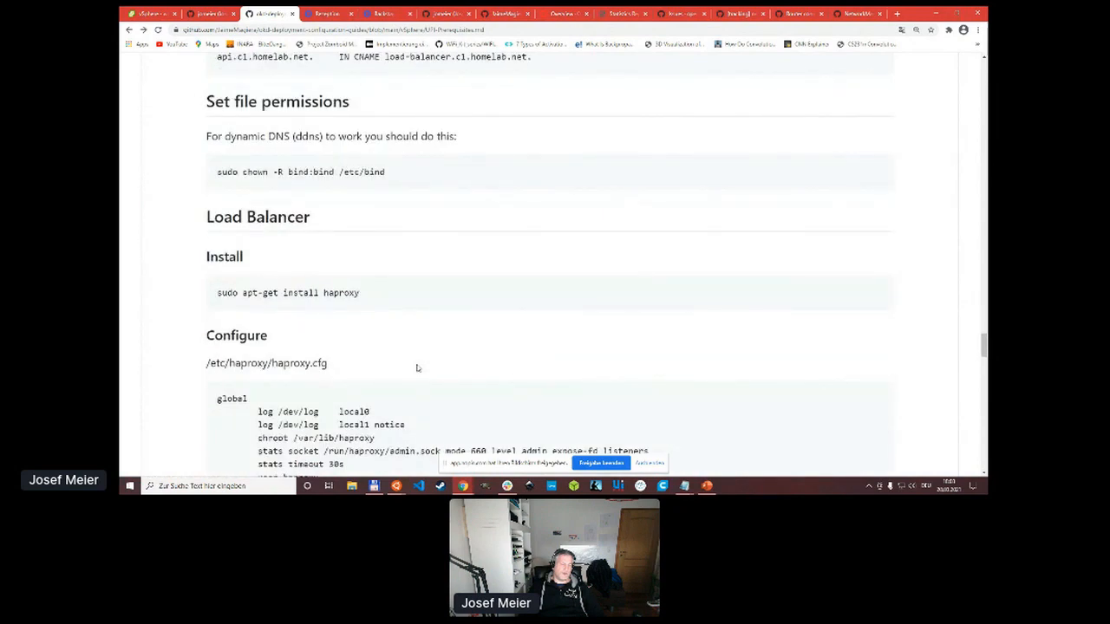
scroll(down, 3)
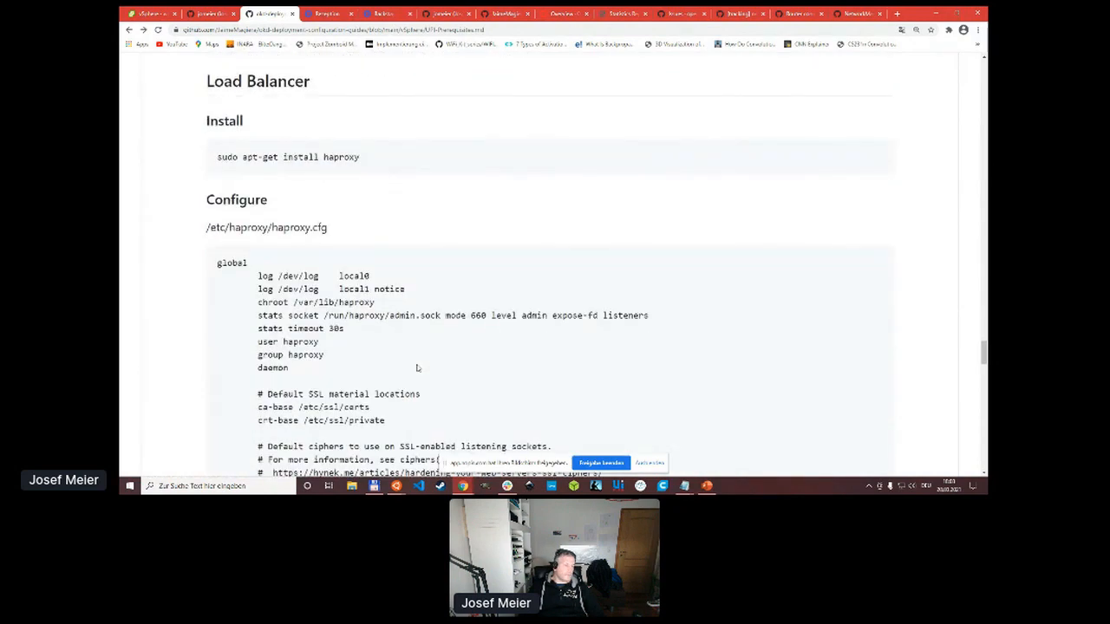
mouse_move(389, 187)
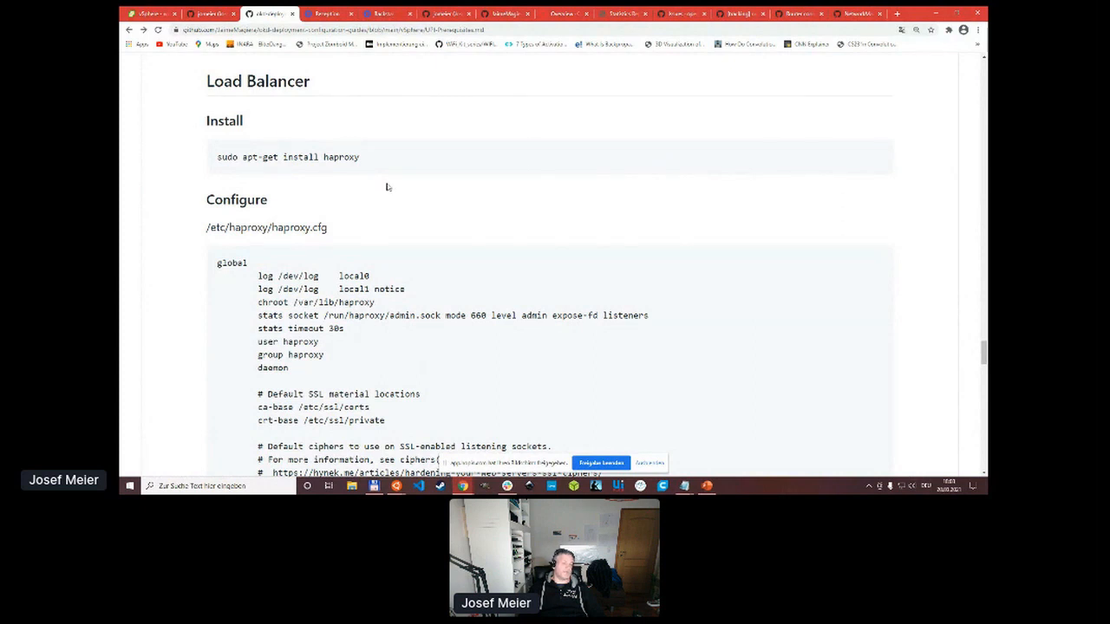
mouse_move(382, 183)
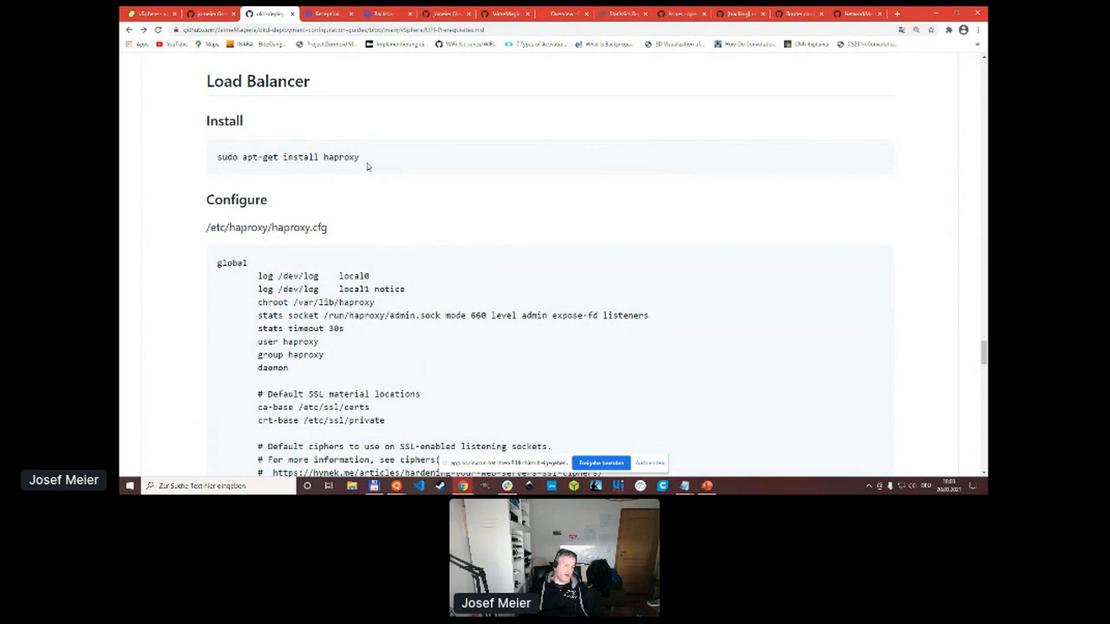
mouse_move(432, 254)
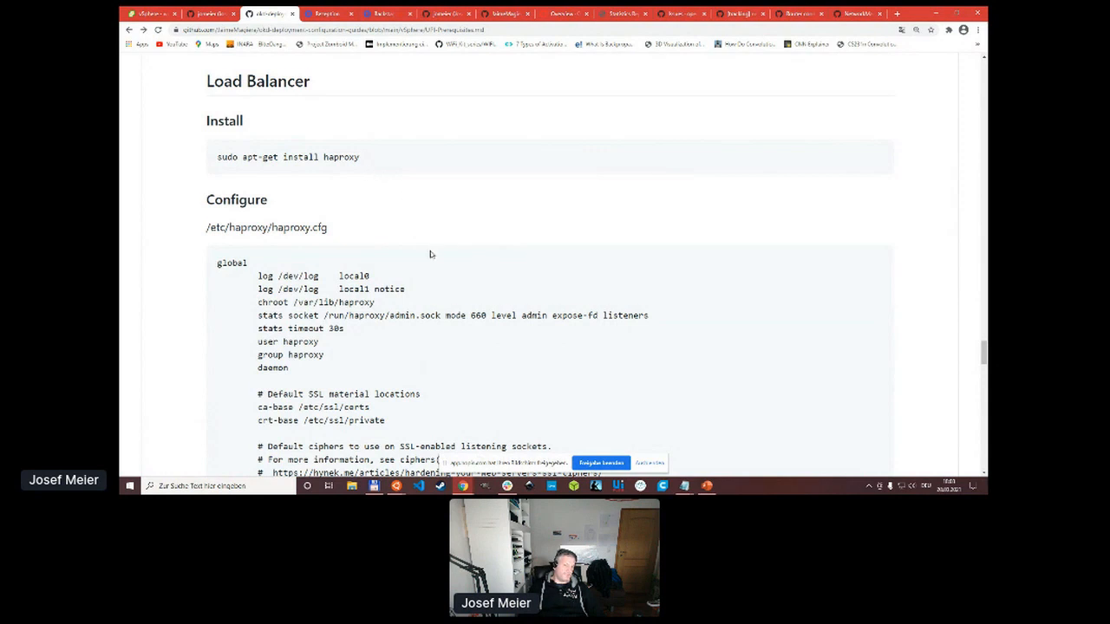
scroll(down, 3)
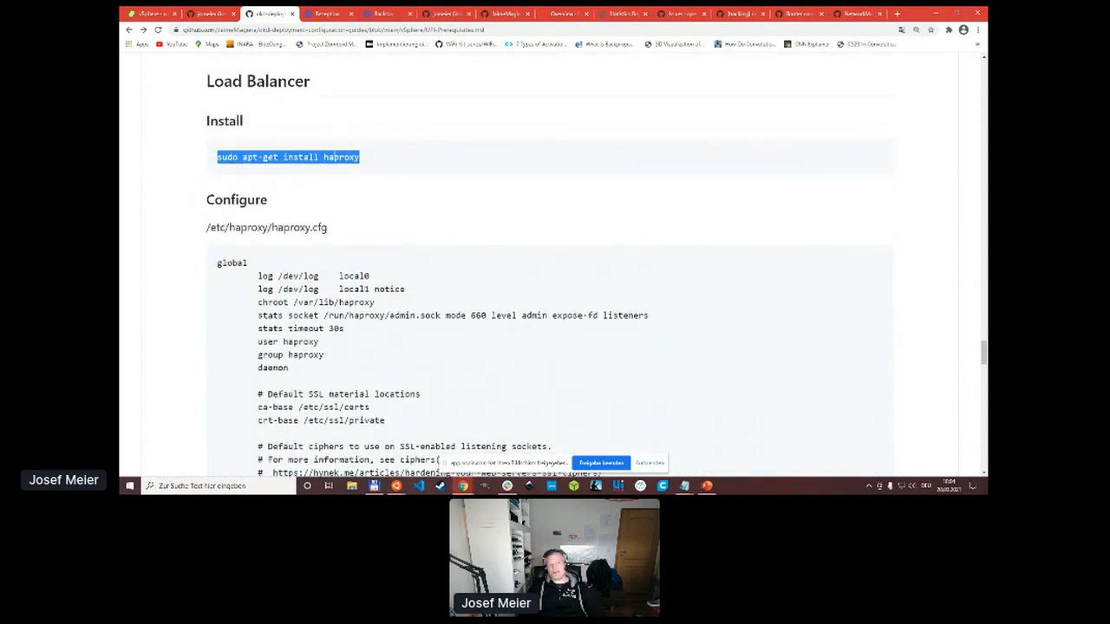
mouse_move(503, 268)
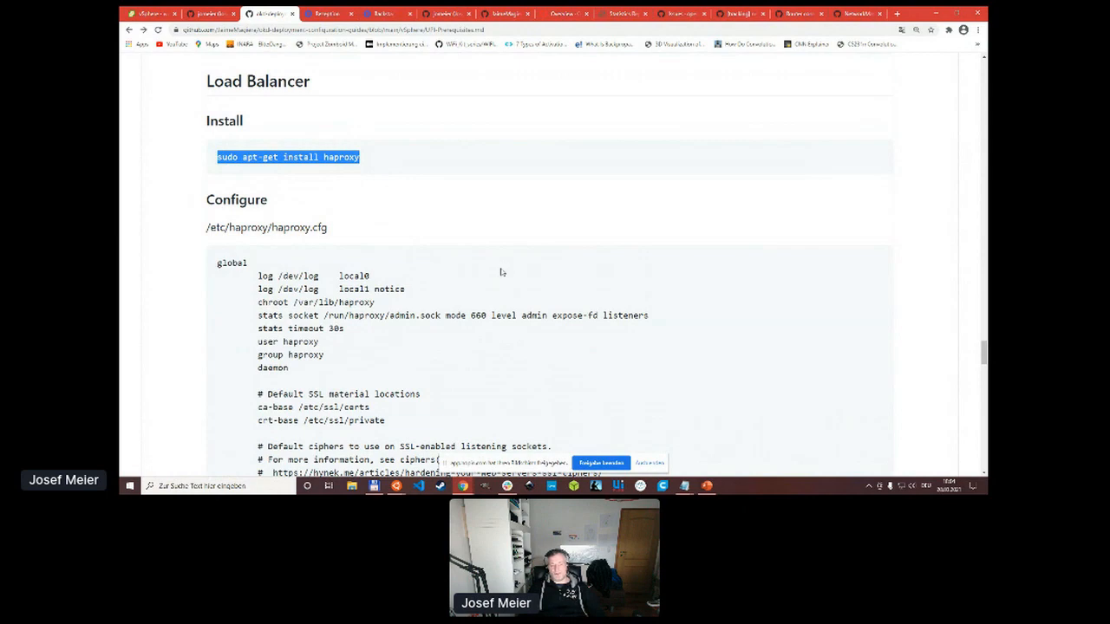
scroll(down, 3)
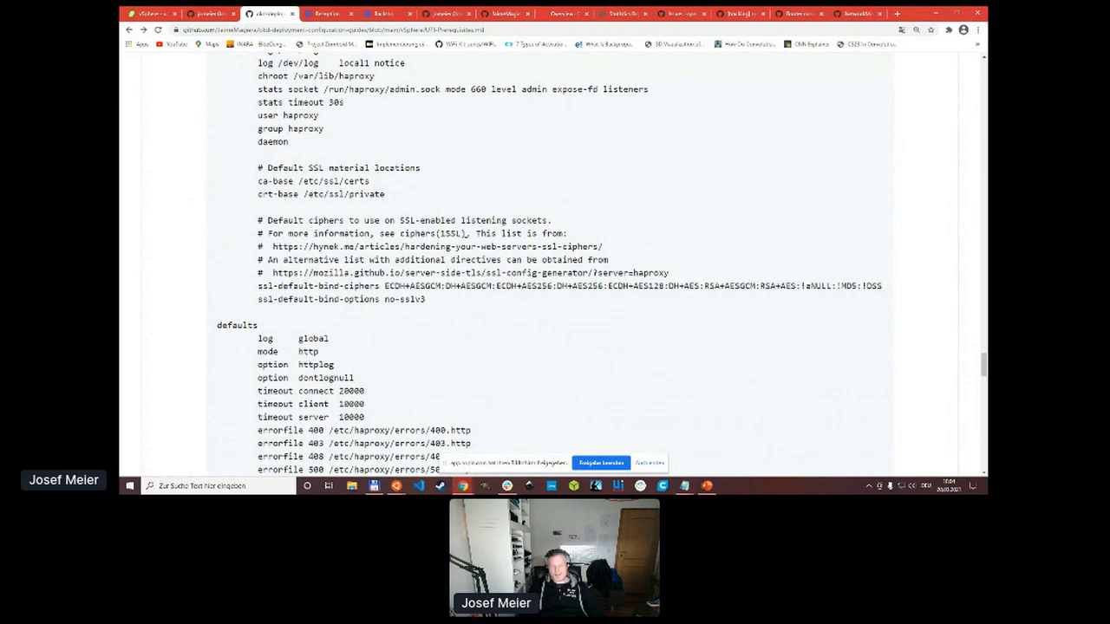
Scroll haproxy.cfg to the 'listen stats' block on port 4321 and the openshift-api-server frontend.
drag(257, 76, 425, 298)
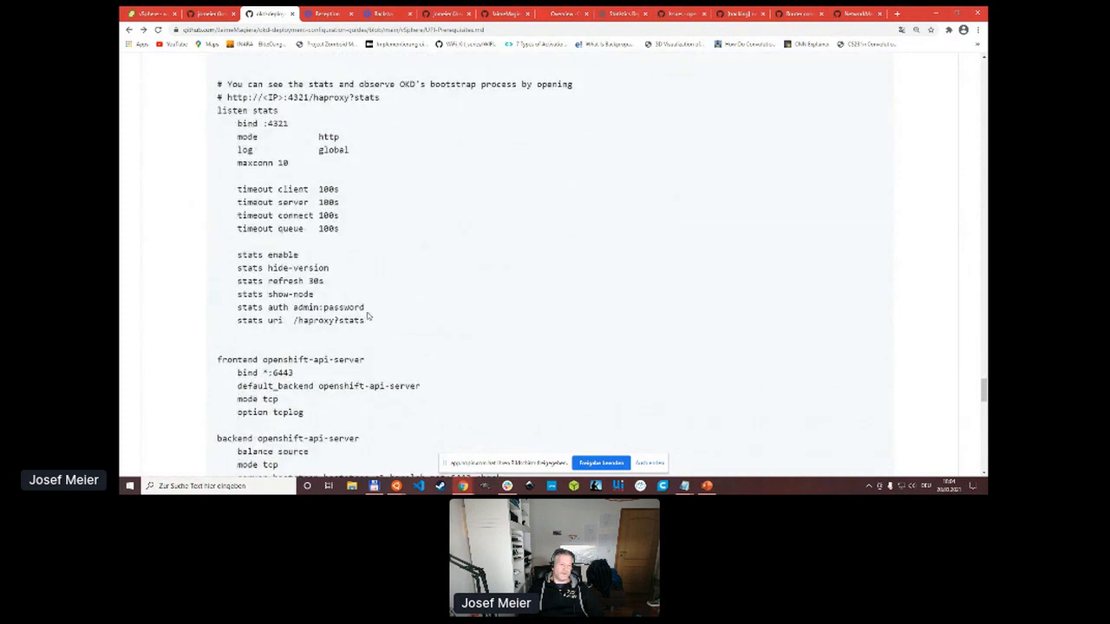
drag(219, 83, 364, 319)
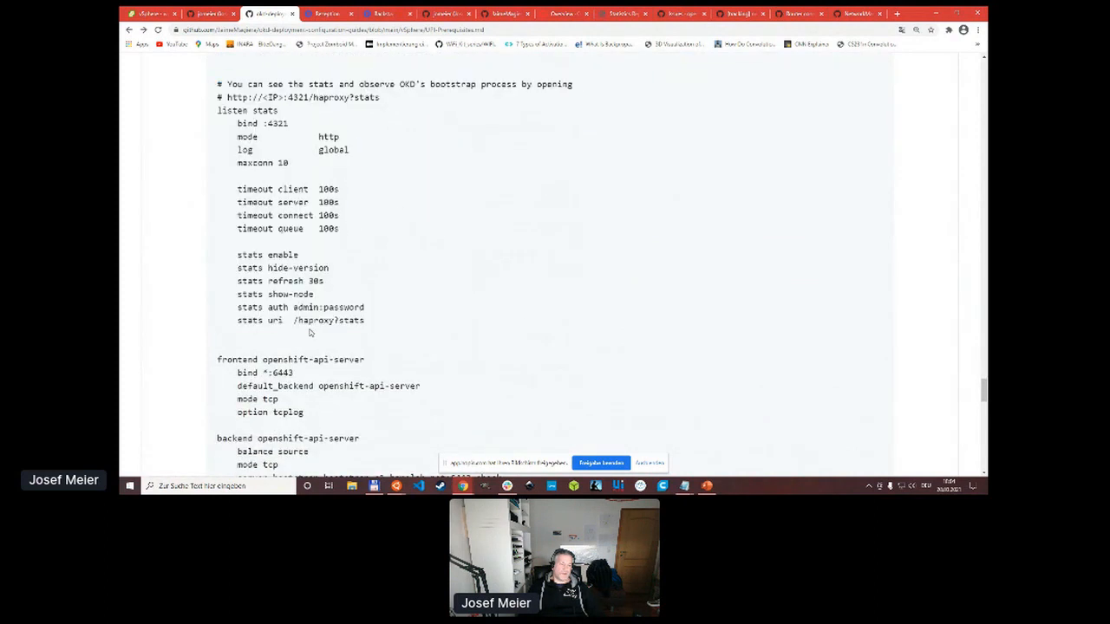
mouse_move(388, 327)
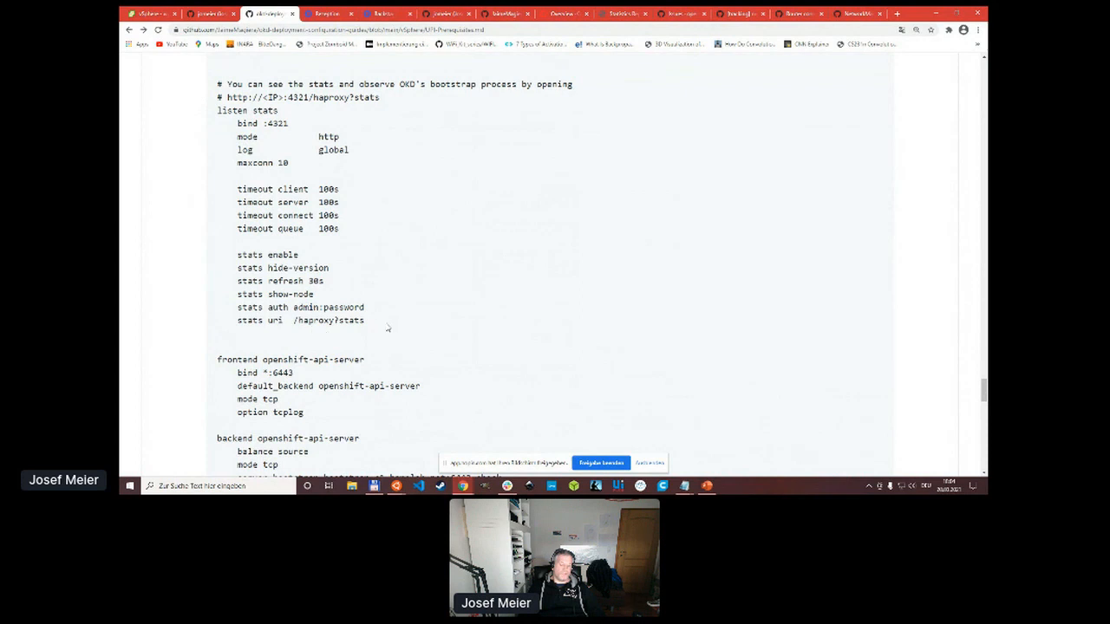
mouse_move(371, 321)
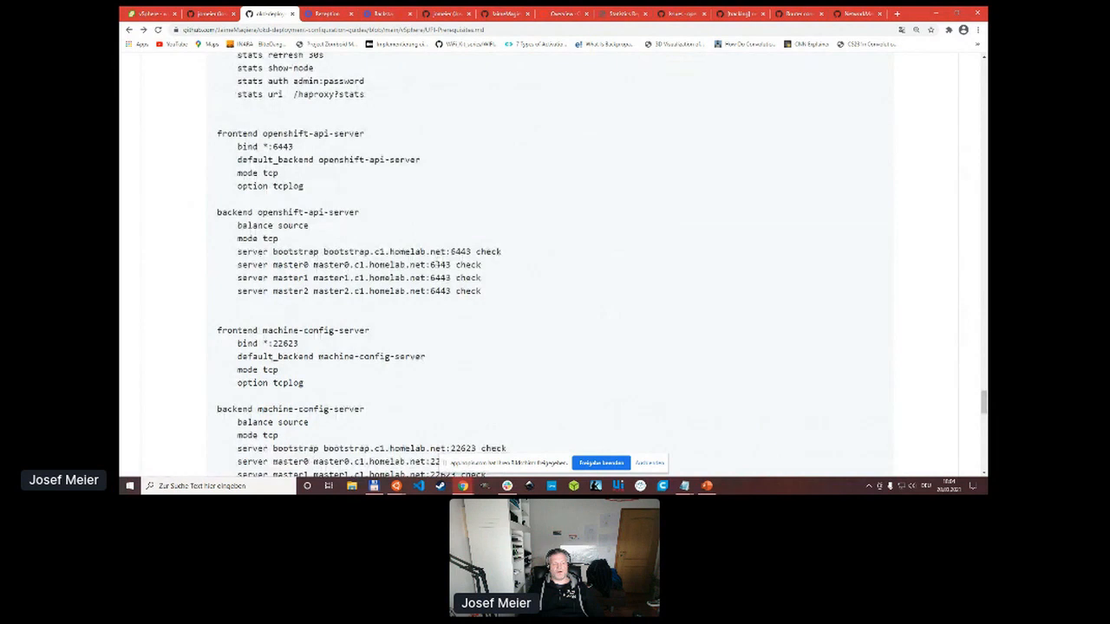
Point out the bootstrap server's 6443 and 22623 ports in the machine-config-server backend.
double_click(458, 251)
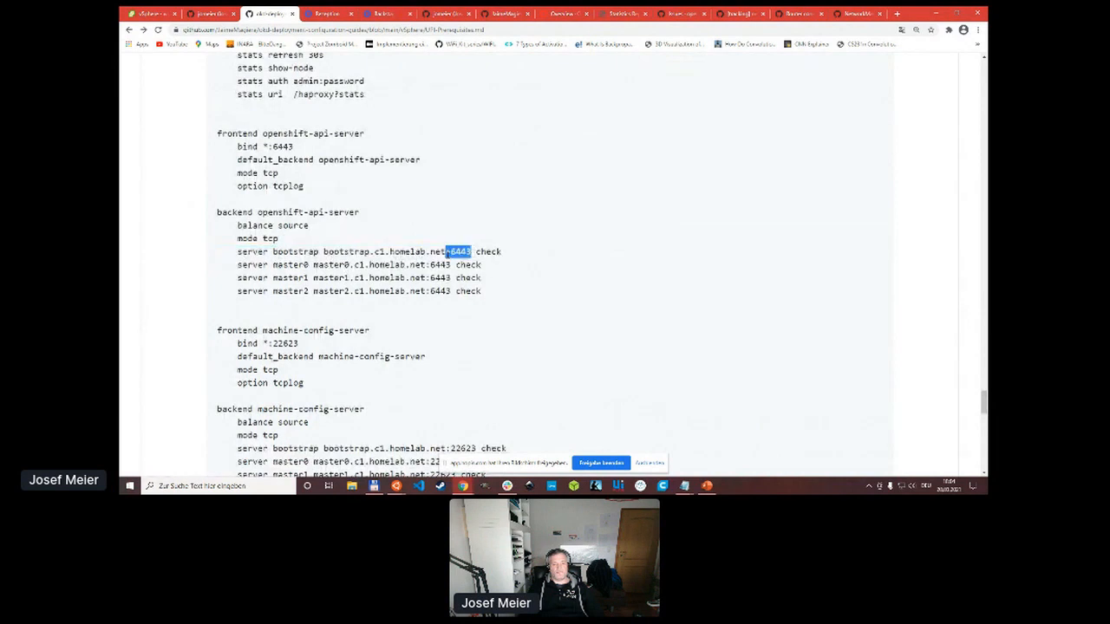
scroll(down, 3)
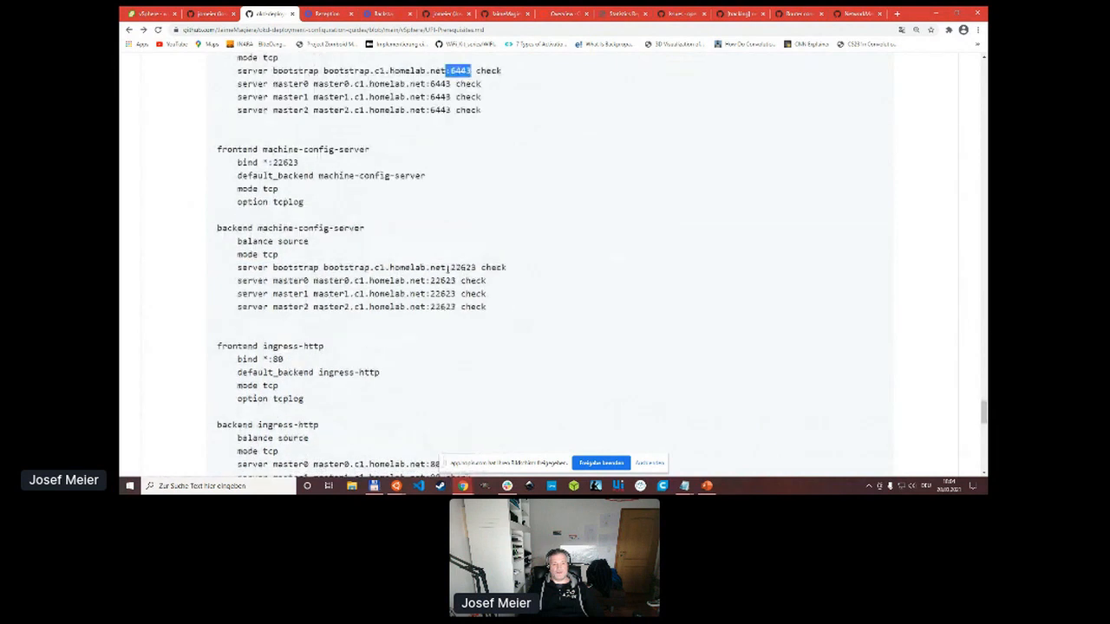
double_click(461, 267)
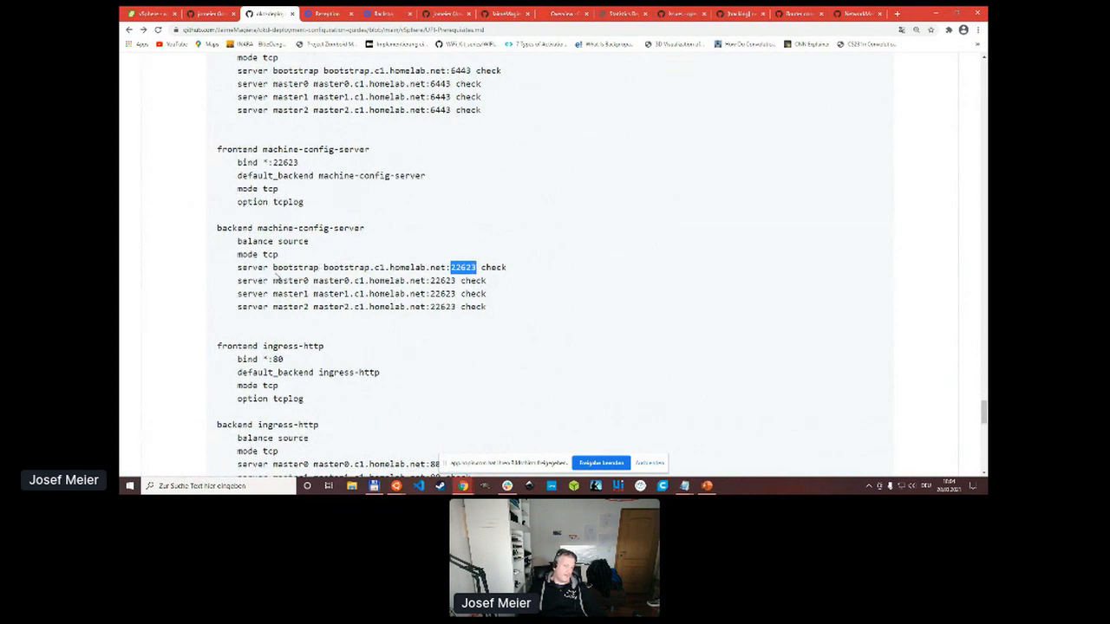
triple_click(361, 267)
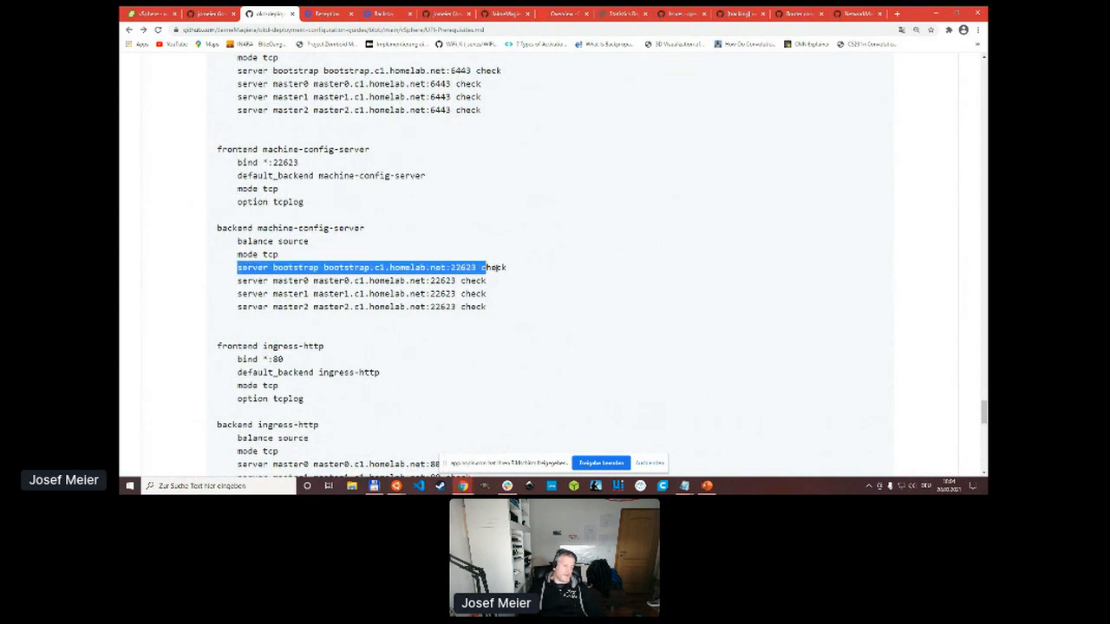
Highlight the bootstrap entry and the three master server lines on port 22623.
double_click(294, 267)
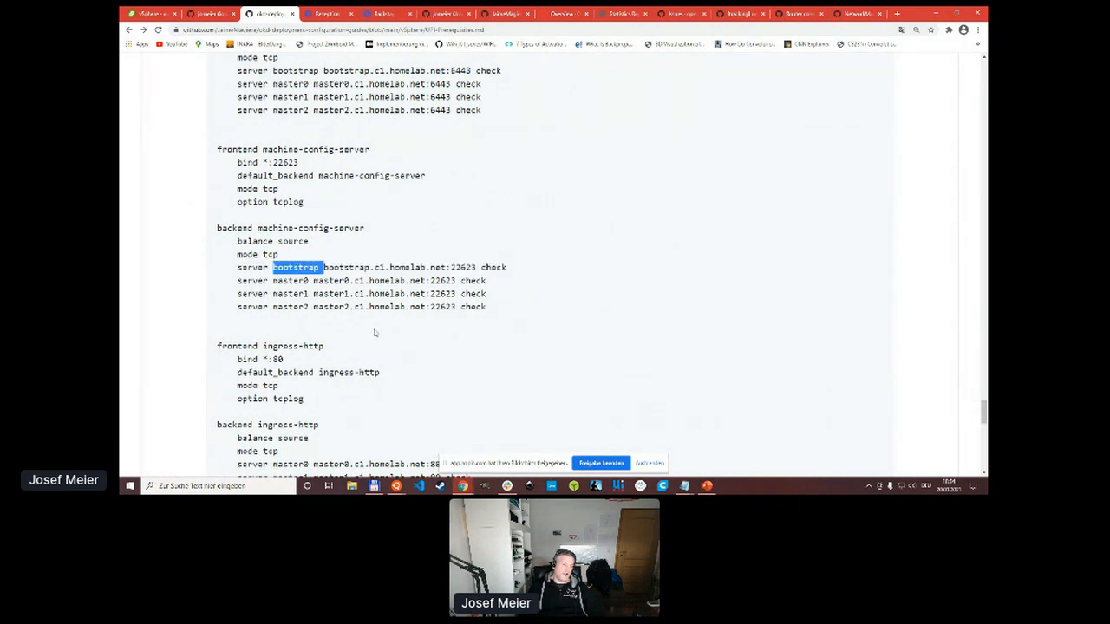
drag(274, 267, 485, 305)
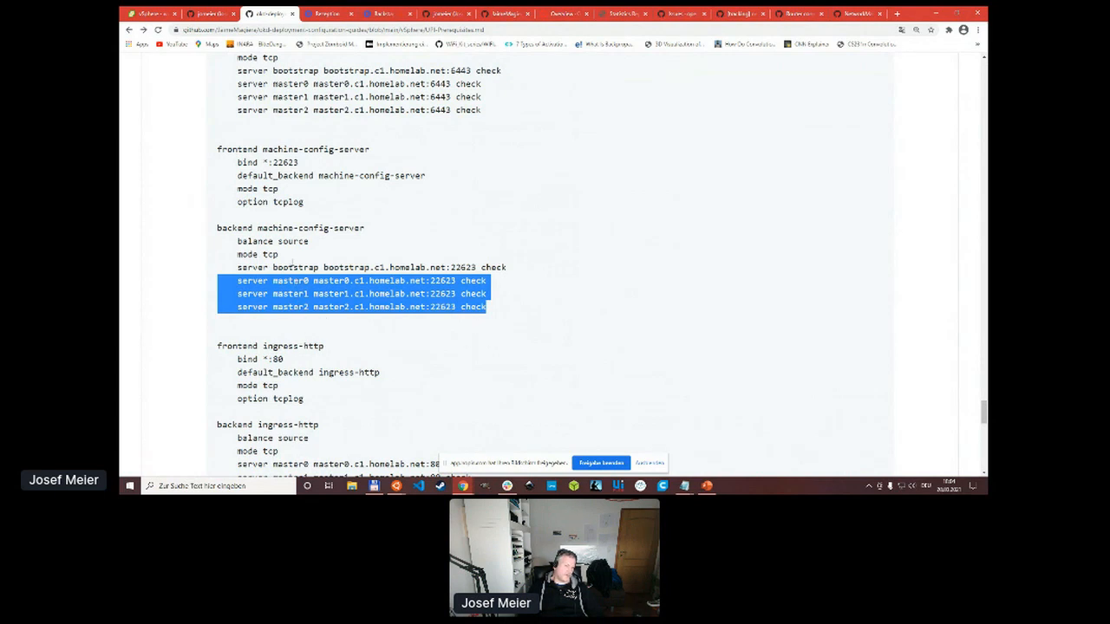
double_click(295, 267)
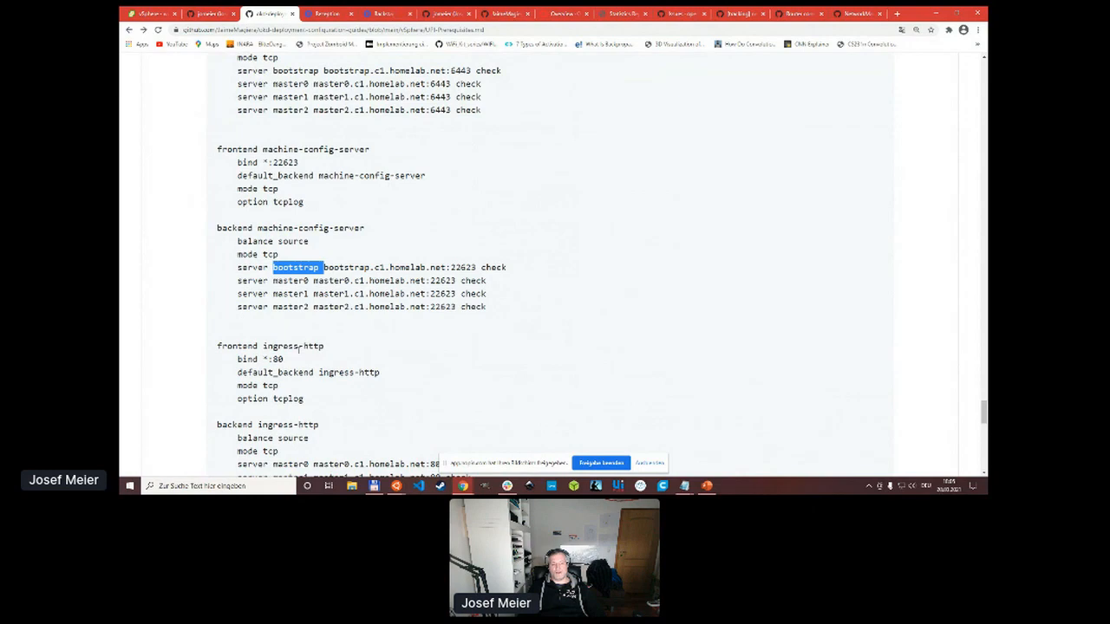
Scroll through the ingress-http and ingress-https backends to 'Reboot and check status'.
scroll(down, 3)
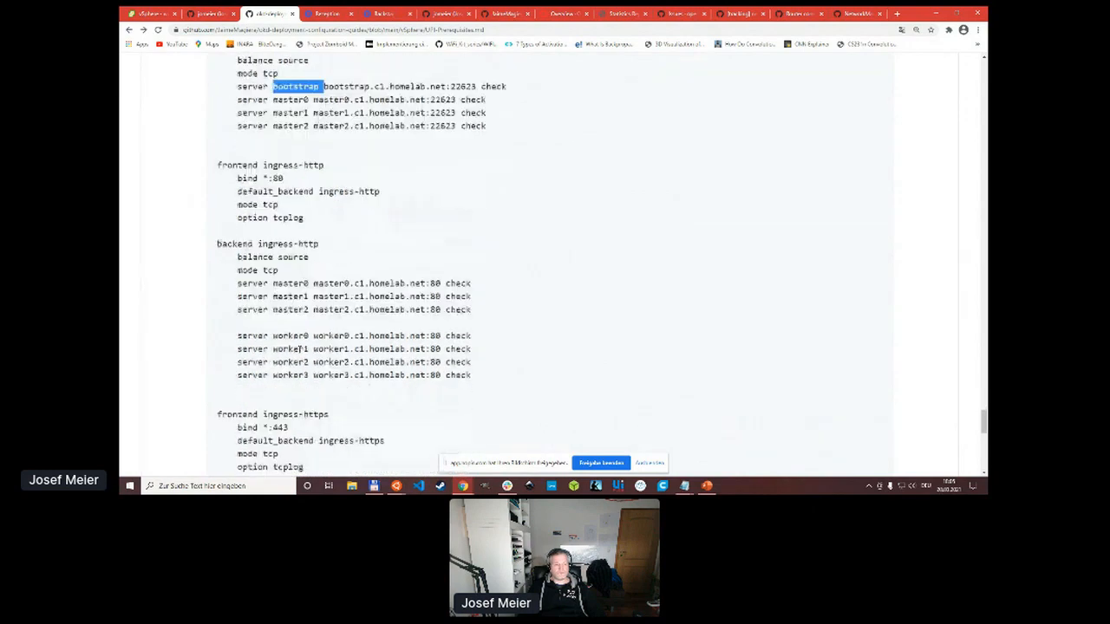
scroll(down, 3)
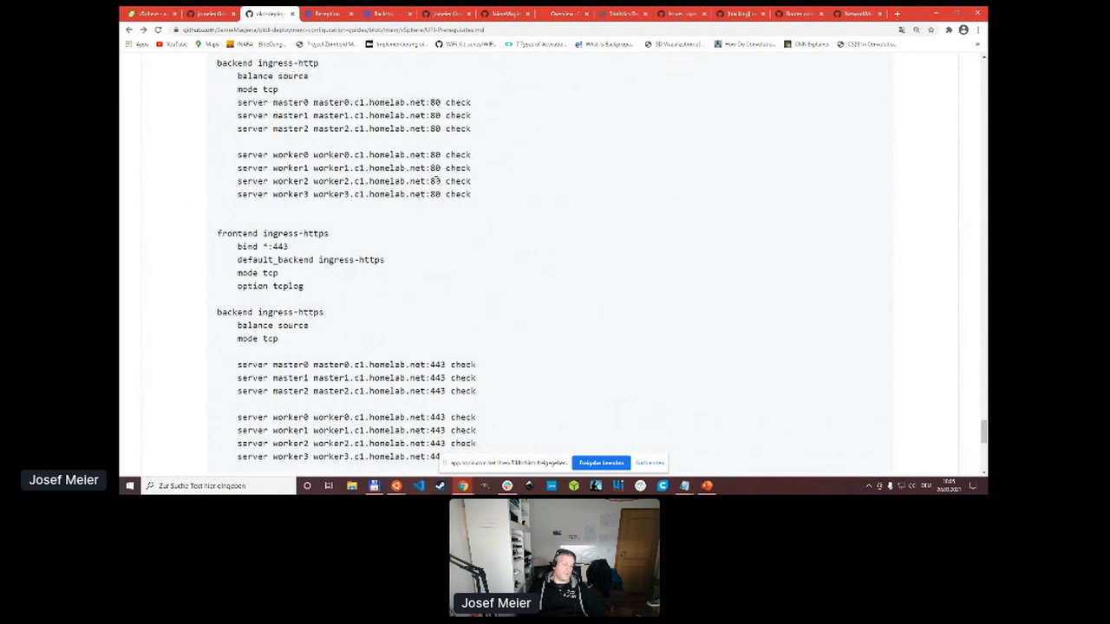
mouse_move(455, 388)
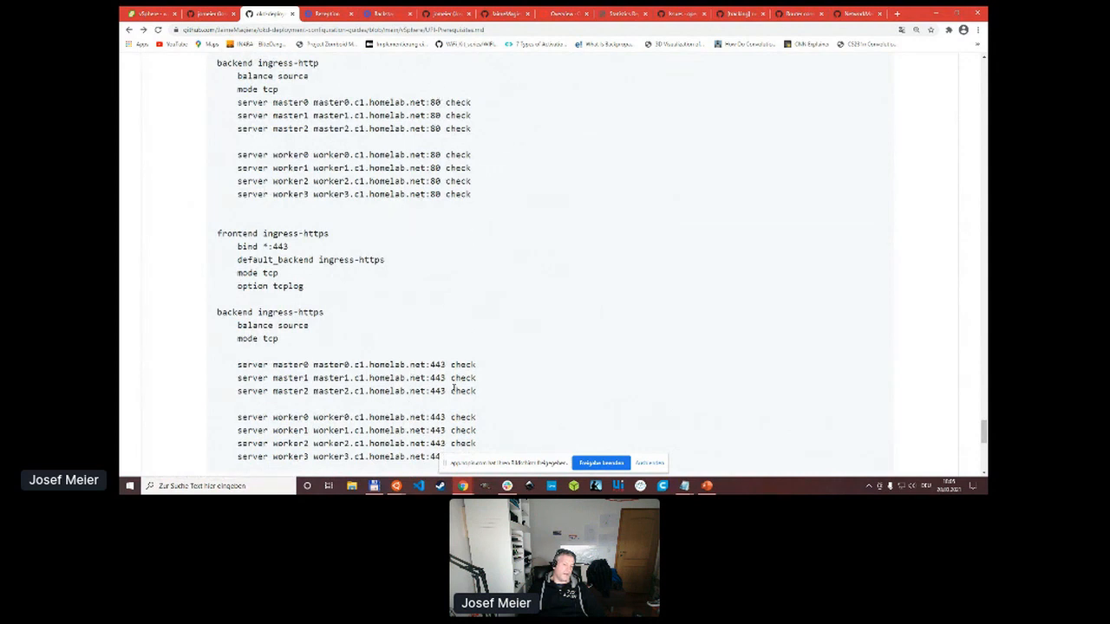
scroll(down, 3)
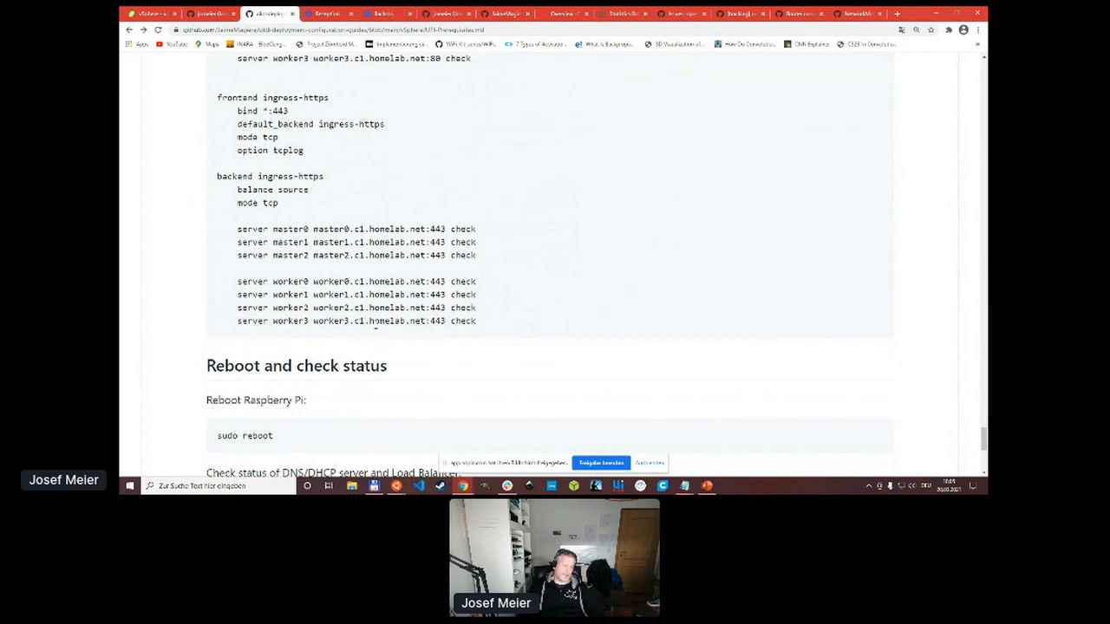
Highlight the master2 ingress-https entry on port 443, then clear the selection.
drag(247, 308, 475, 321)
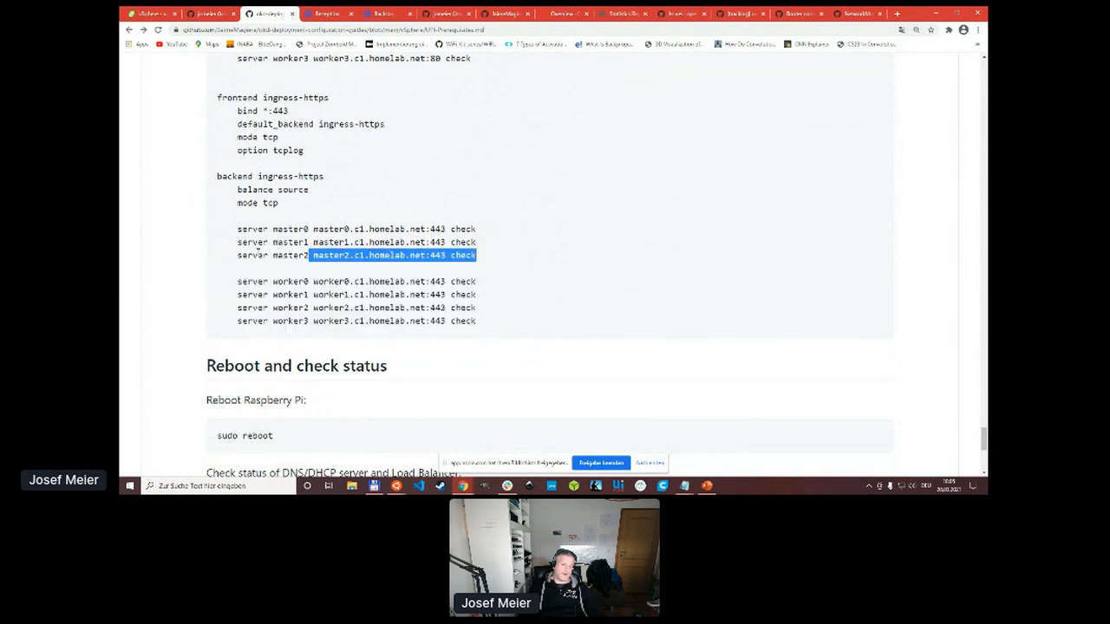
click(520, 402)
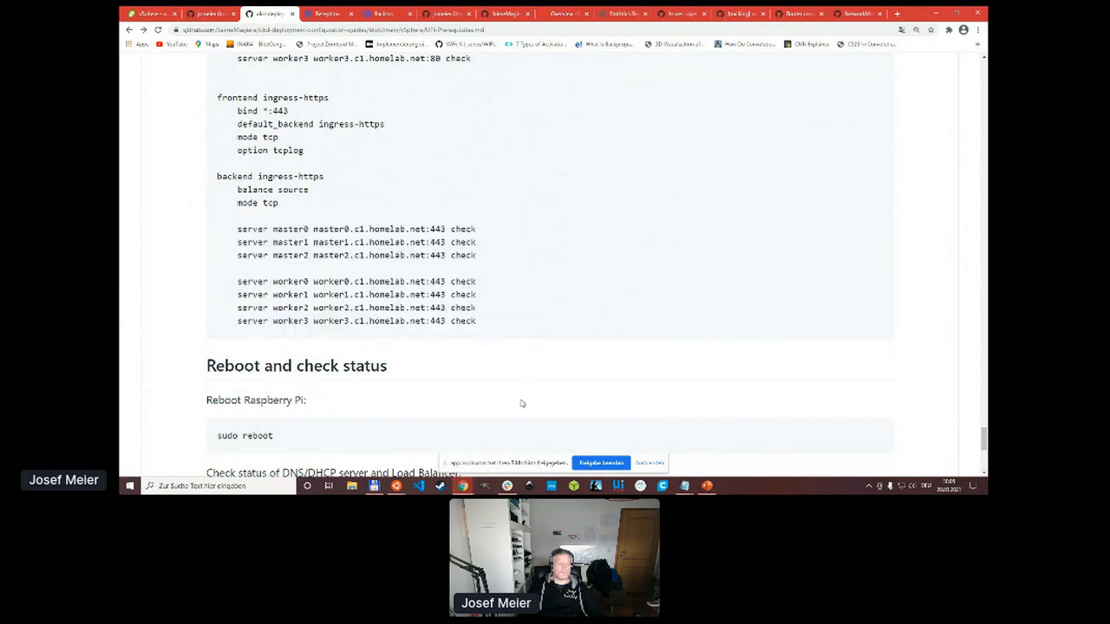
Highlight the three sudo systemctl status commands for haproxy, DHCP server and bind9, then deselect.
scroll(down, 3)
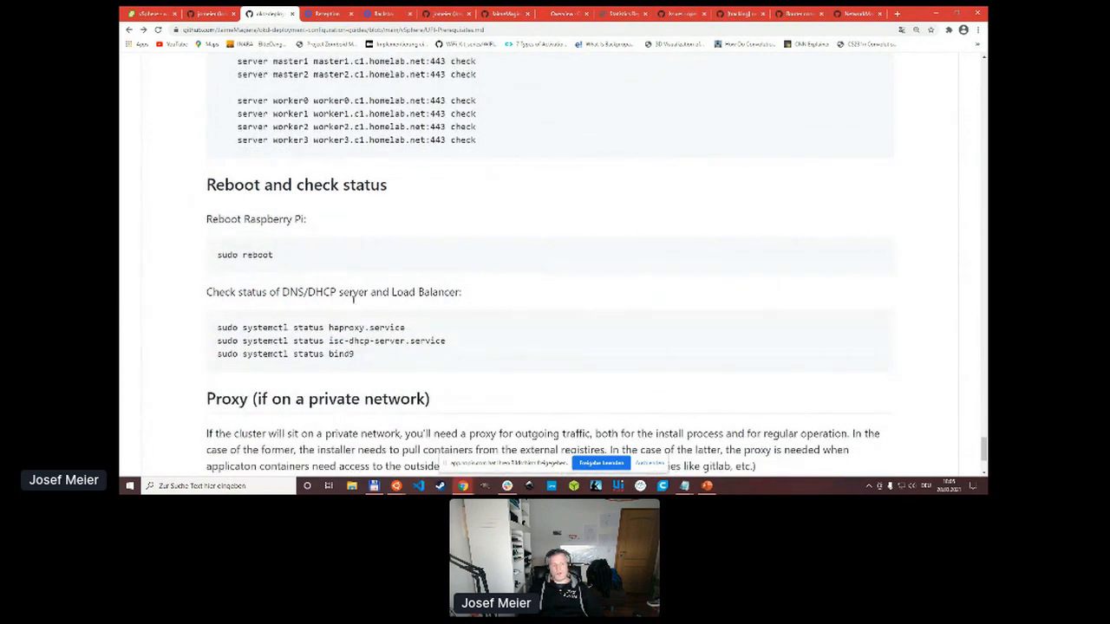
drag(218, 326, 353, 354)
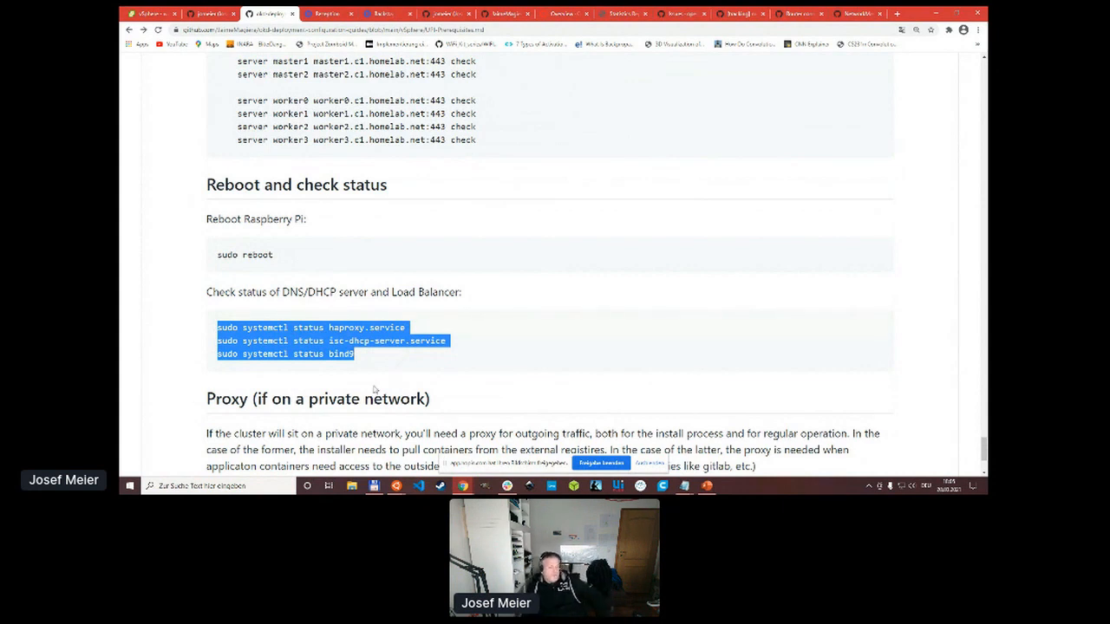
mouse_move(361, 364)
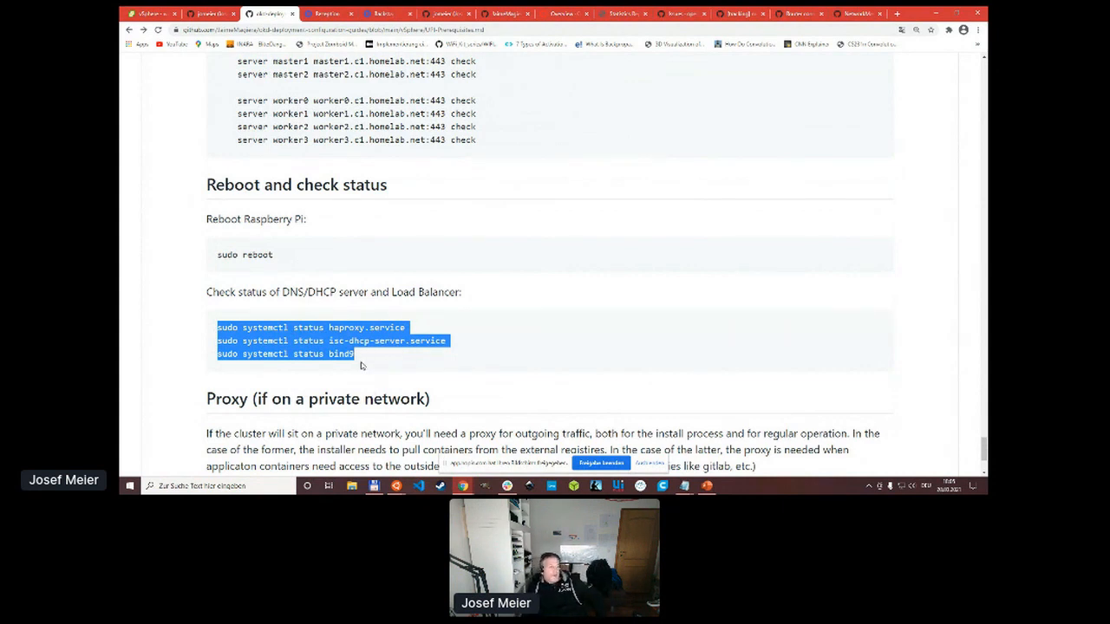
click(368, 357)
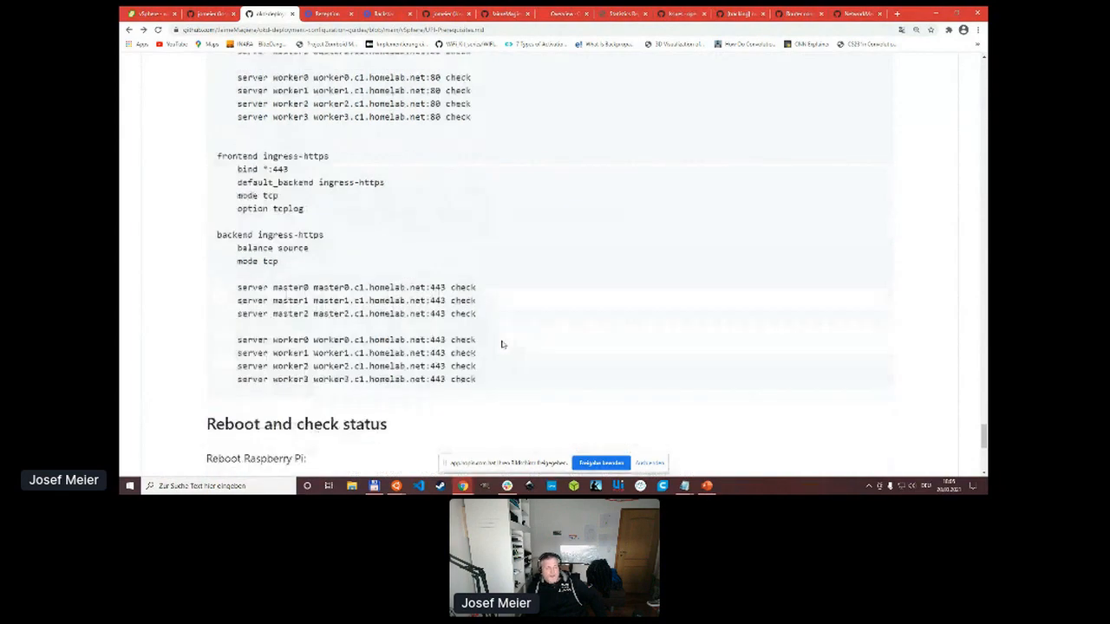
Scroll up past the DNS records and HAProxy global settings, then back down to the ingress-http backend on port 80.
scroll(up, 3)
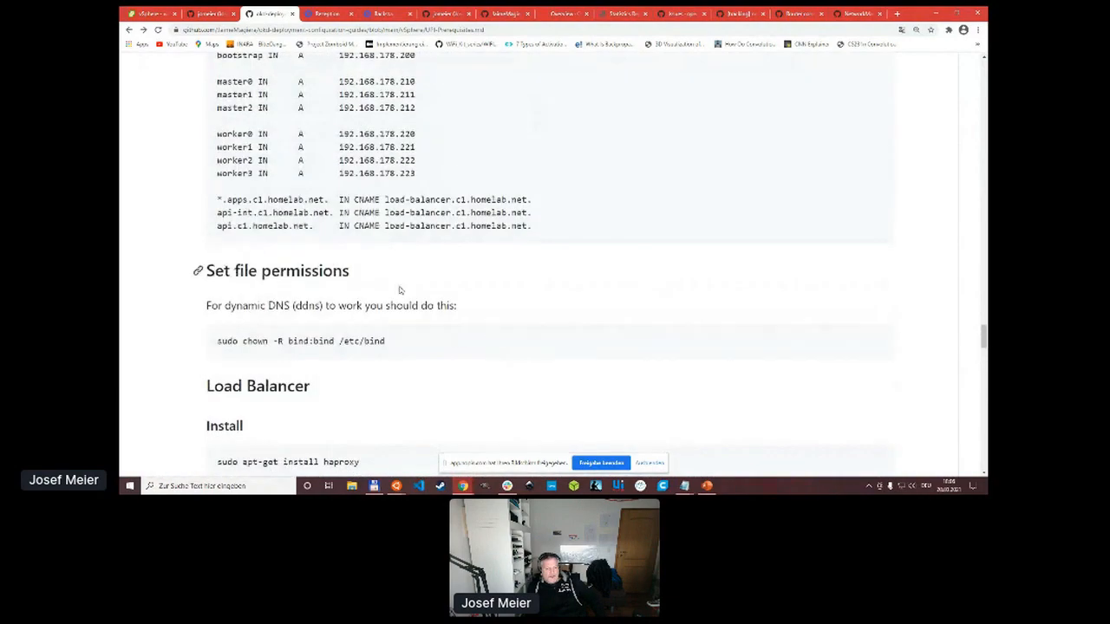
scroll(down, 3)
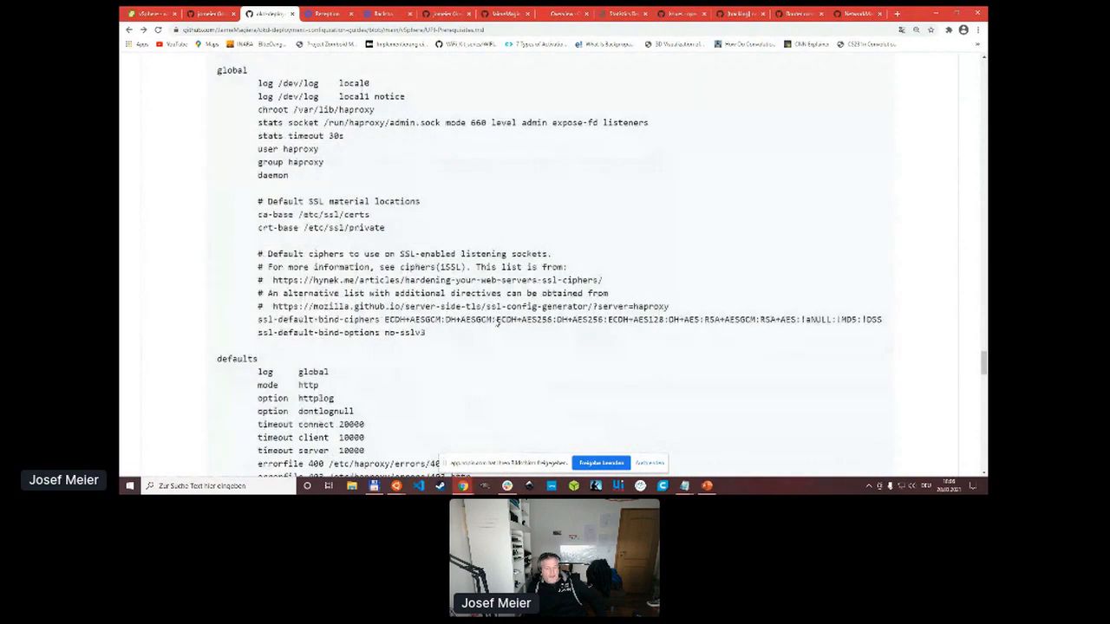
scroll(down, 3)
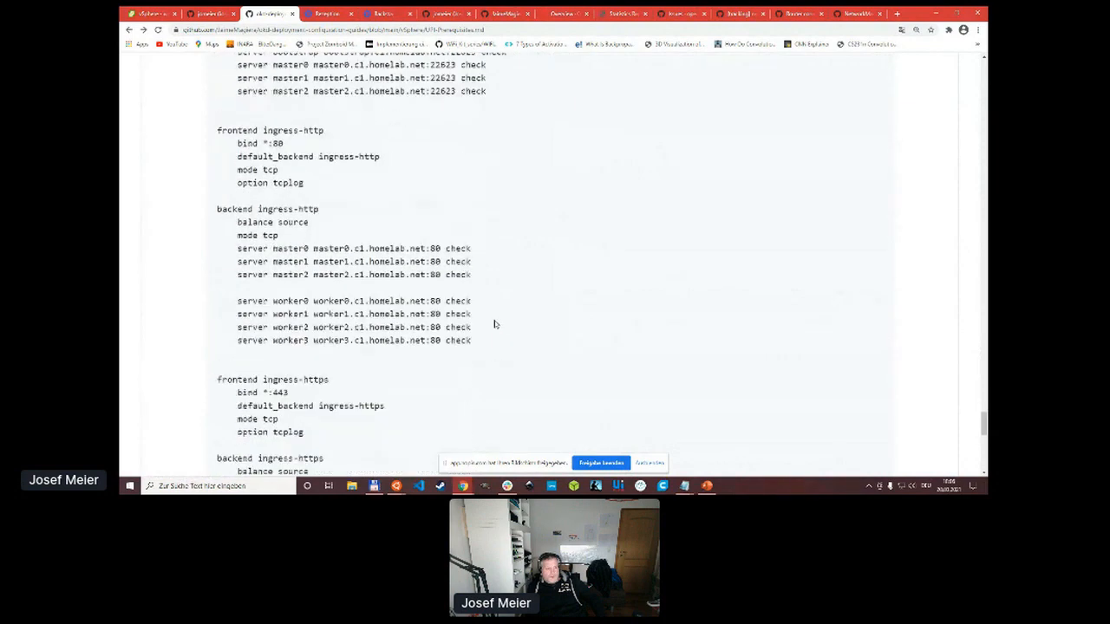
scroll(down, 3)
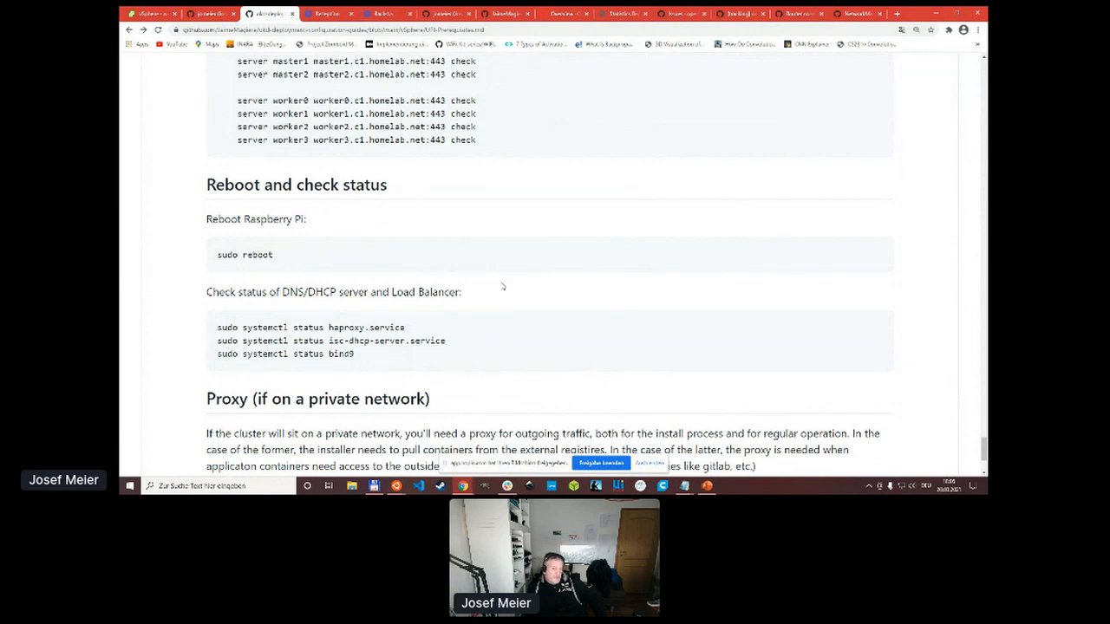
mouse_move(468, 298)
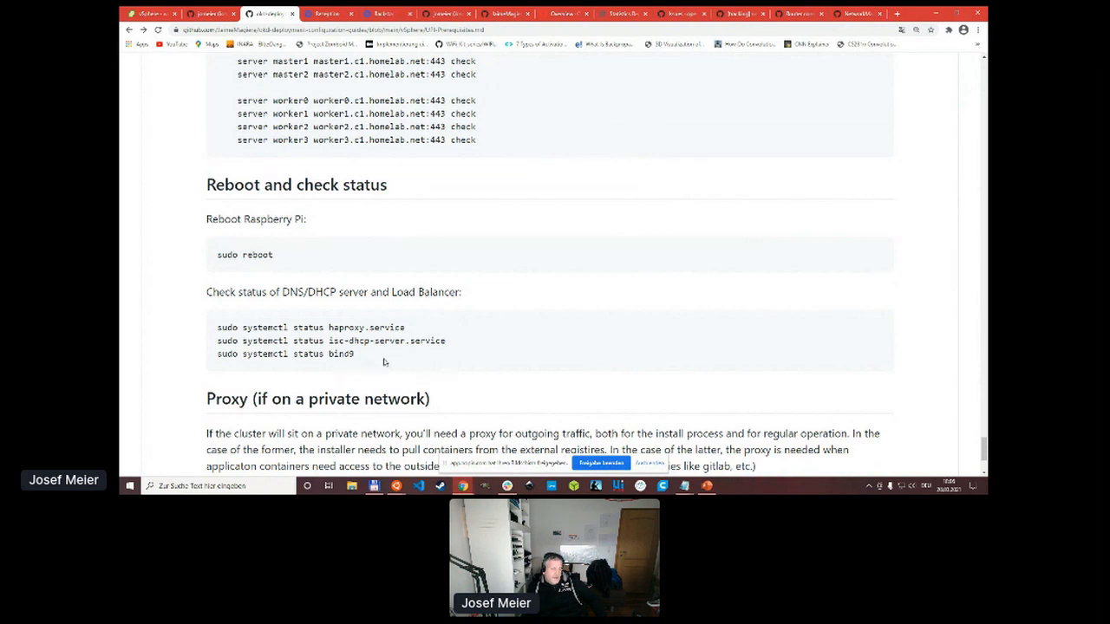
mouse_move(362, 357)
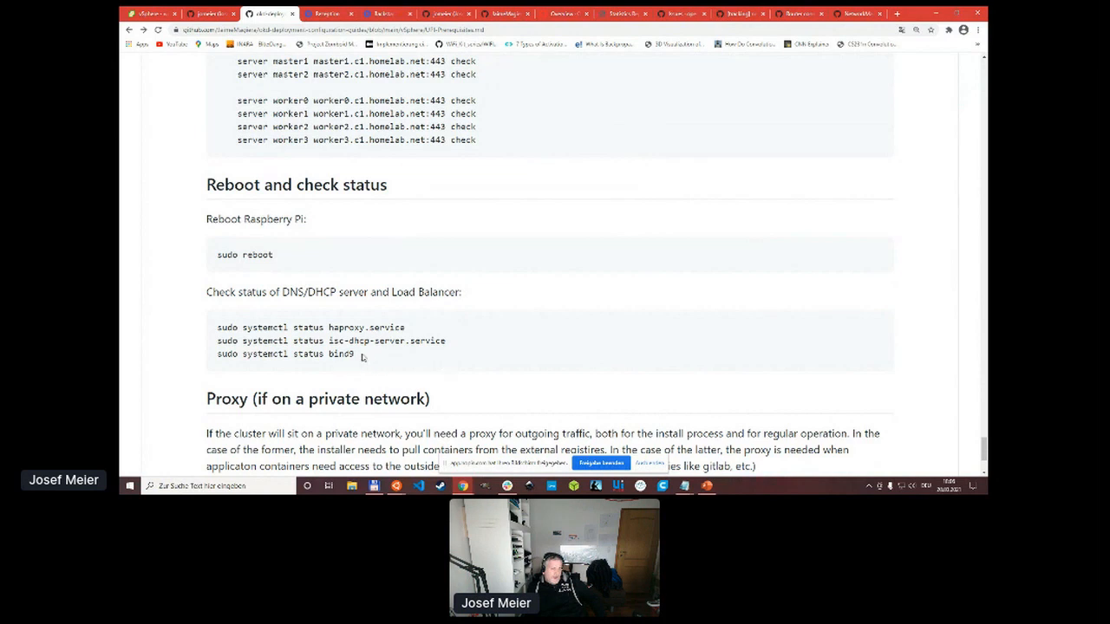
mouse_move(358, 322)
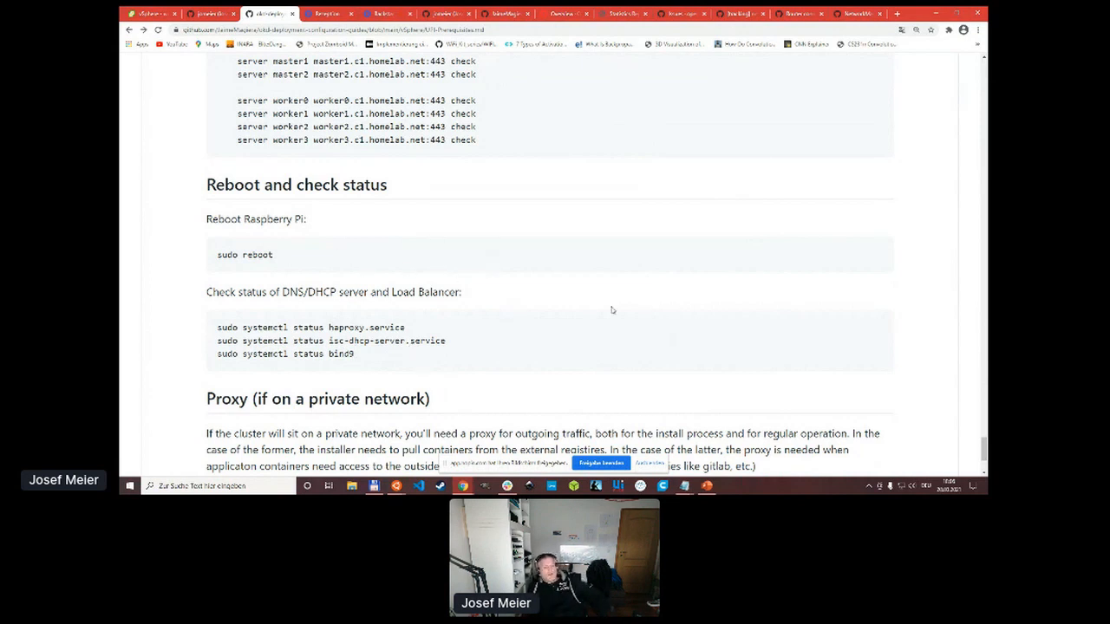
mouse_move(363, 359)
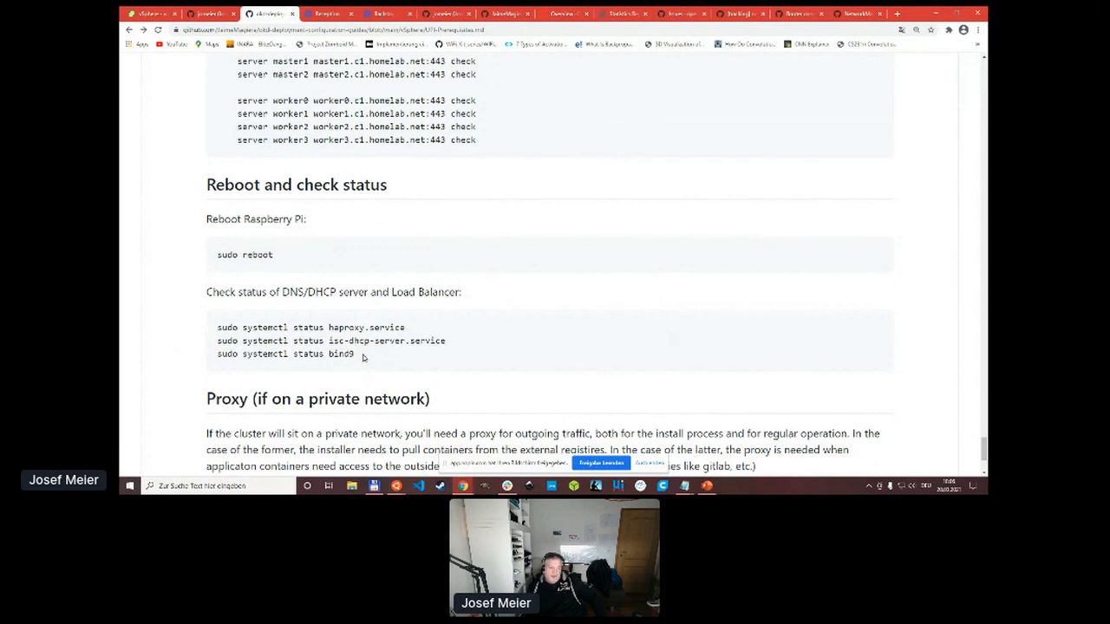
scroll(down, 3)
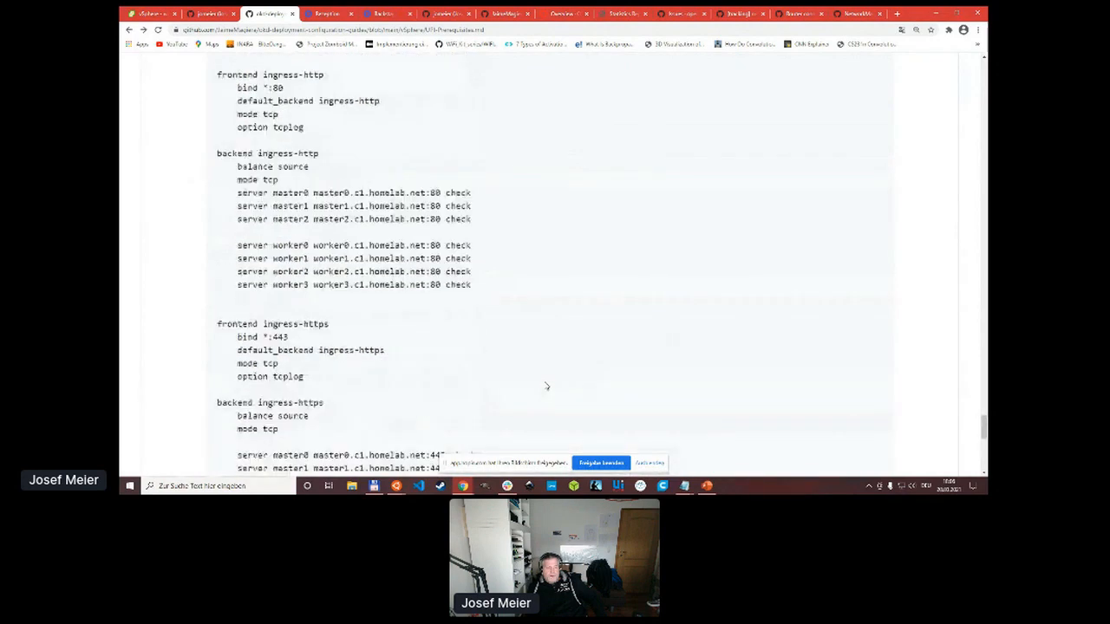
scroll(down, 3)
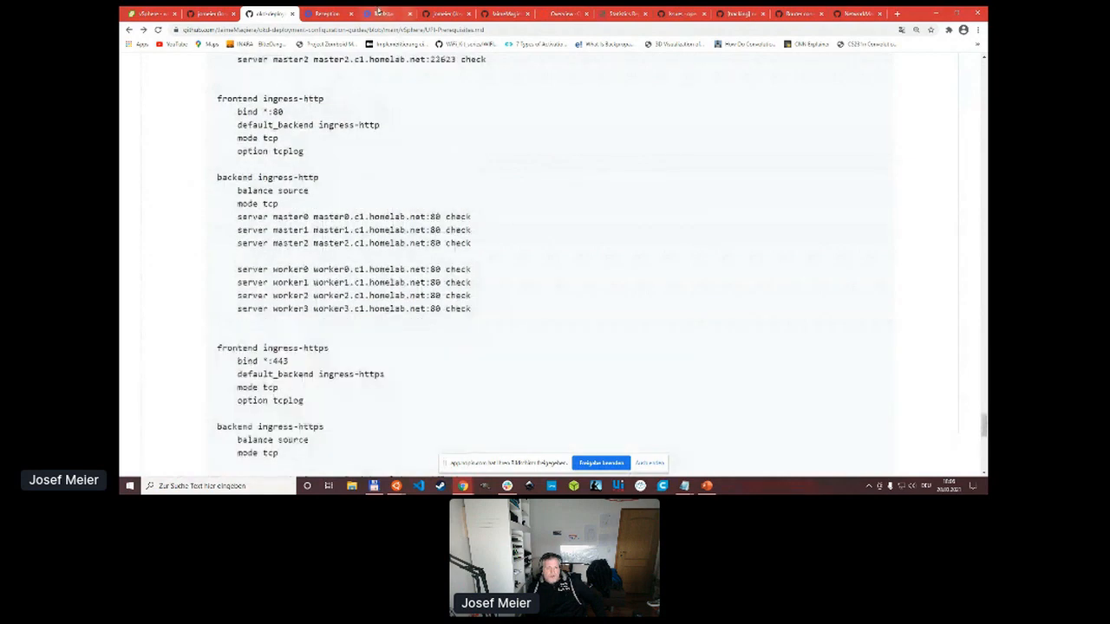
scroll(down, 3)
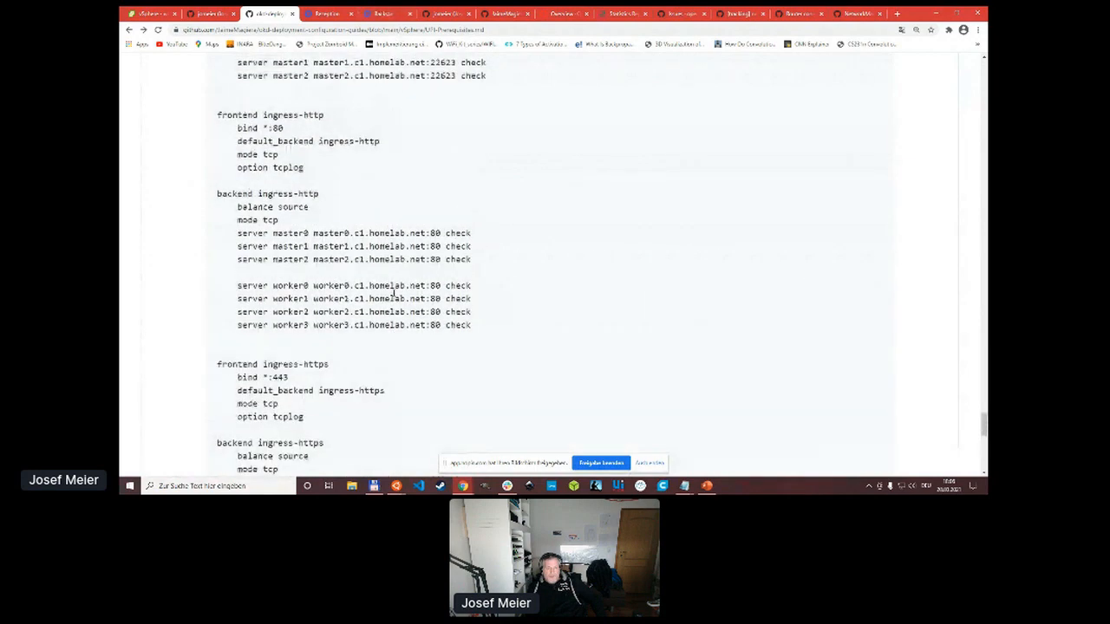